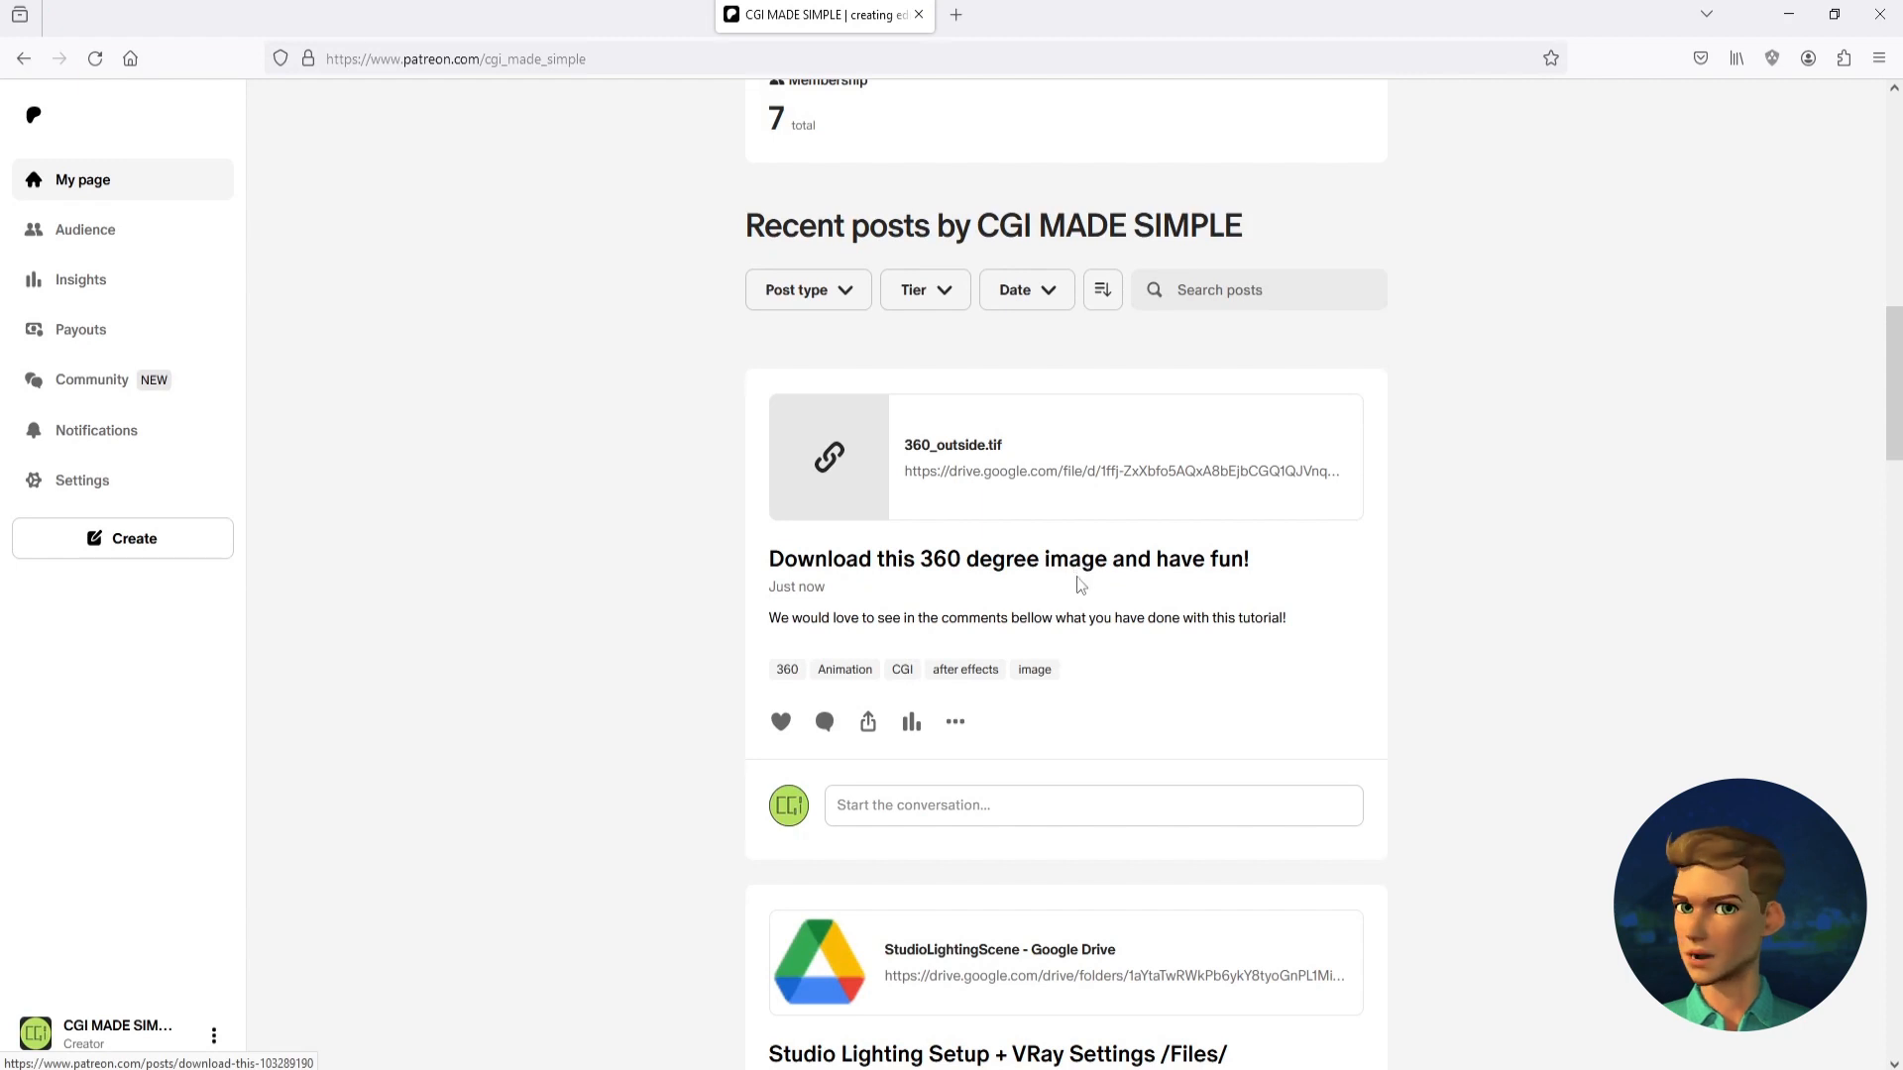
{"action": "mouse_move", "coordinate": [1322, 597]}
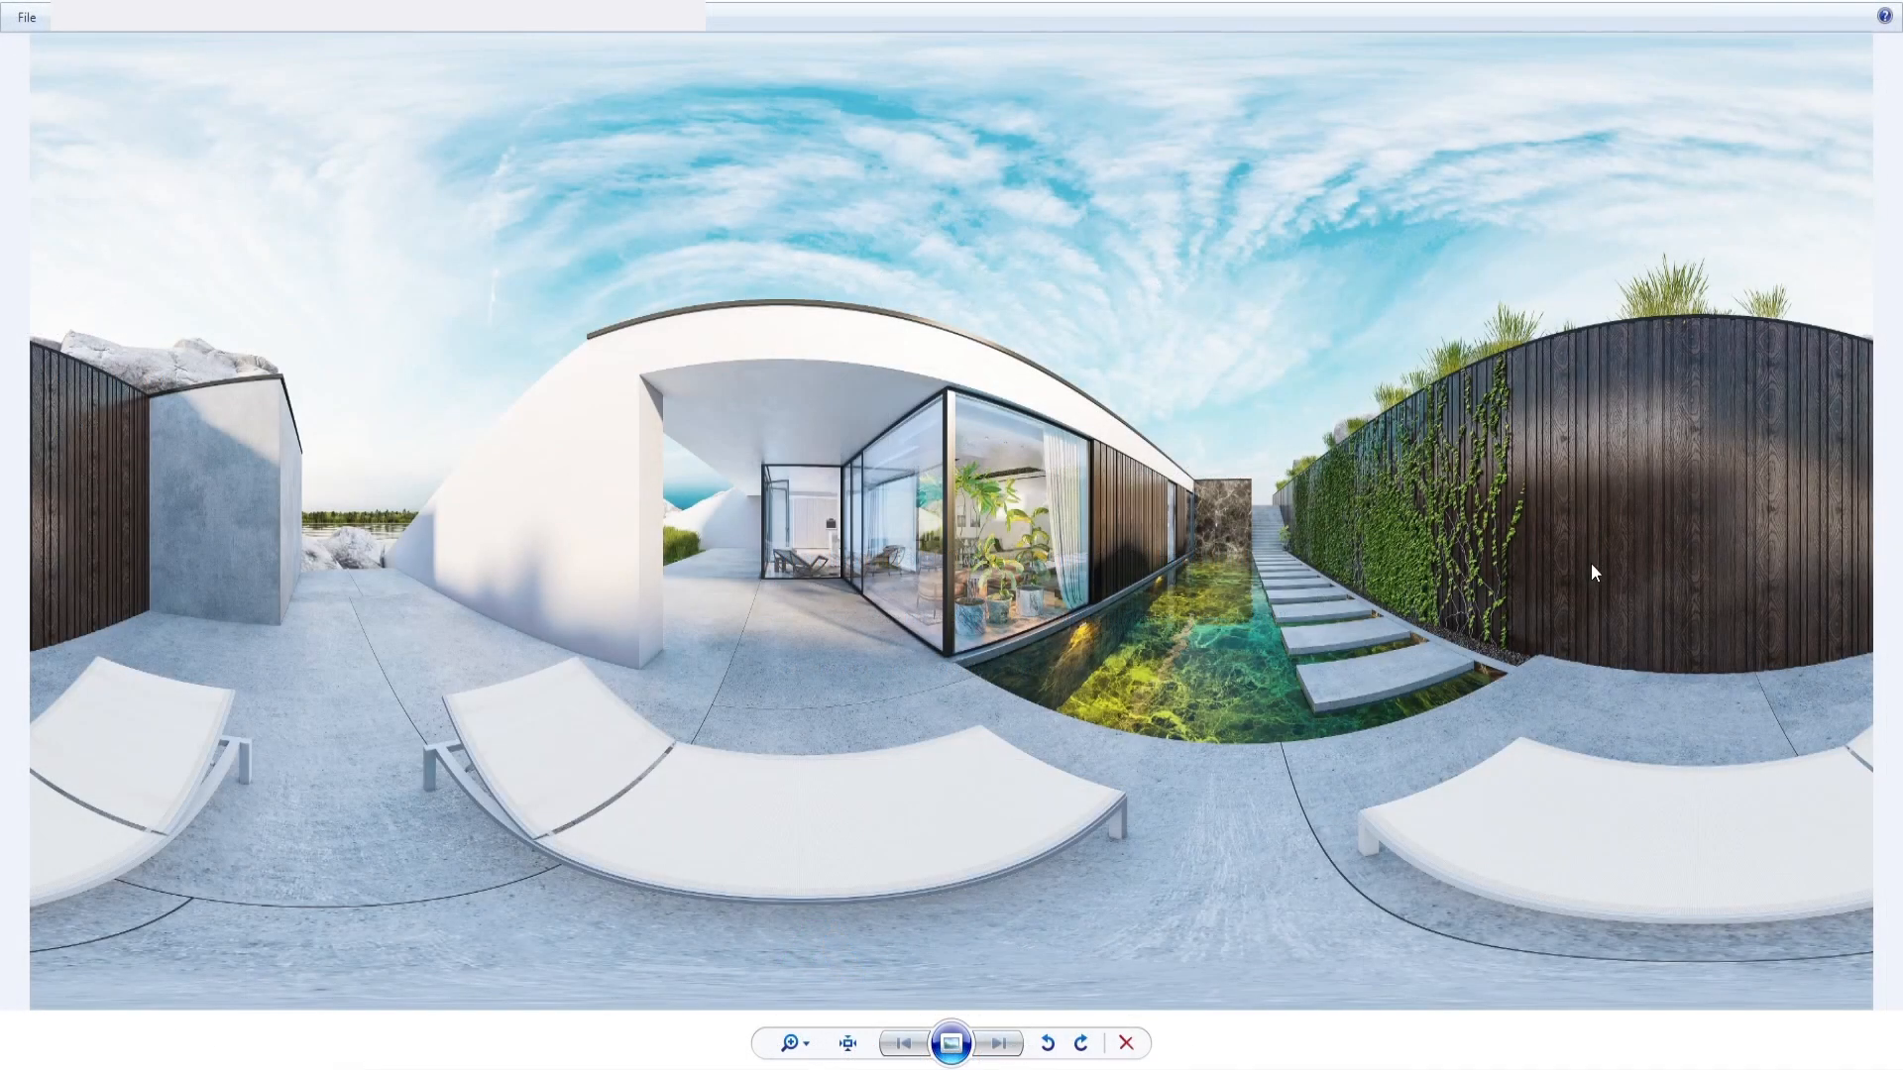
{"action": "mouse_move", "coordinate": [1469, 761]}
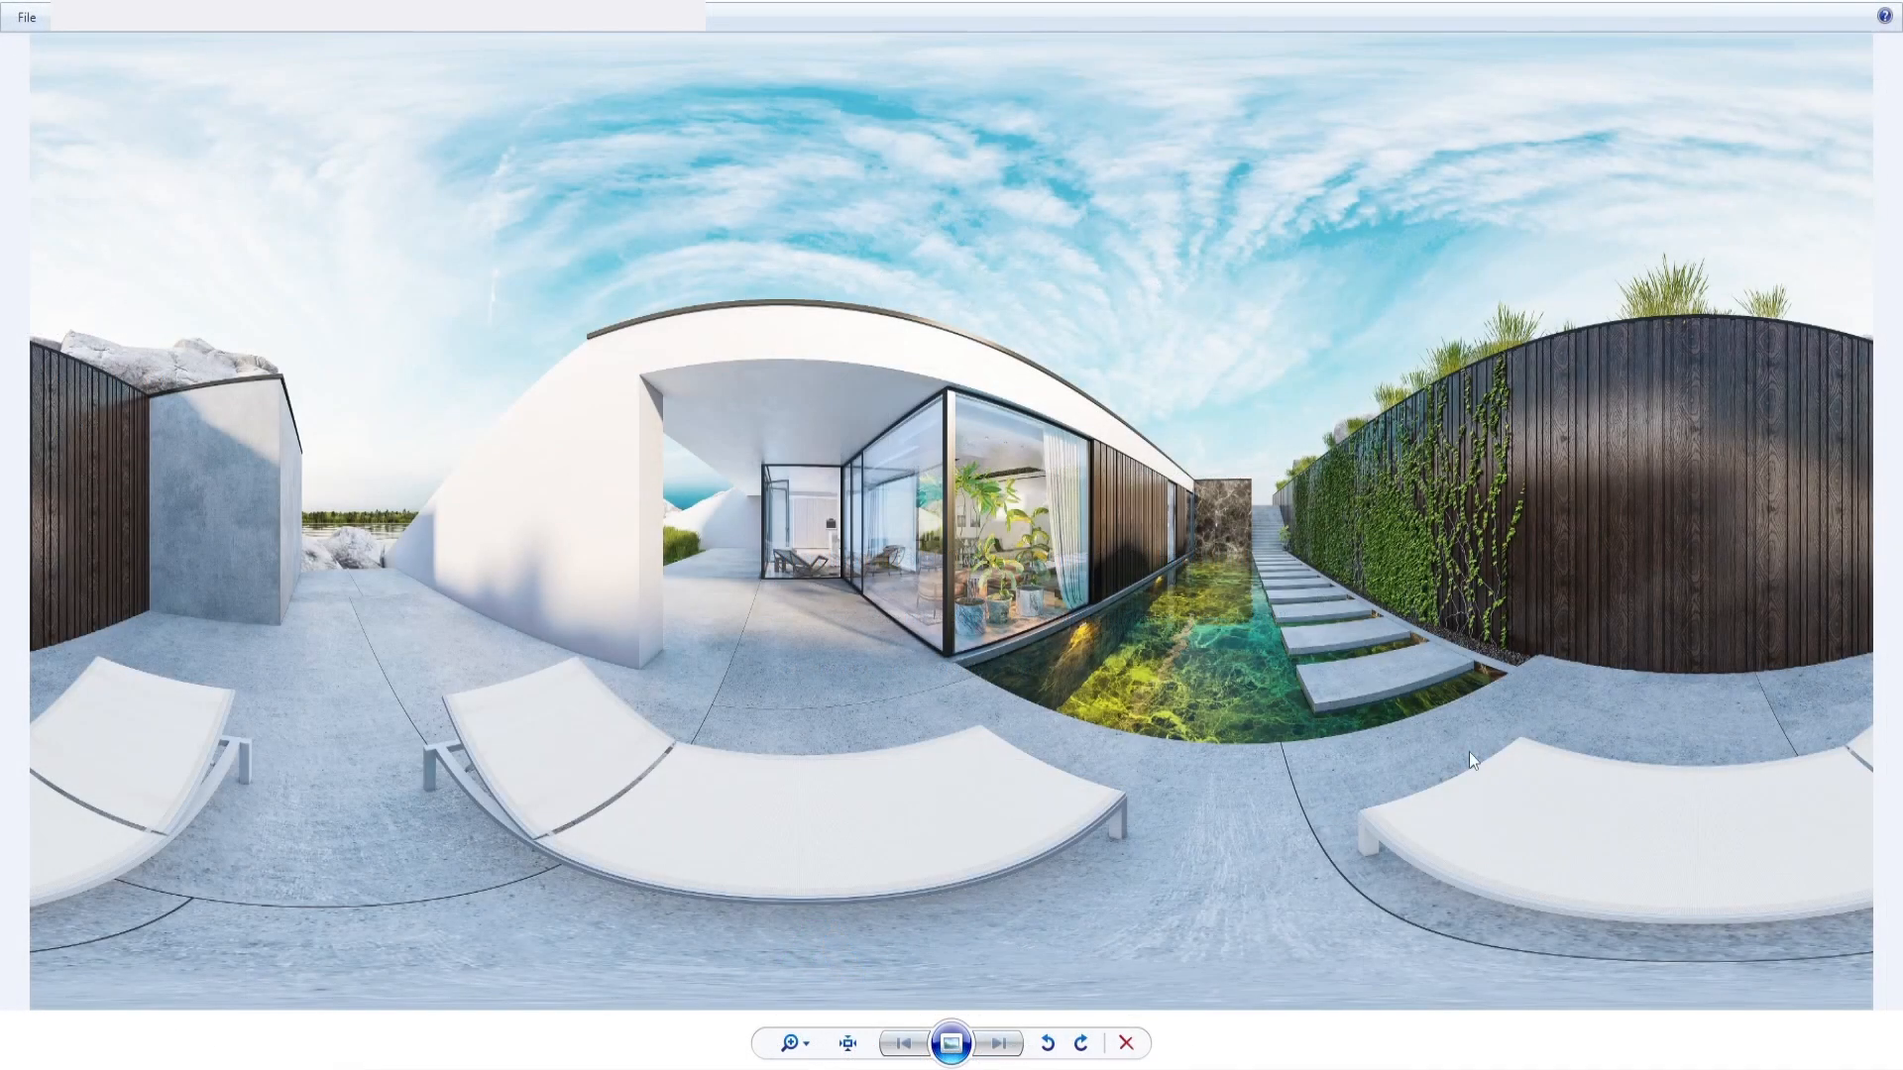
{"action": "mouse_move", "coordinate": [1059, 519]}
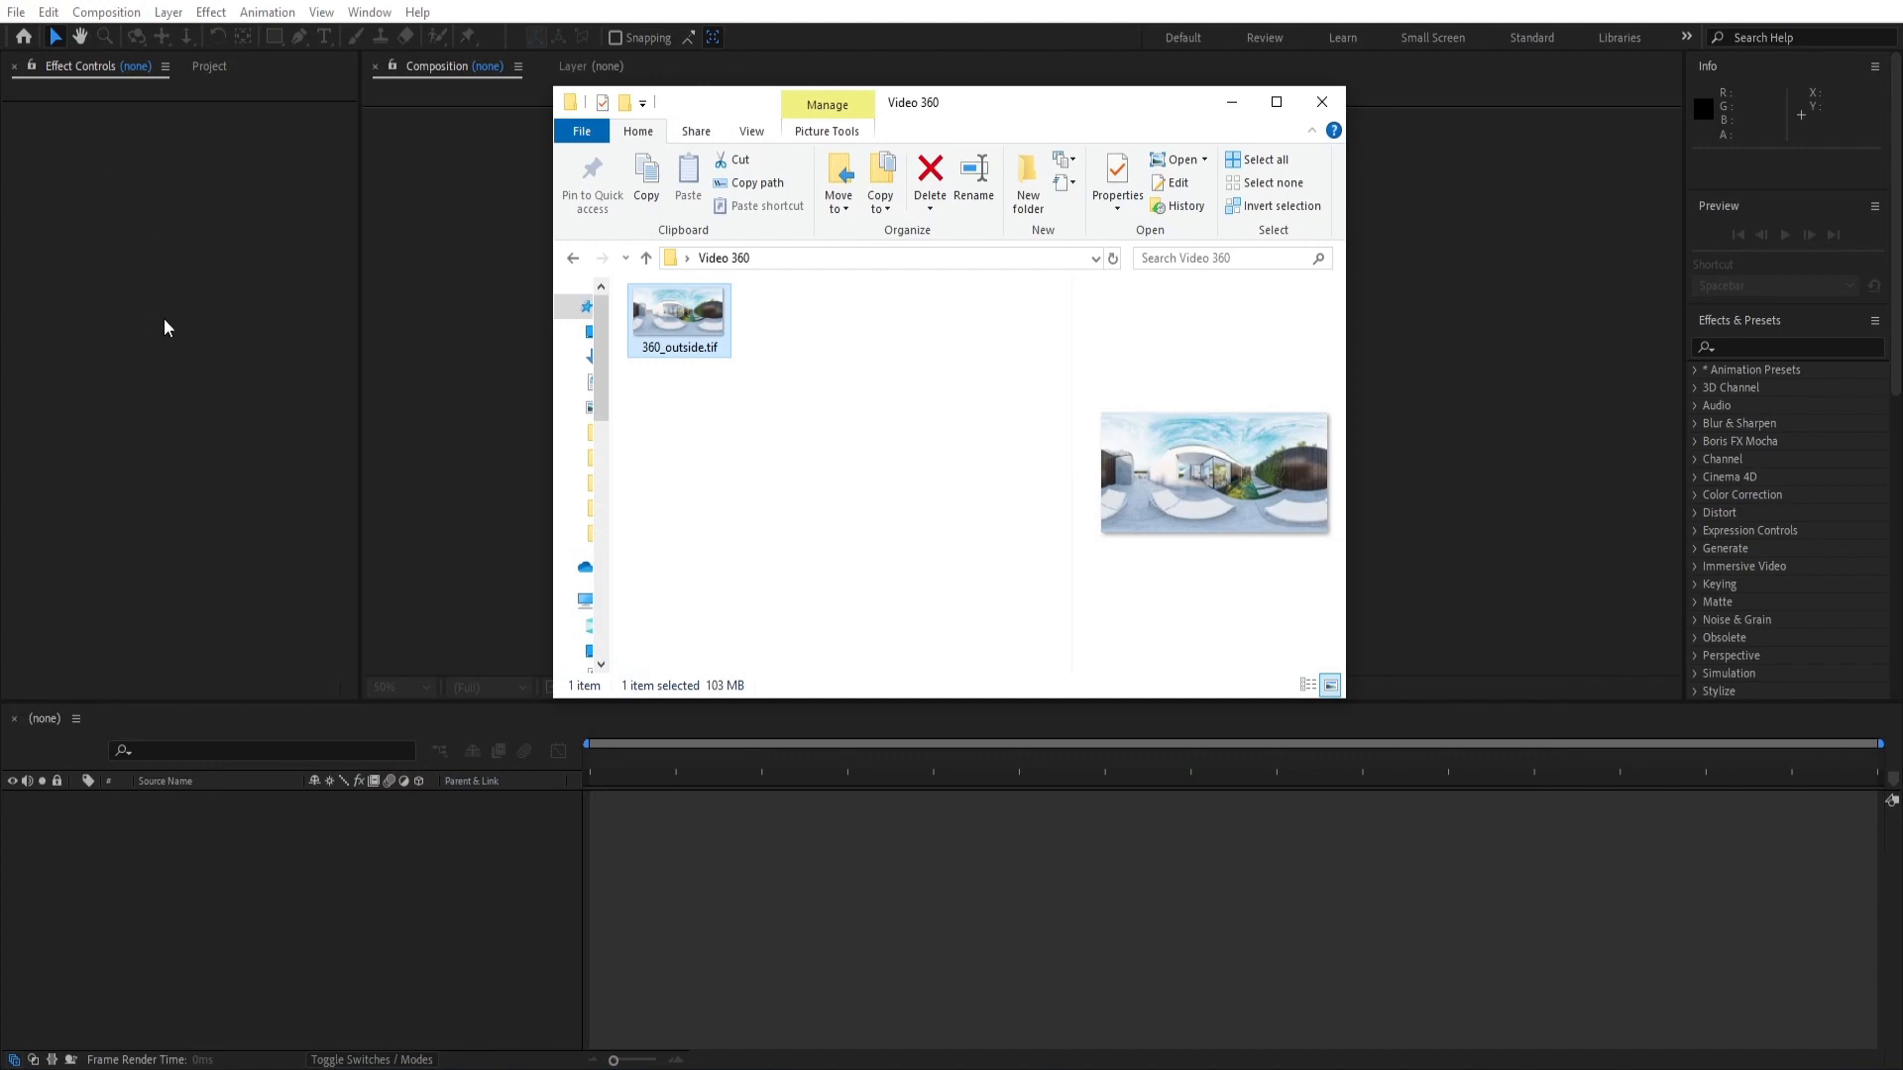
{"action": "mouse_move", "coordinate": [174, 321]}
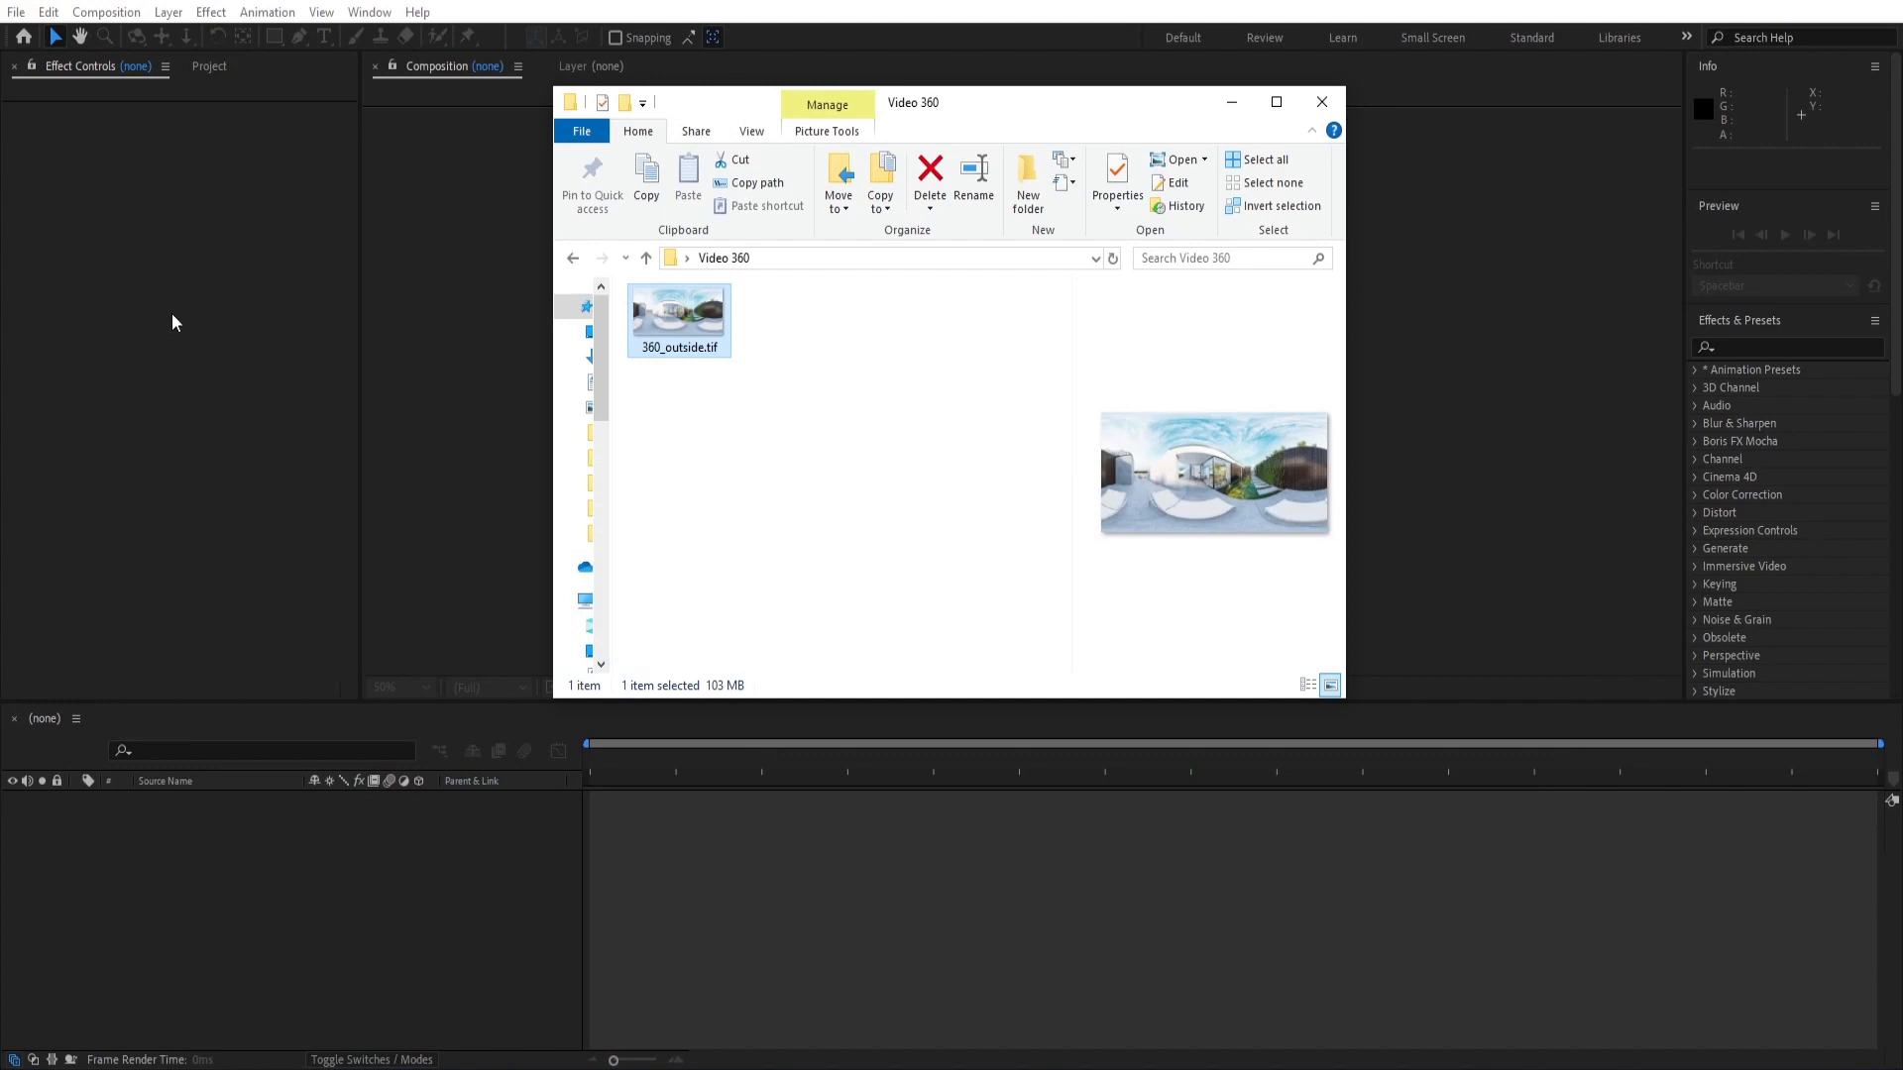
Step: Import 360_outside.tif and create a new composition from the selection
{"action": "left_click_drag", "start_coordinate": [678, 311], "coordinate": [224, 359]}
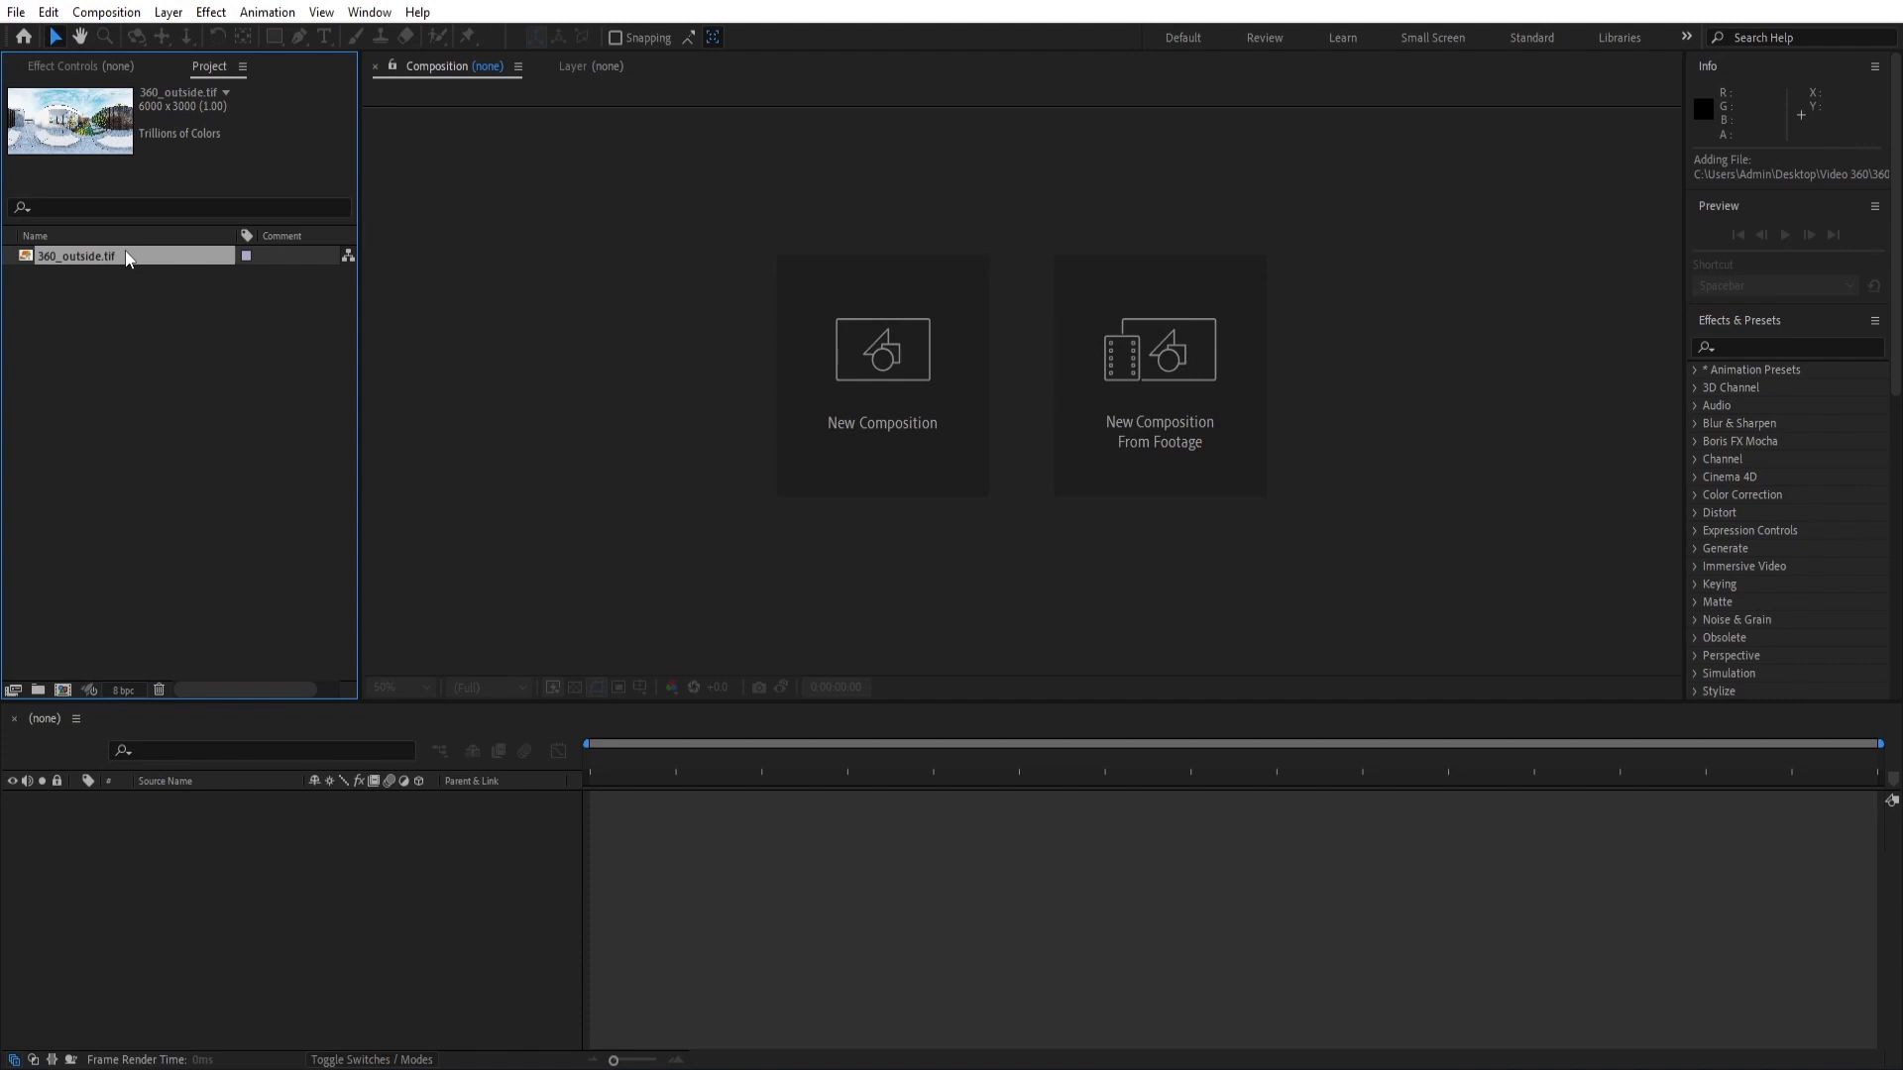
{"action": "right_click", "coordinate": [78, 255]}
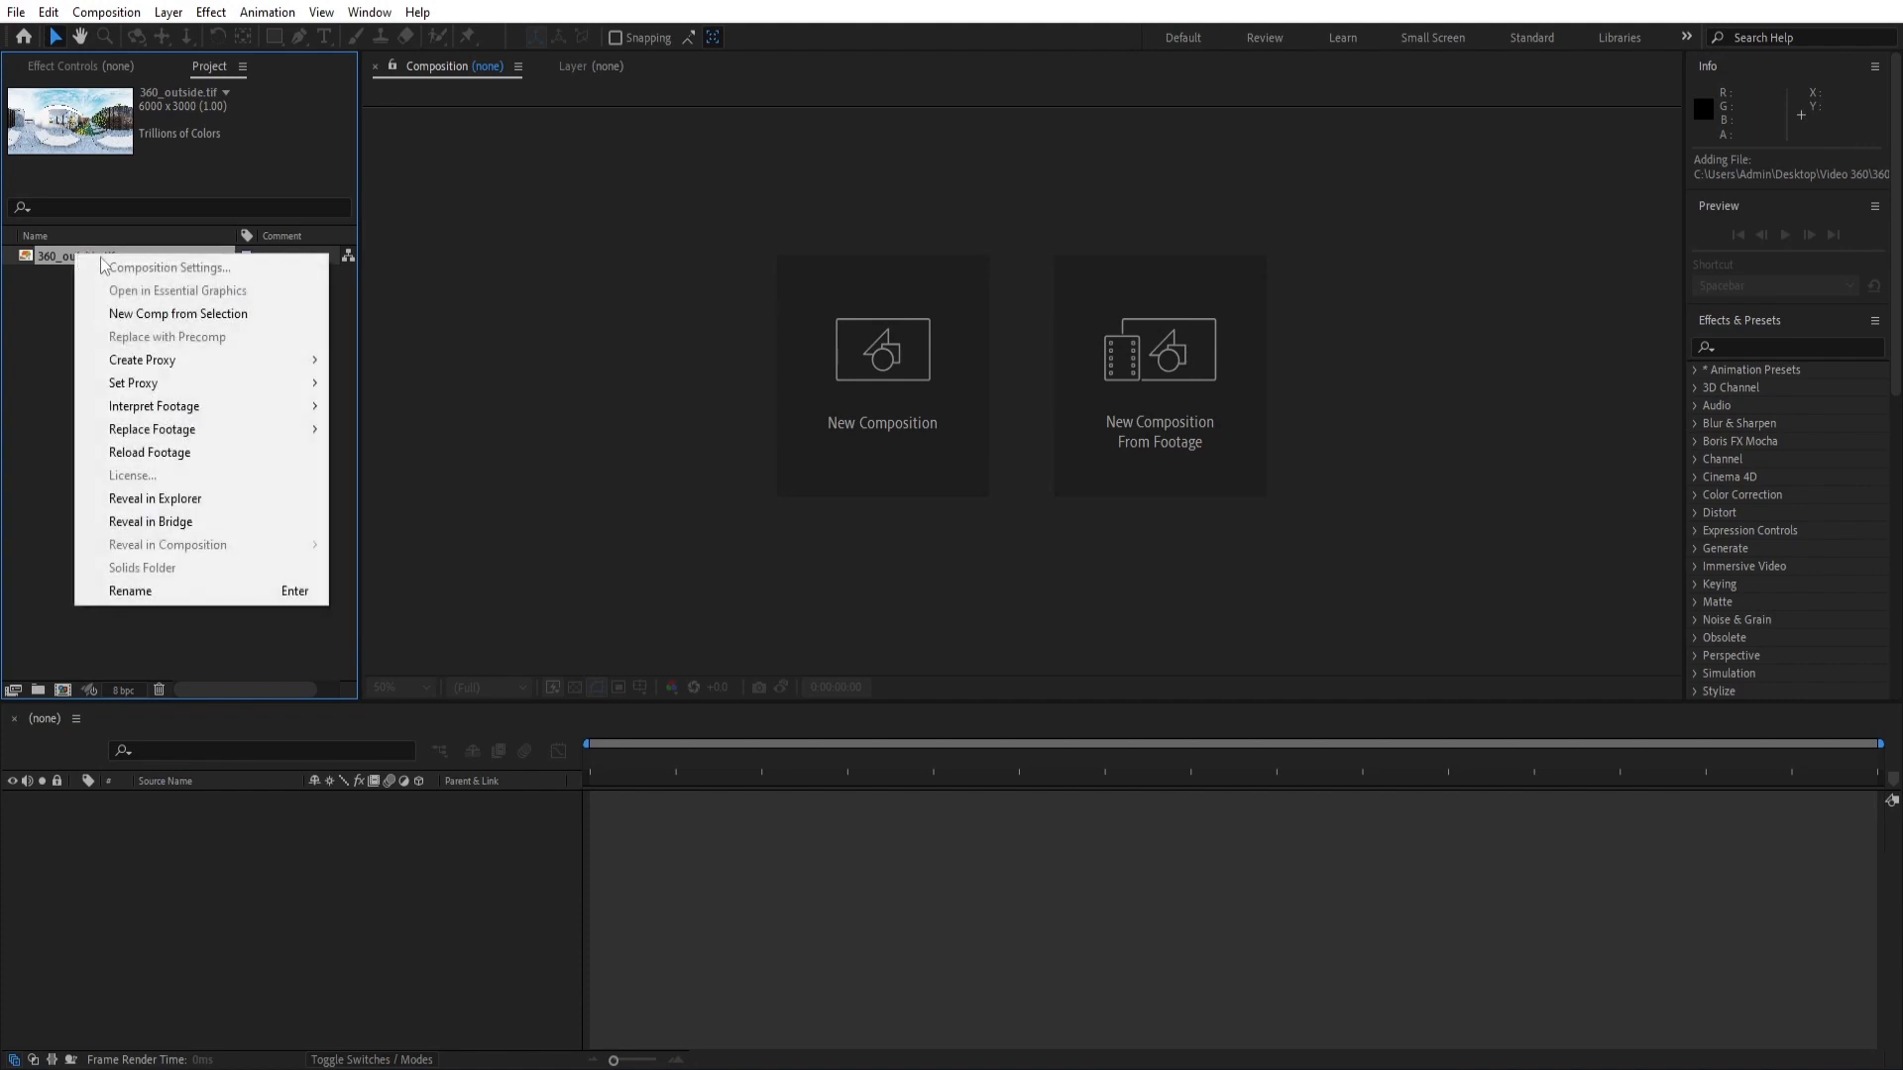
{"action": "mouse_move", "coordinate": [177, 313]}
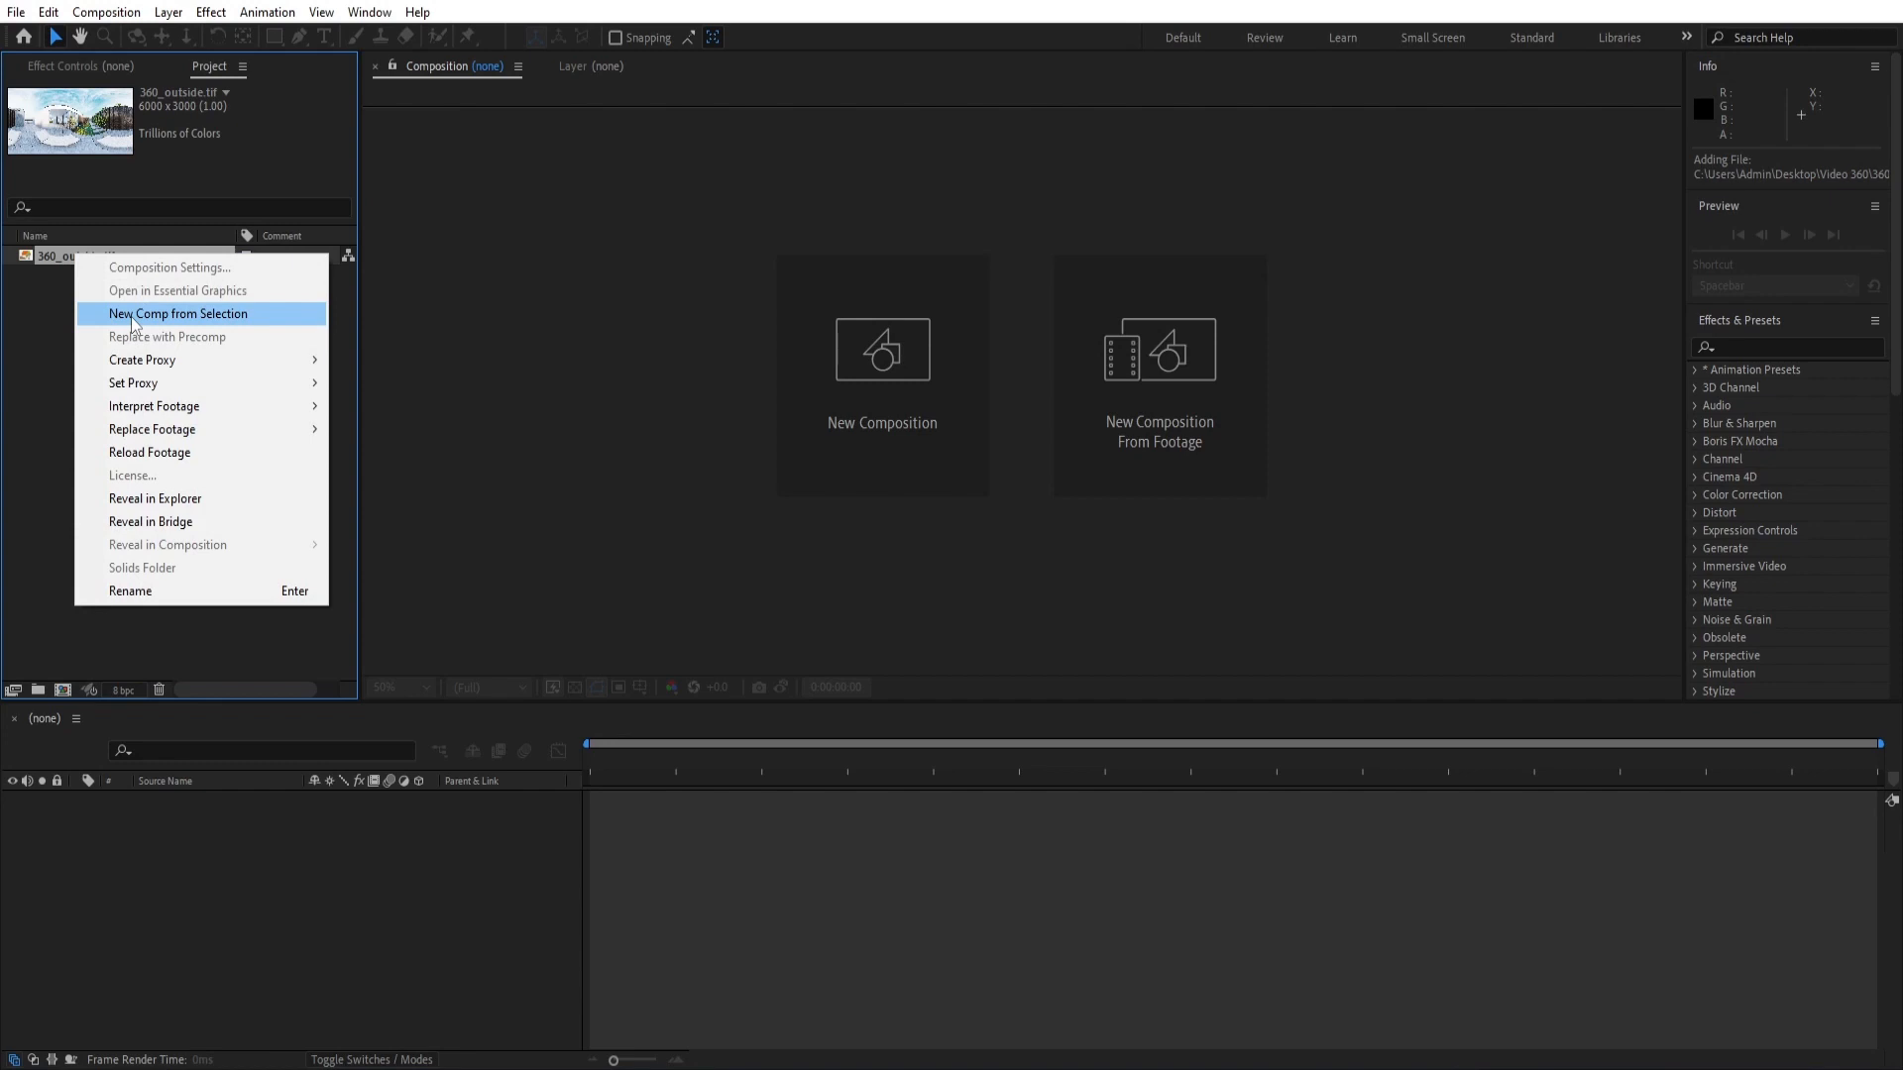
{"action": "left_click", "coordinate": [176, 313]}
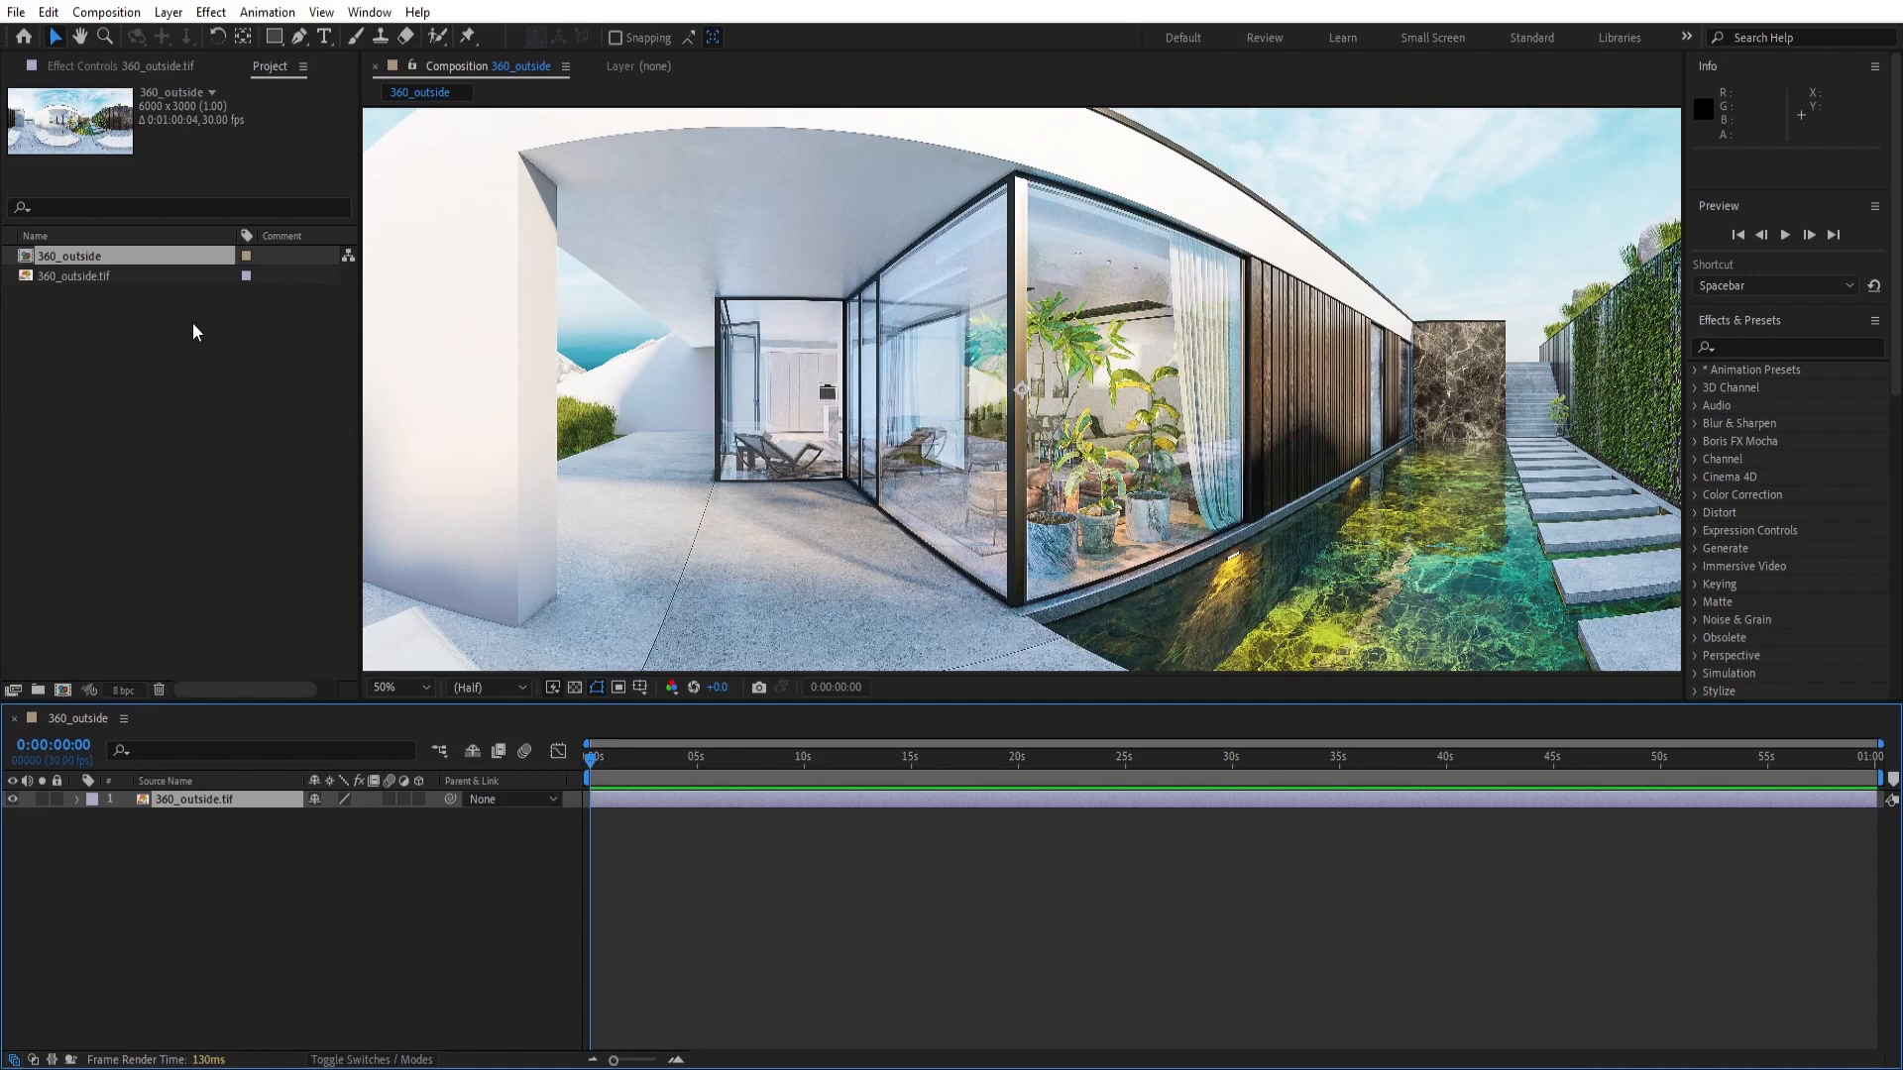
{"action": "mouse_move", "coordinate": [238, 340]}
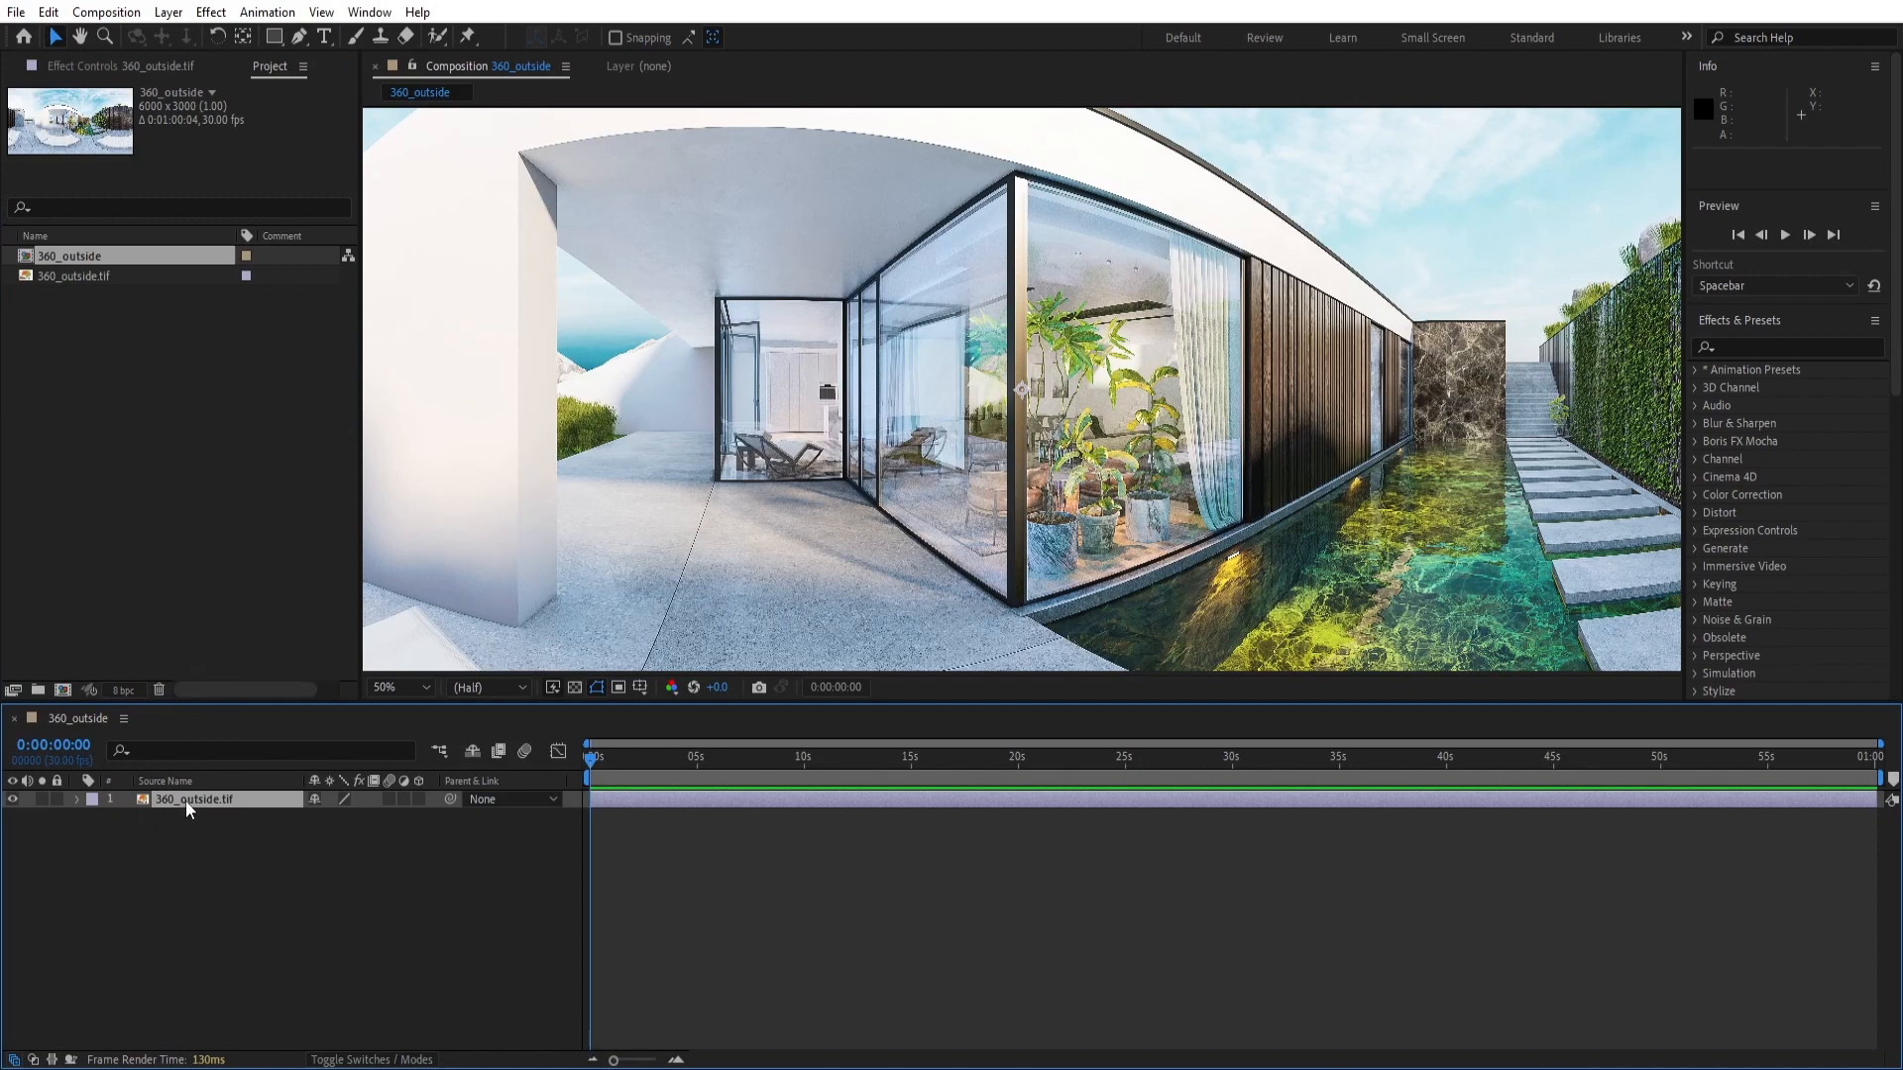
Step: Apply the CC Environment effect to the 360_outside.tif layer
{"action": "right_click", "coordinate": [194, 799]}
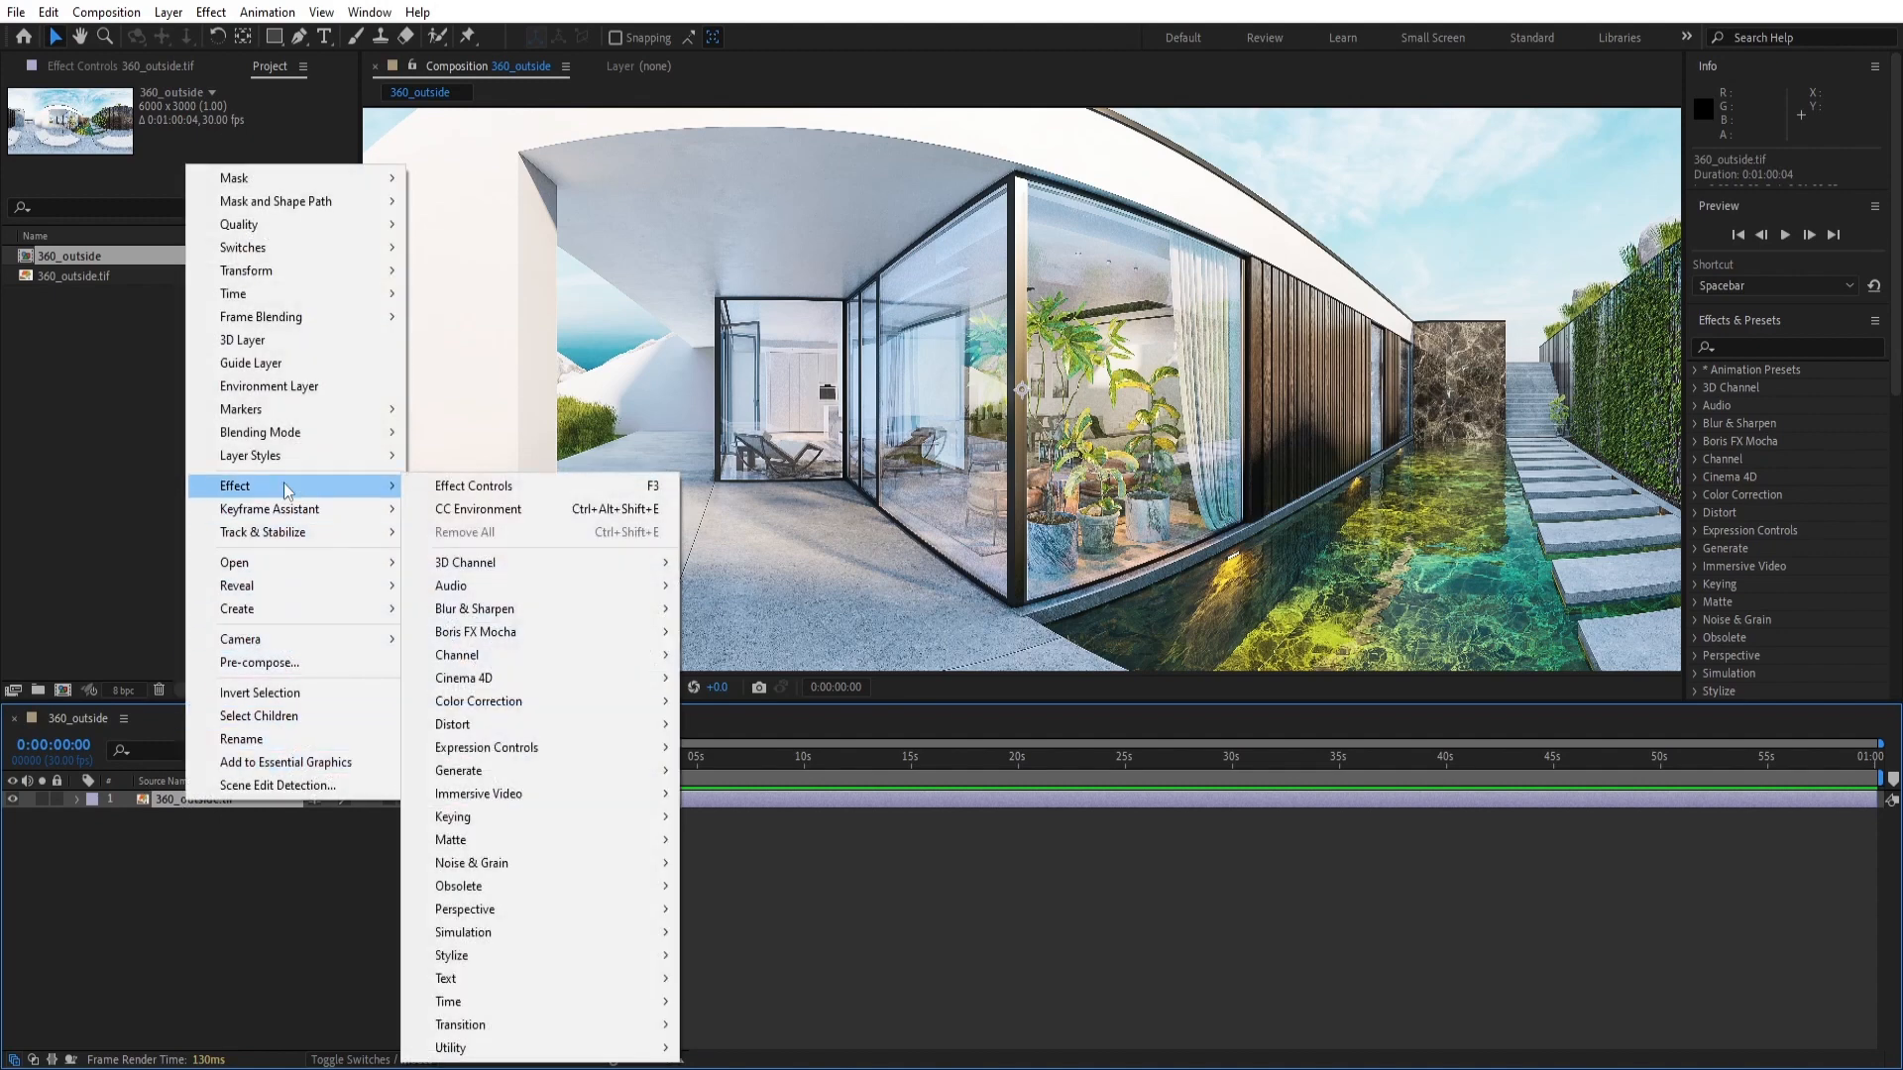
{"action": "mouse_move", "coordinate": [464, 910]}
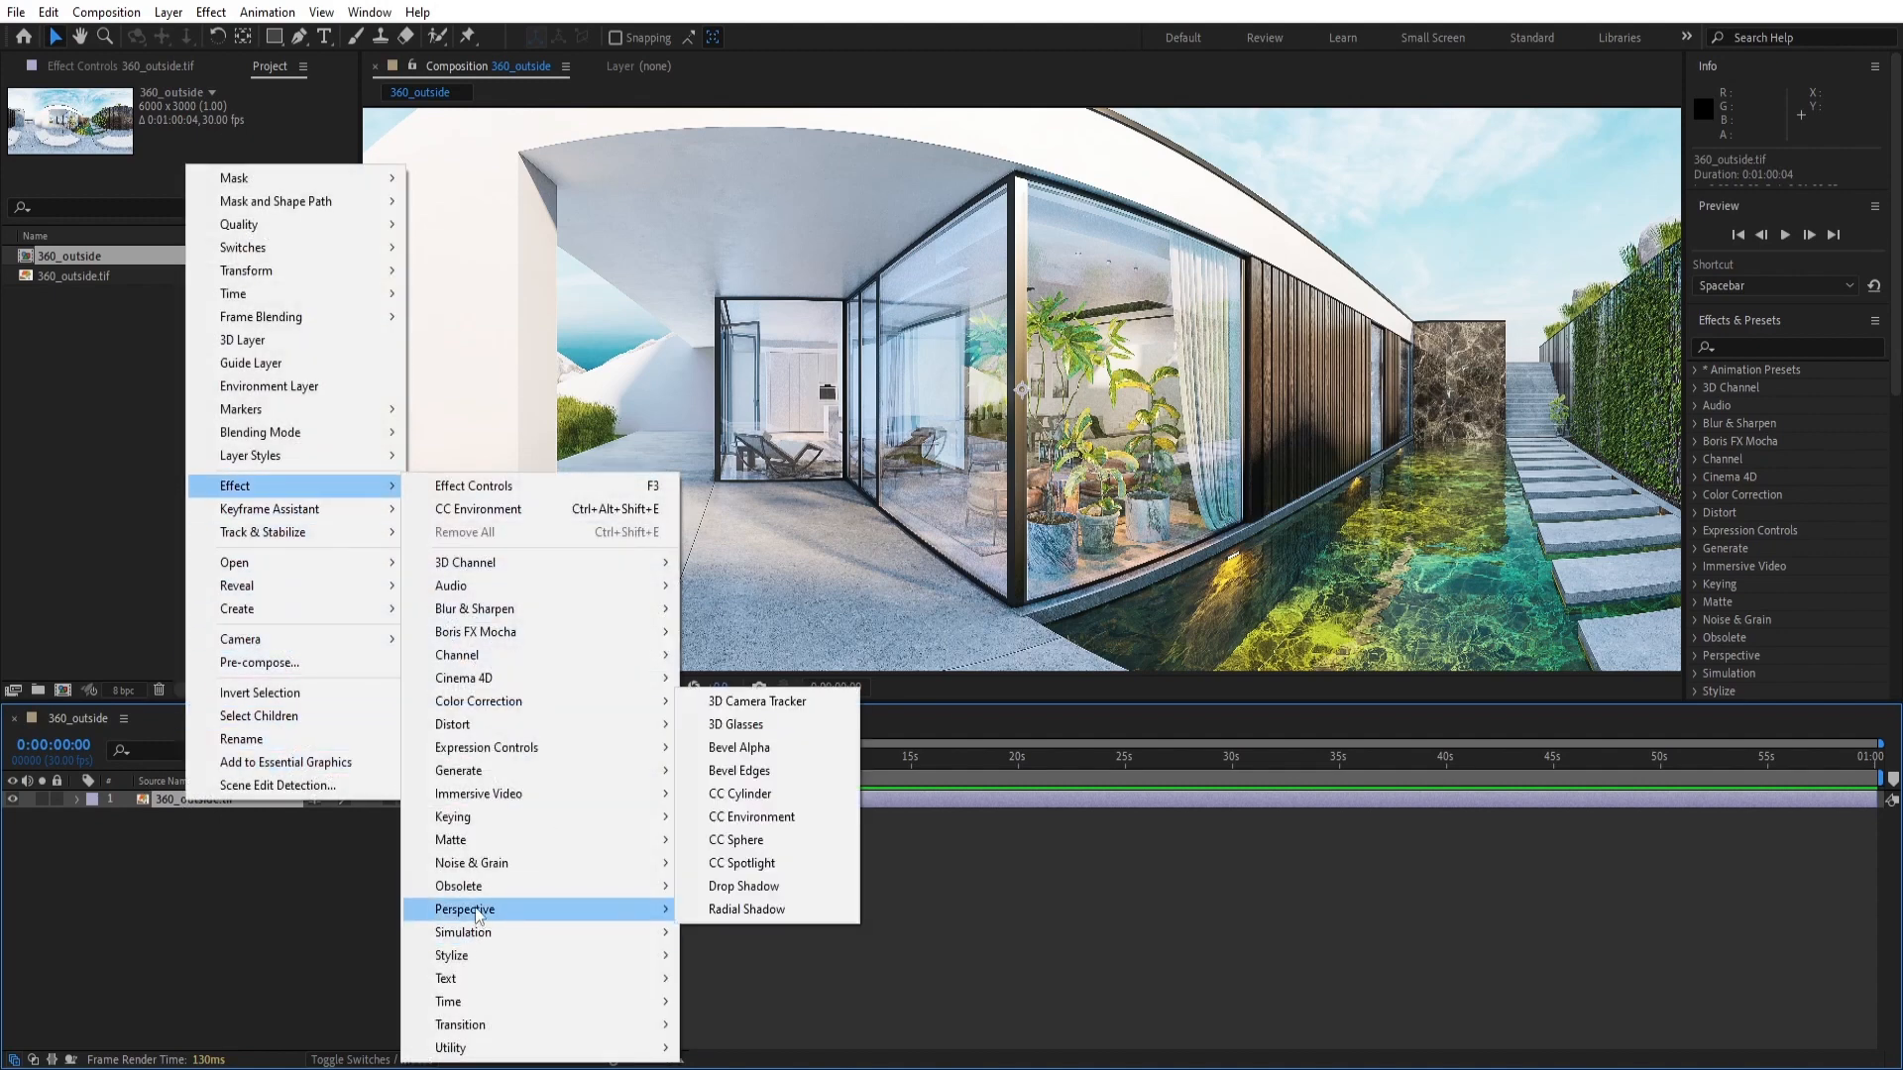
{"action": "mouse_move", "coordinate": [752, 817]}
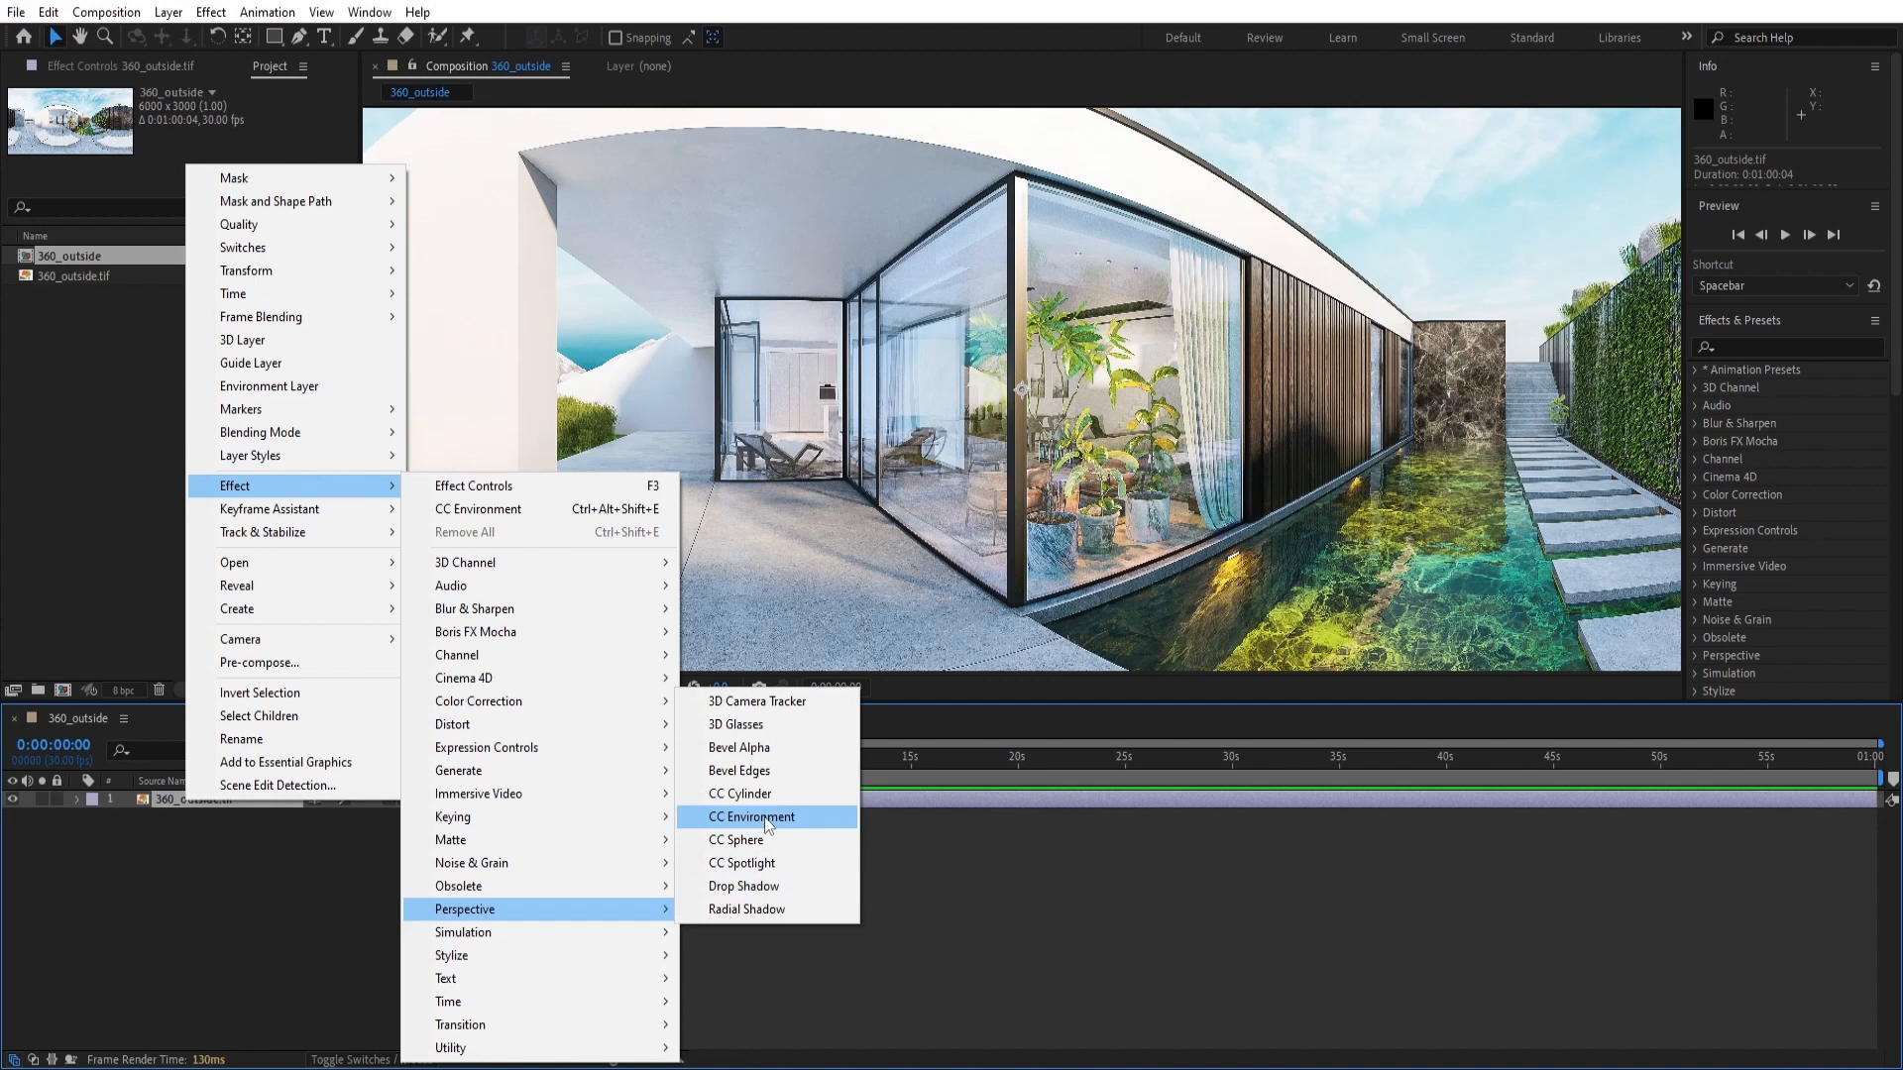
{"action": "left_click", "coordinate": [749, 817]}
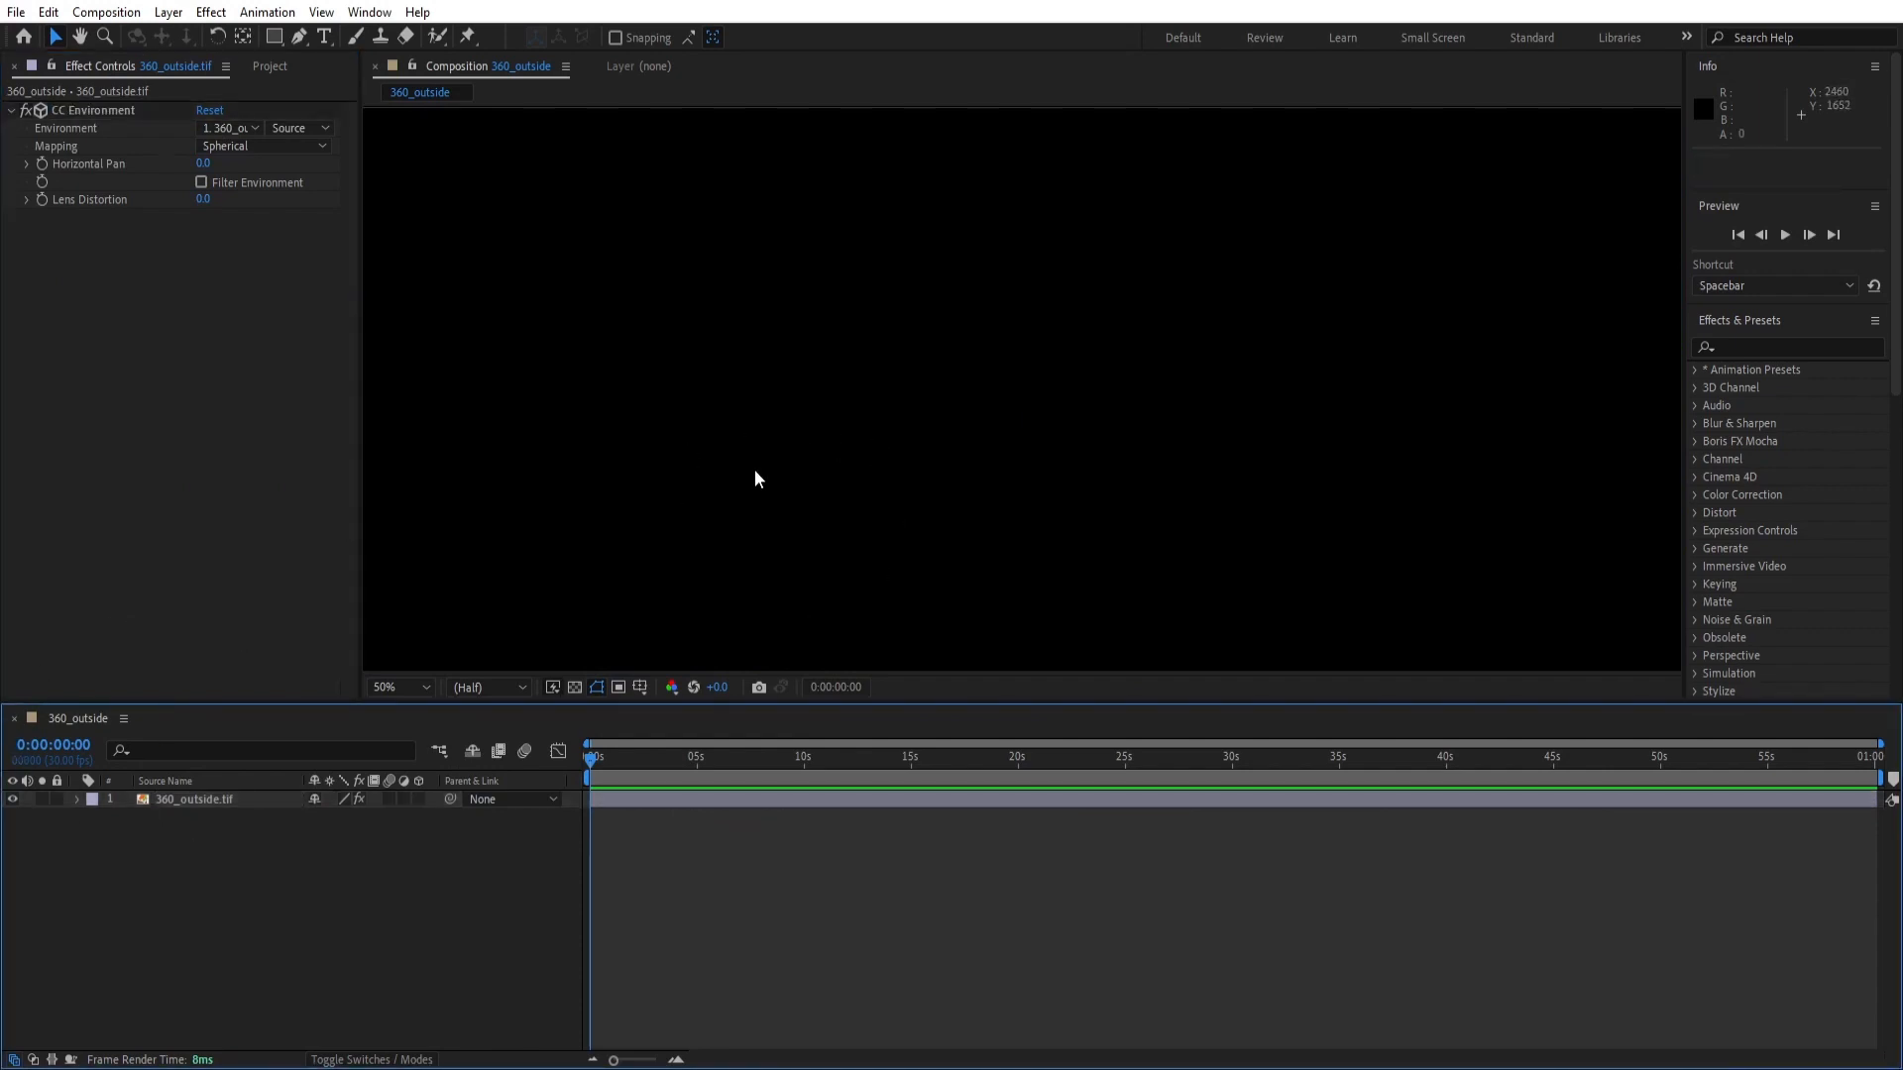
{"action": "mouse_move", "coordinate": [652, 737]}
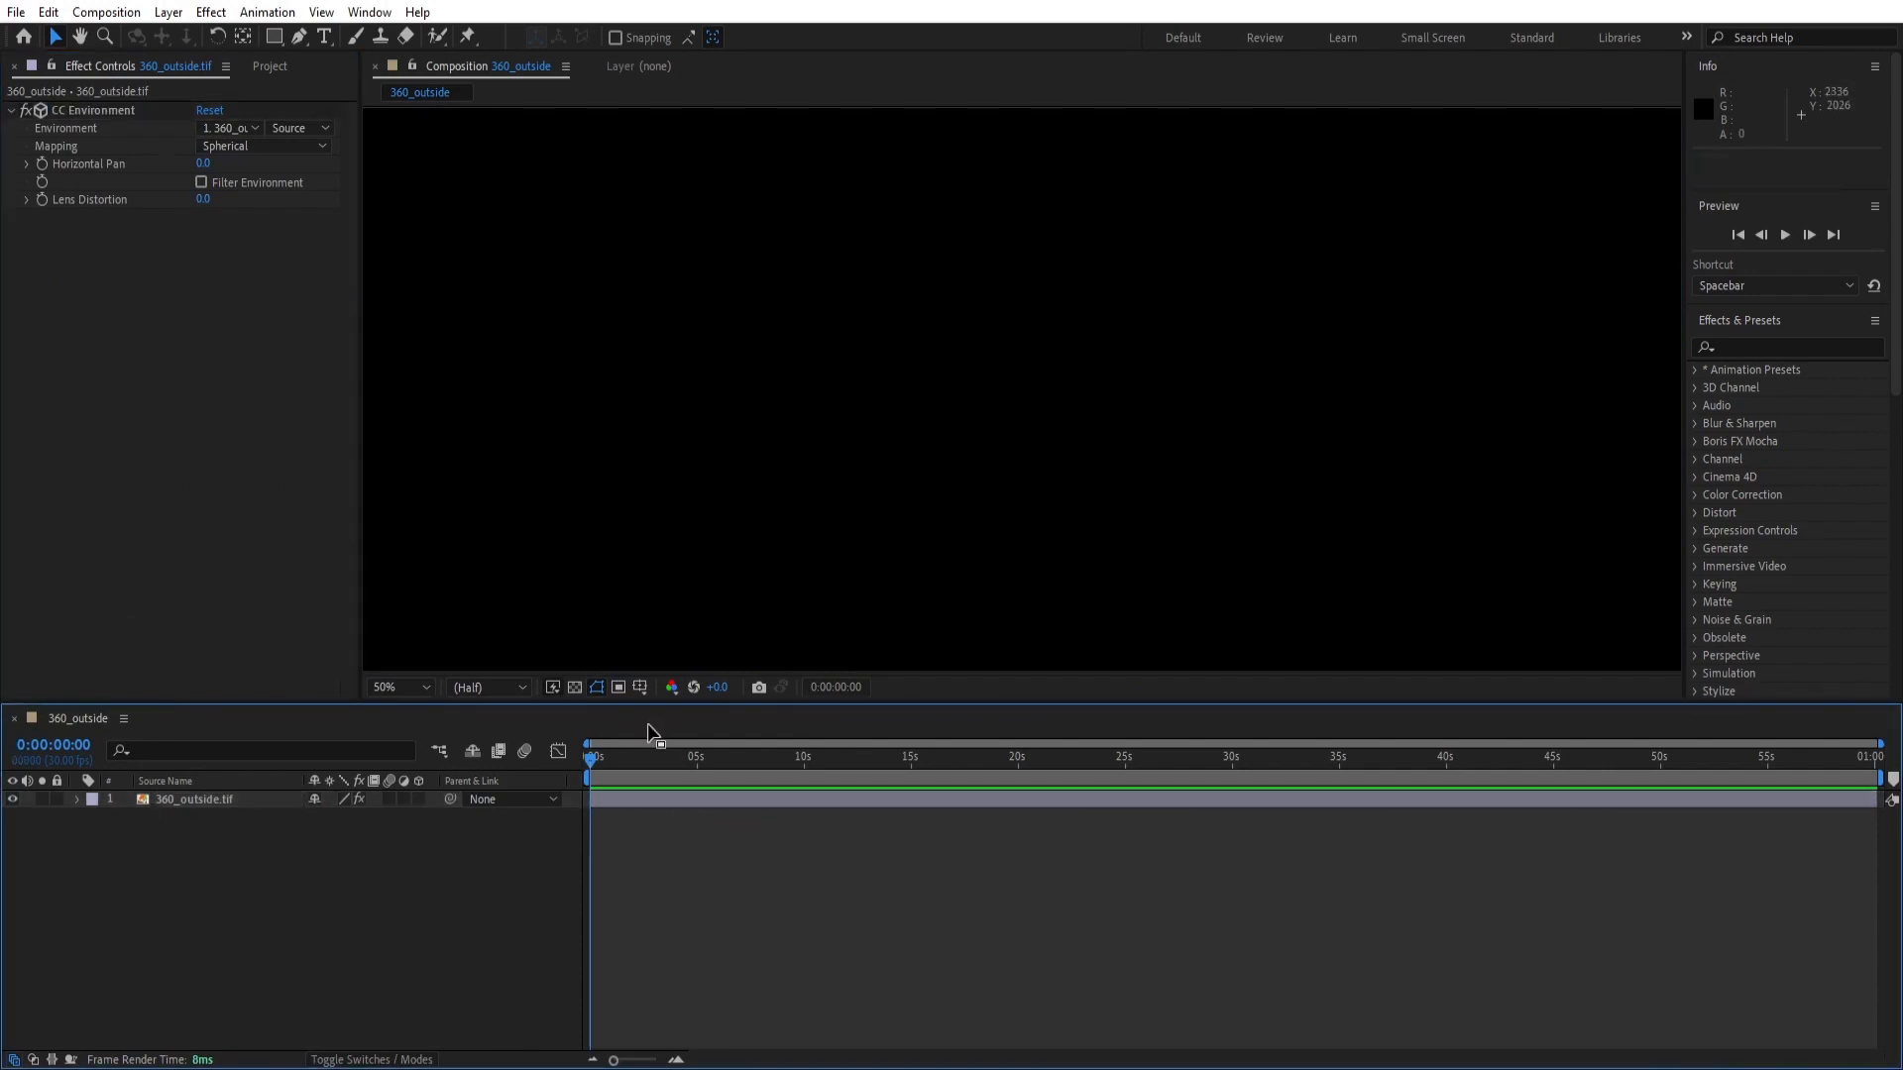
{"action": "mouse_move", "coordinate": [256, 868]}
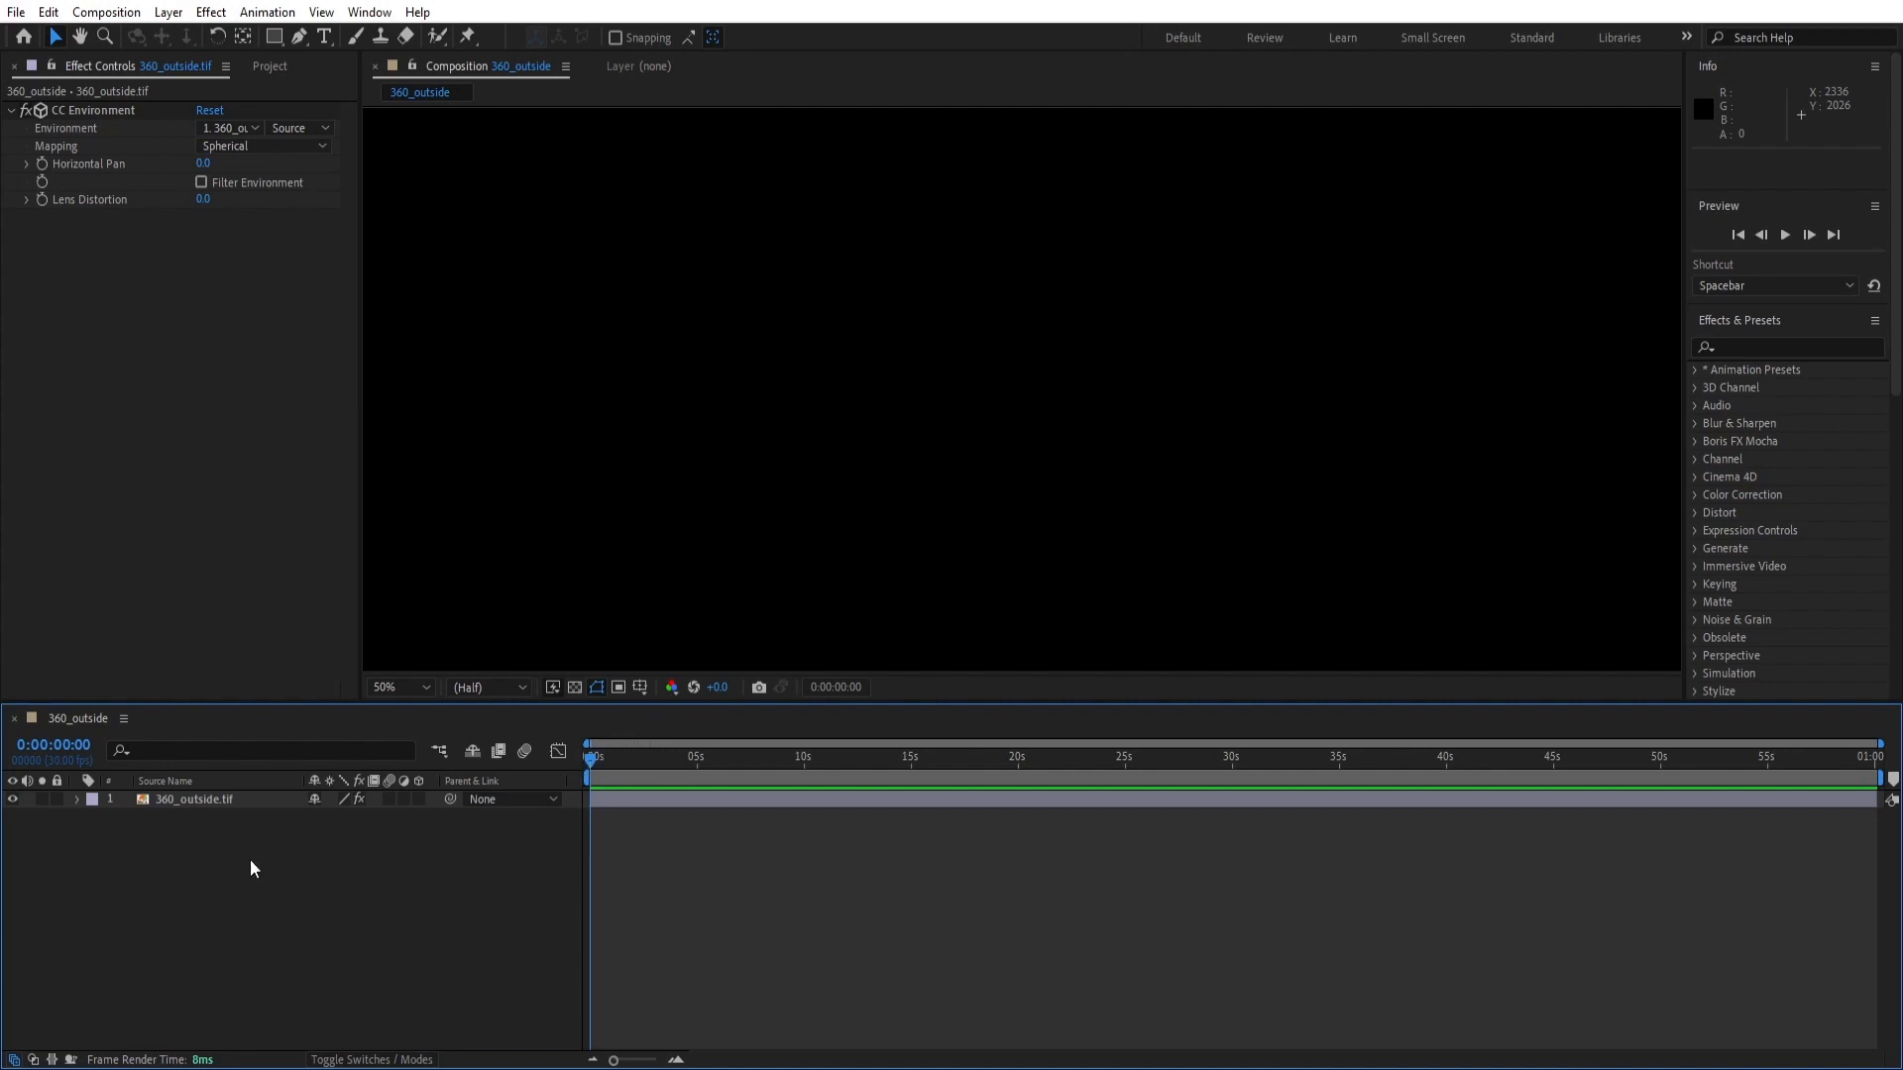
Step: Add a new two-node camera, Camera 1, using the 15mm lens preset
{"action": "right_click", "coordinate": [254, 869]}
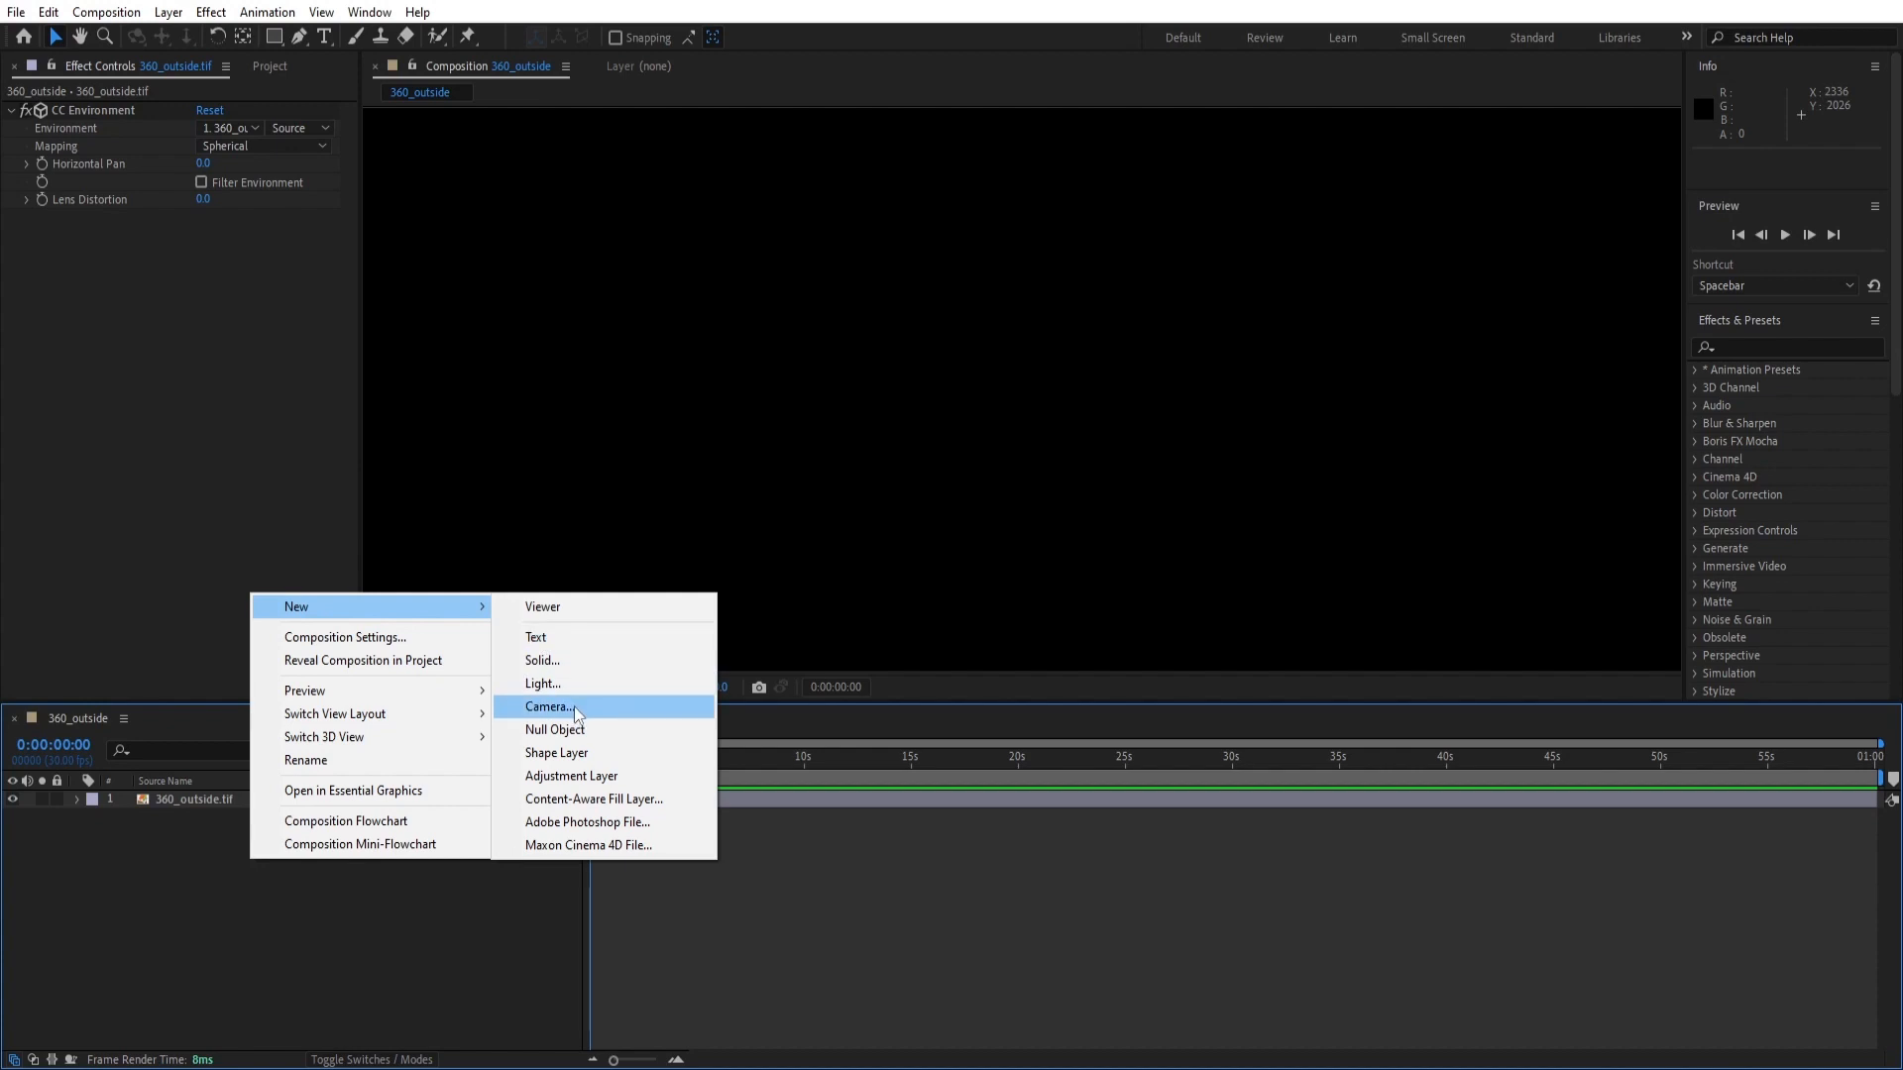
{"action": "left_click", "coordinate": [549, 705]}
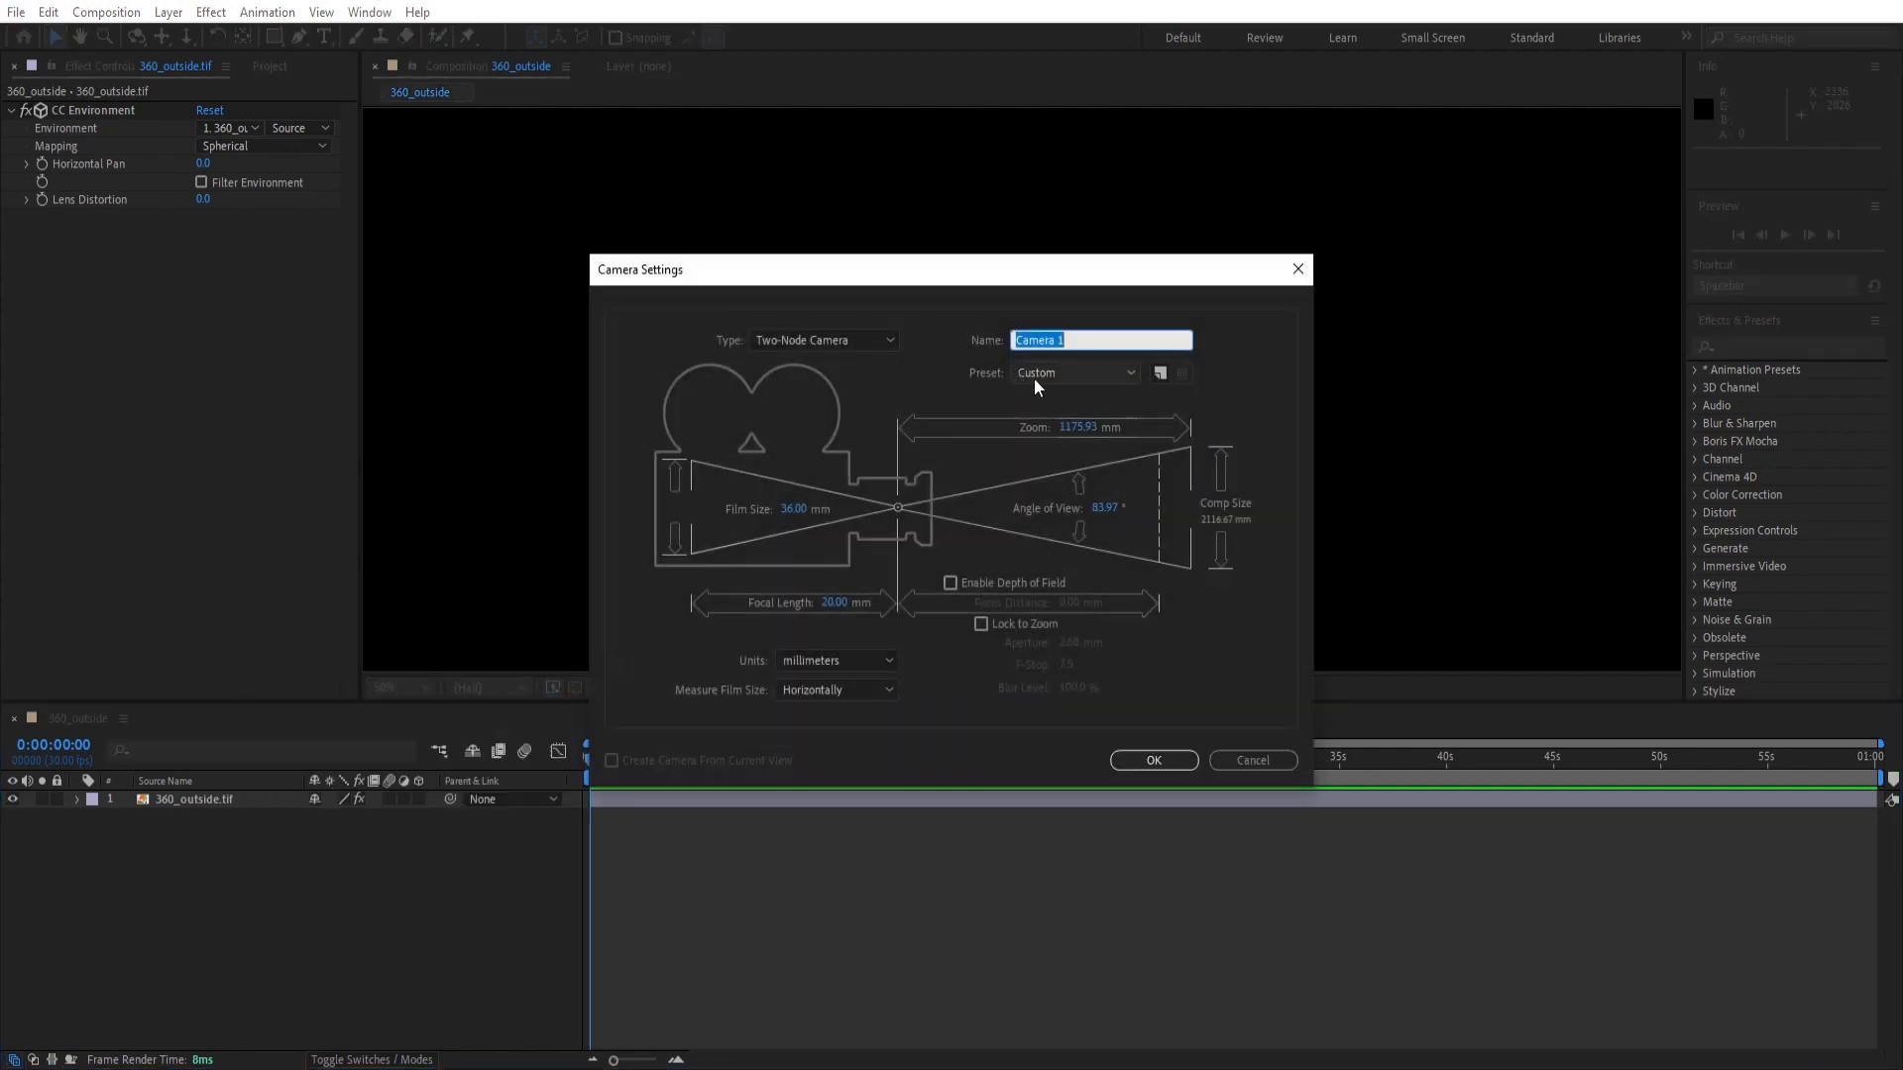
{"action": "left_click", "coordinate": [1072, 373]}
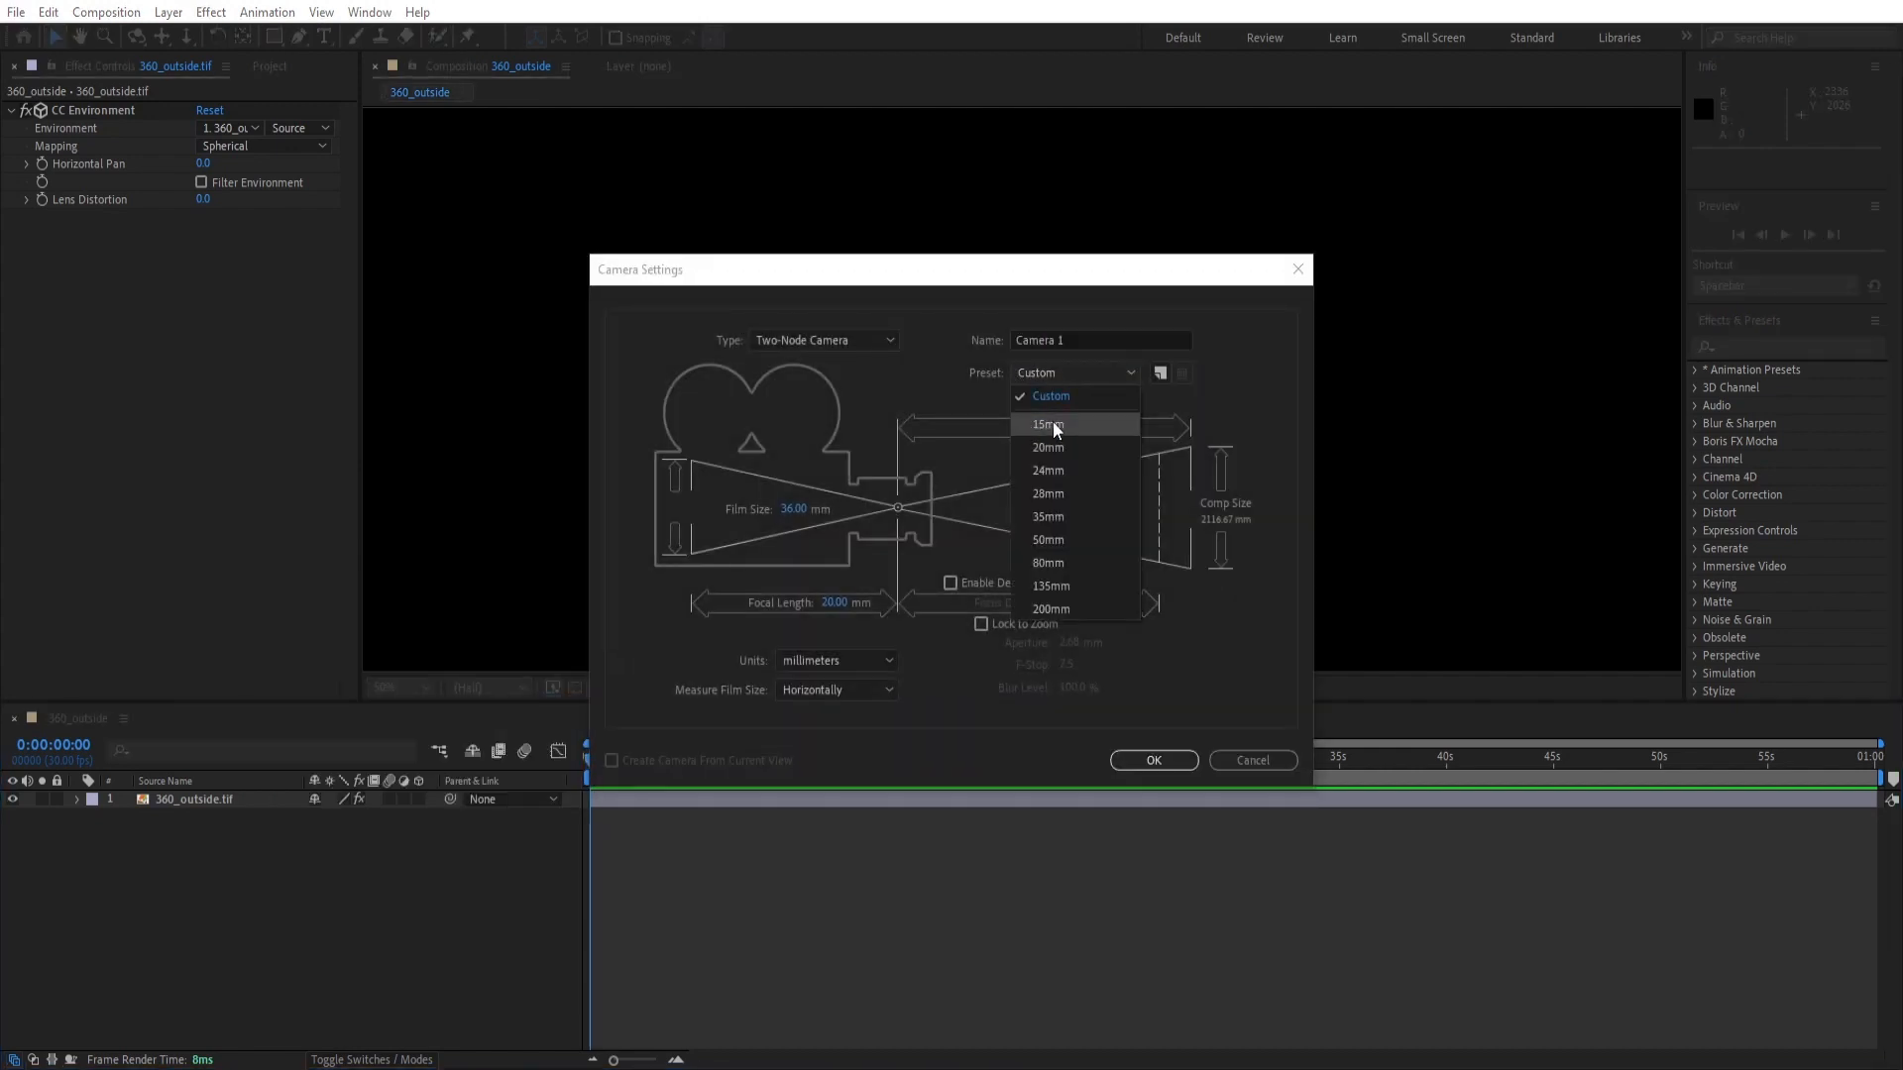
{"action": "left_click", "coordinate": [1046, 425]}
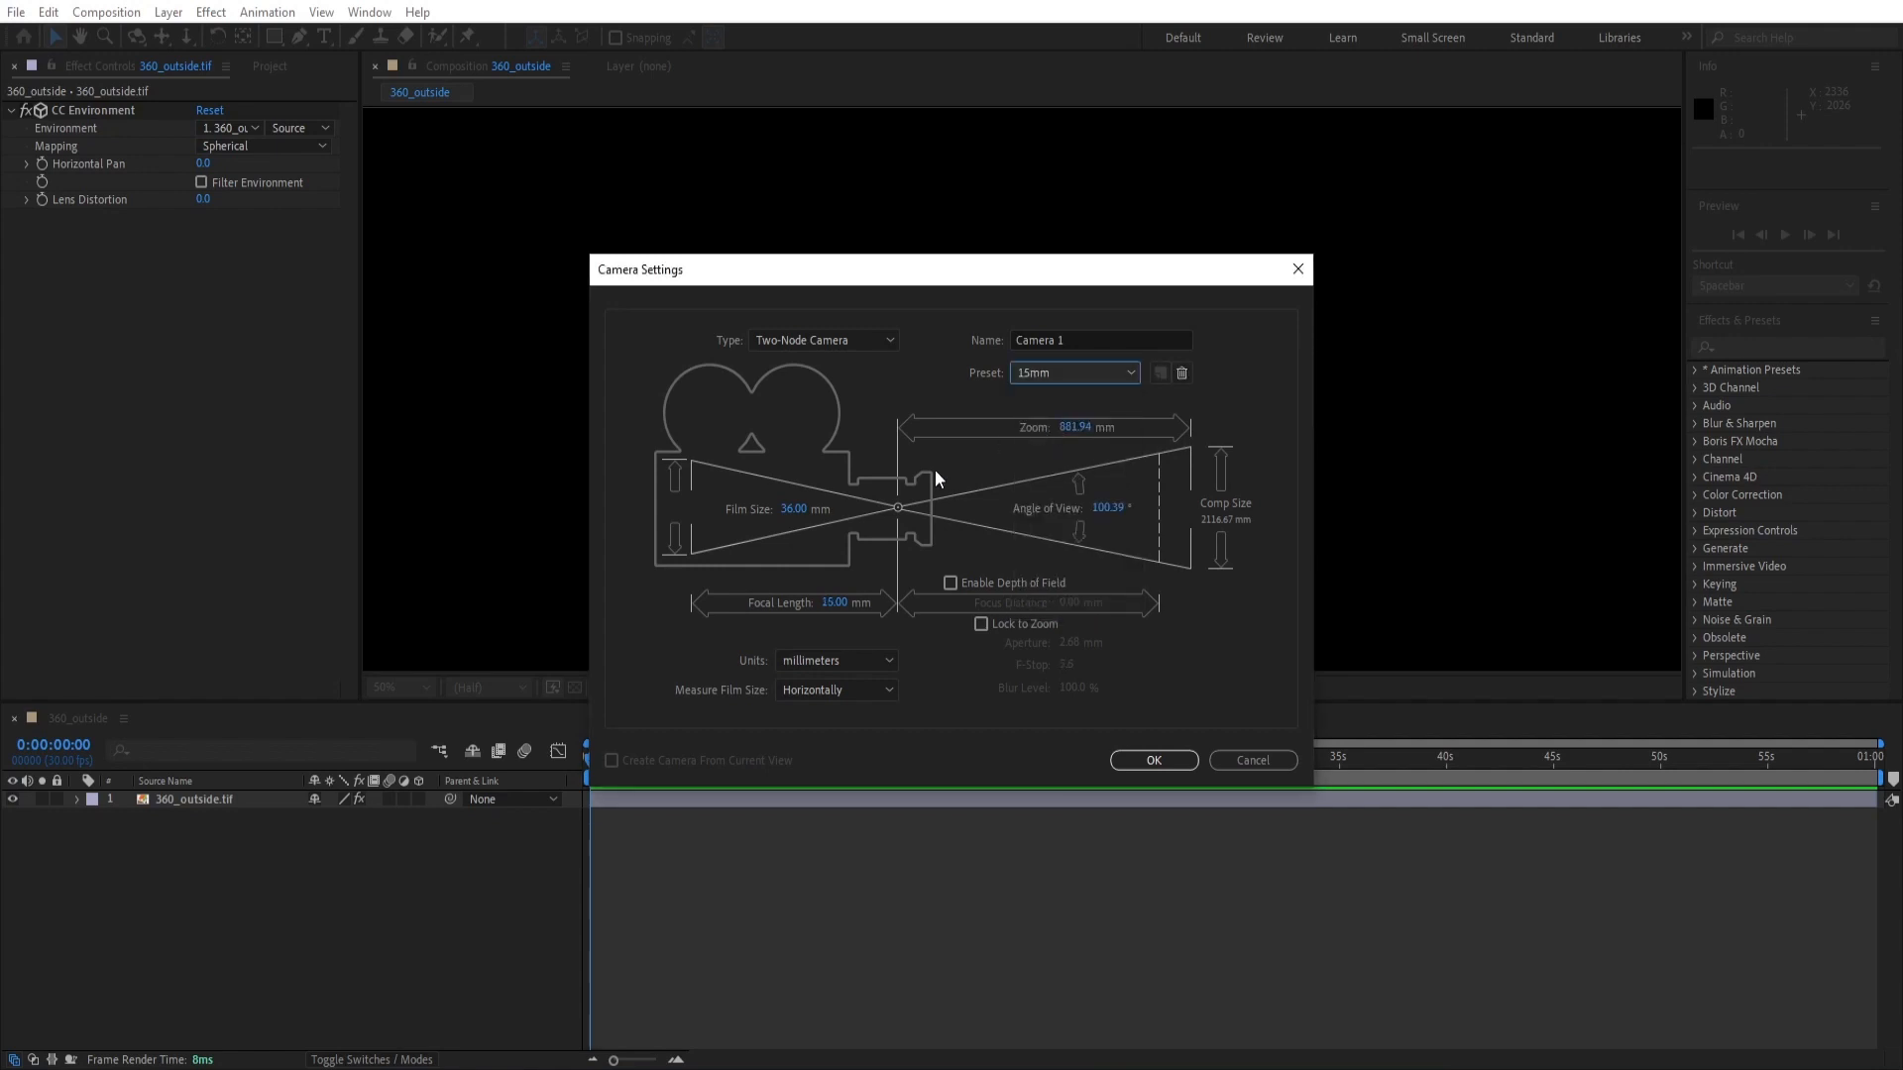
{"action": "mouse_move", "coordinate": [1088, 561]}
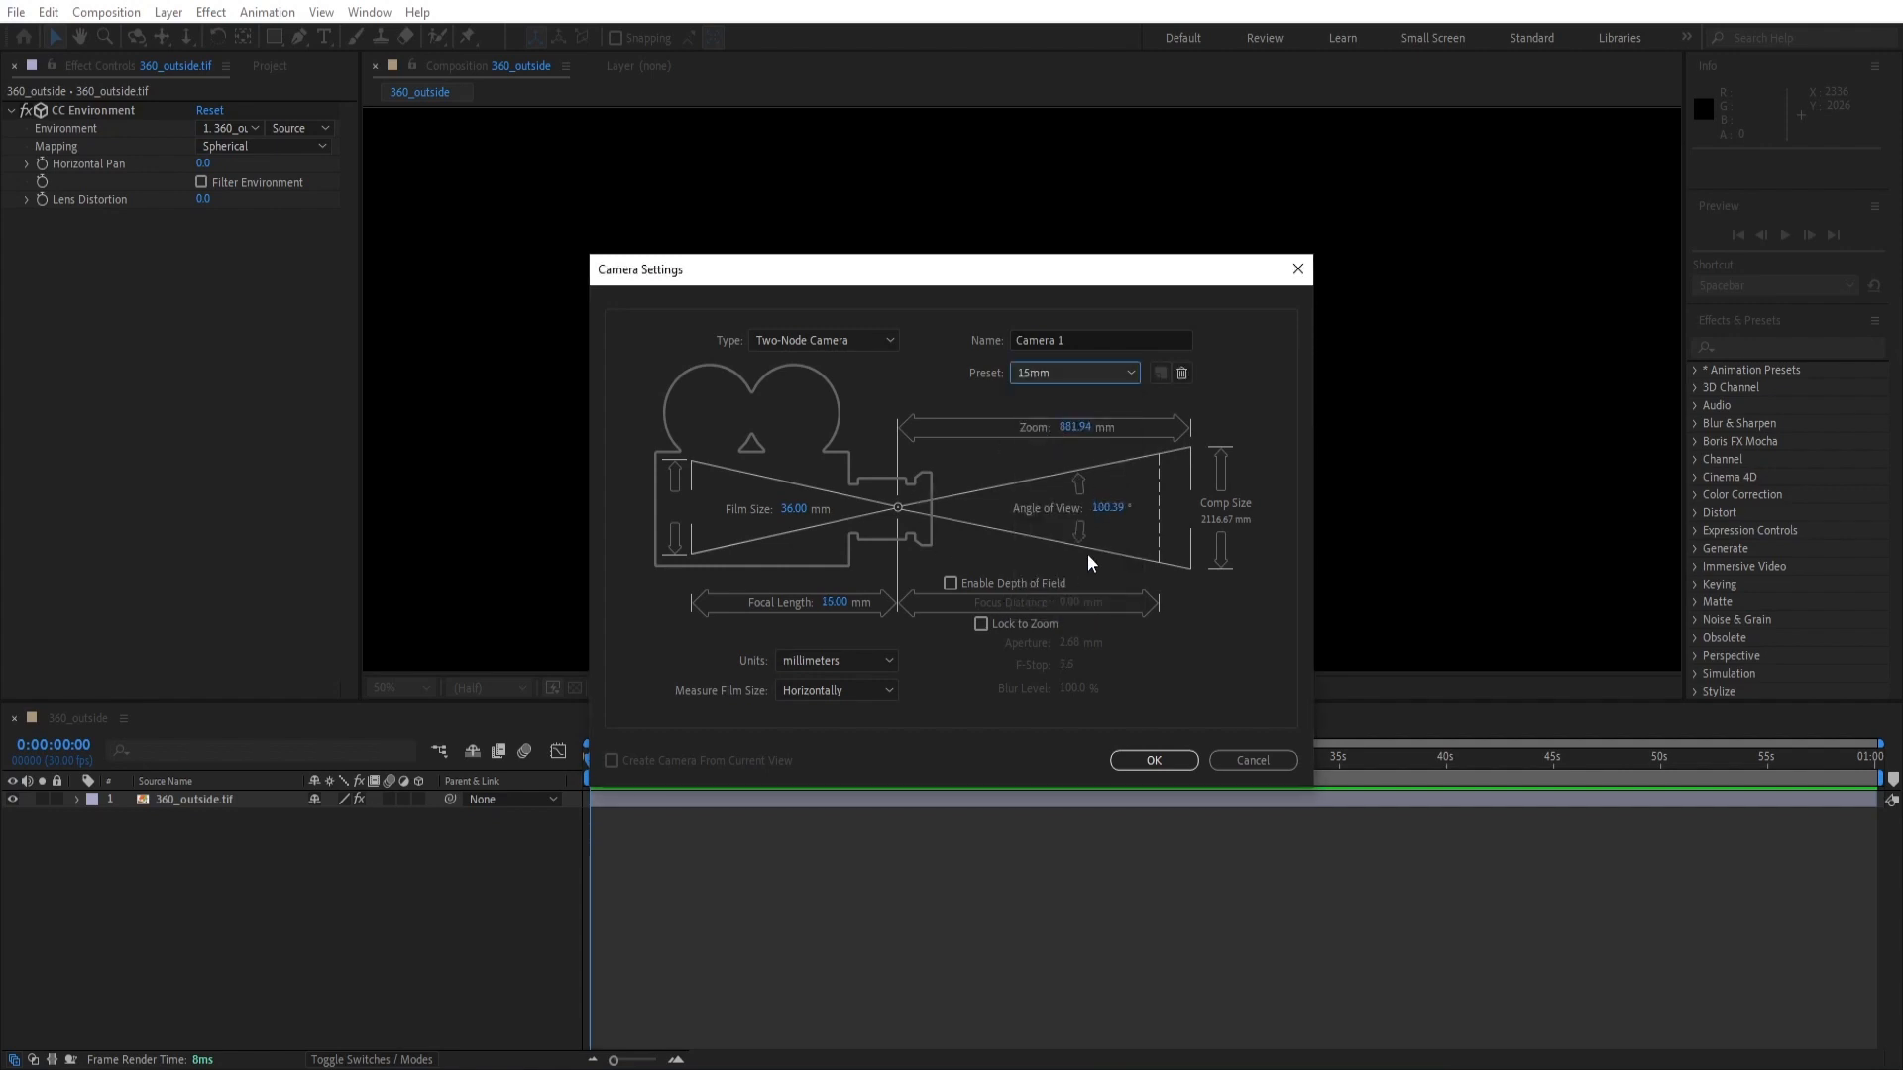
{"action": "mouse_move", "coordinate": [1088, 515]}
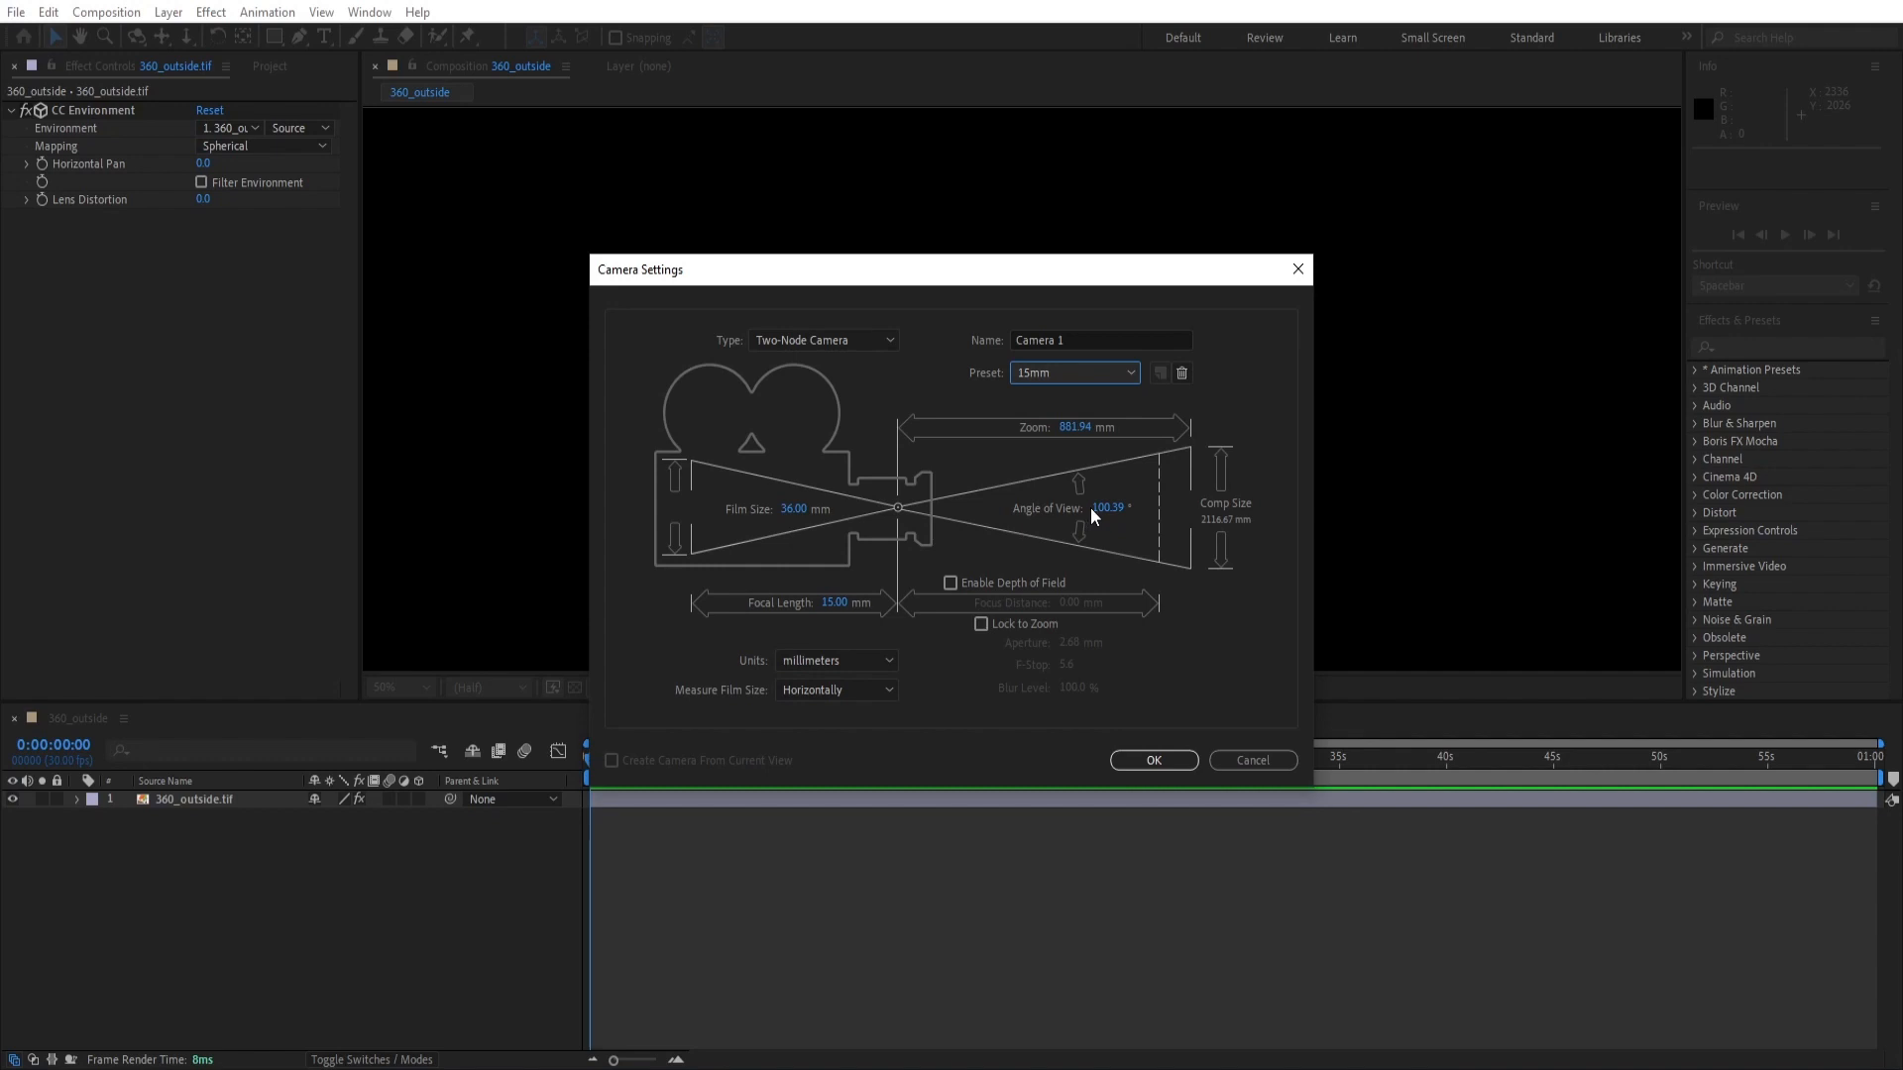
{"action": "mouse_move", "coordinate": [1163, 511]}
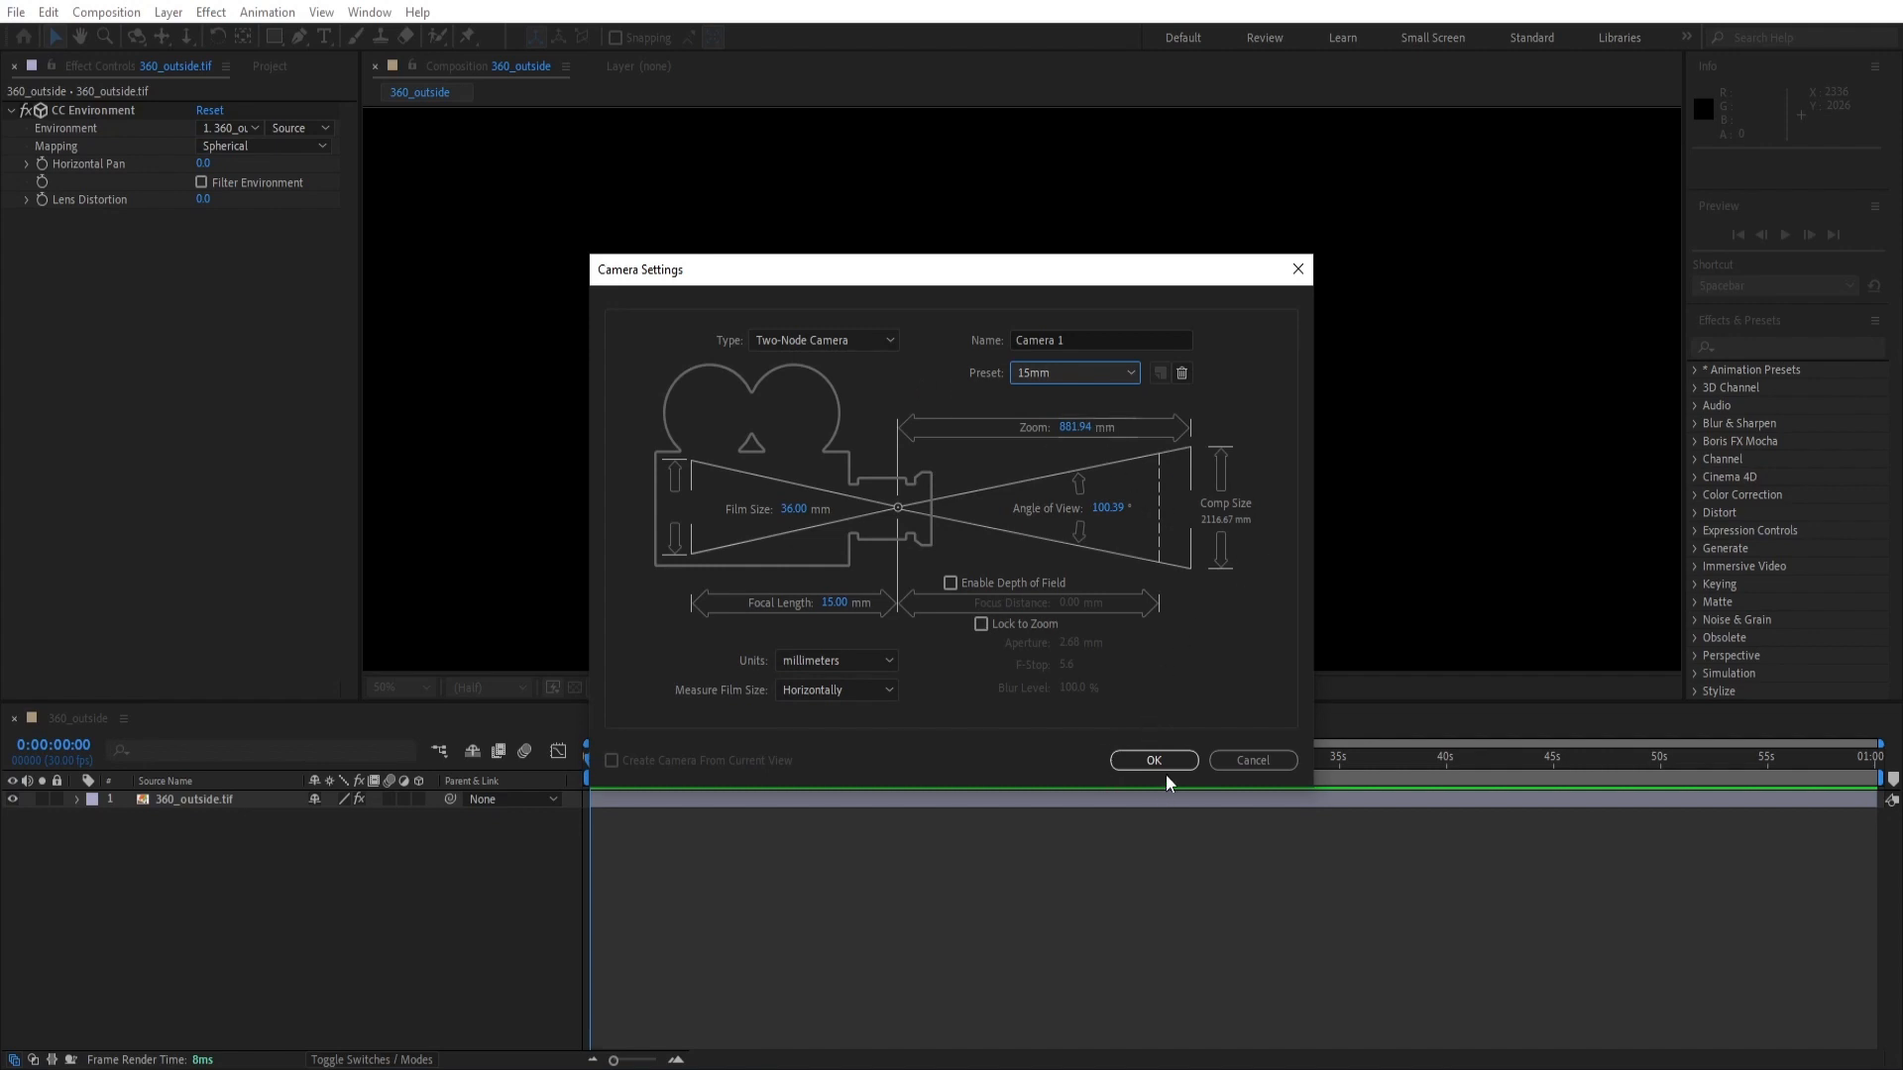
{"action": "left_click", "coordinate": [1150, 760]}
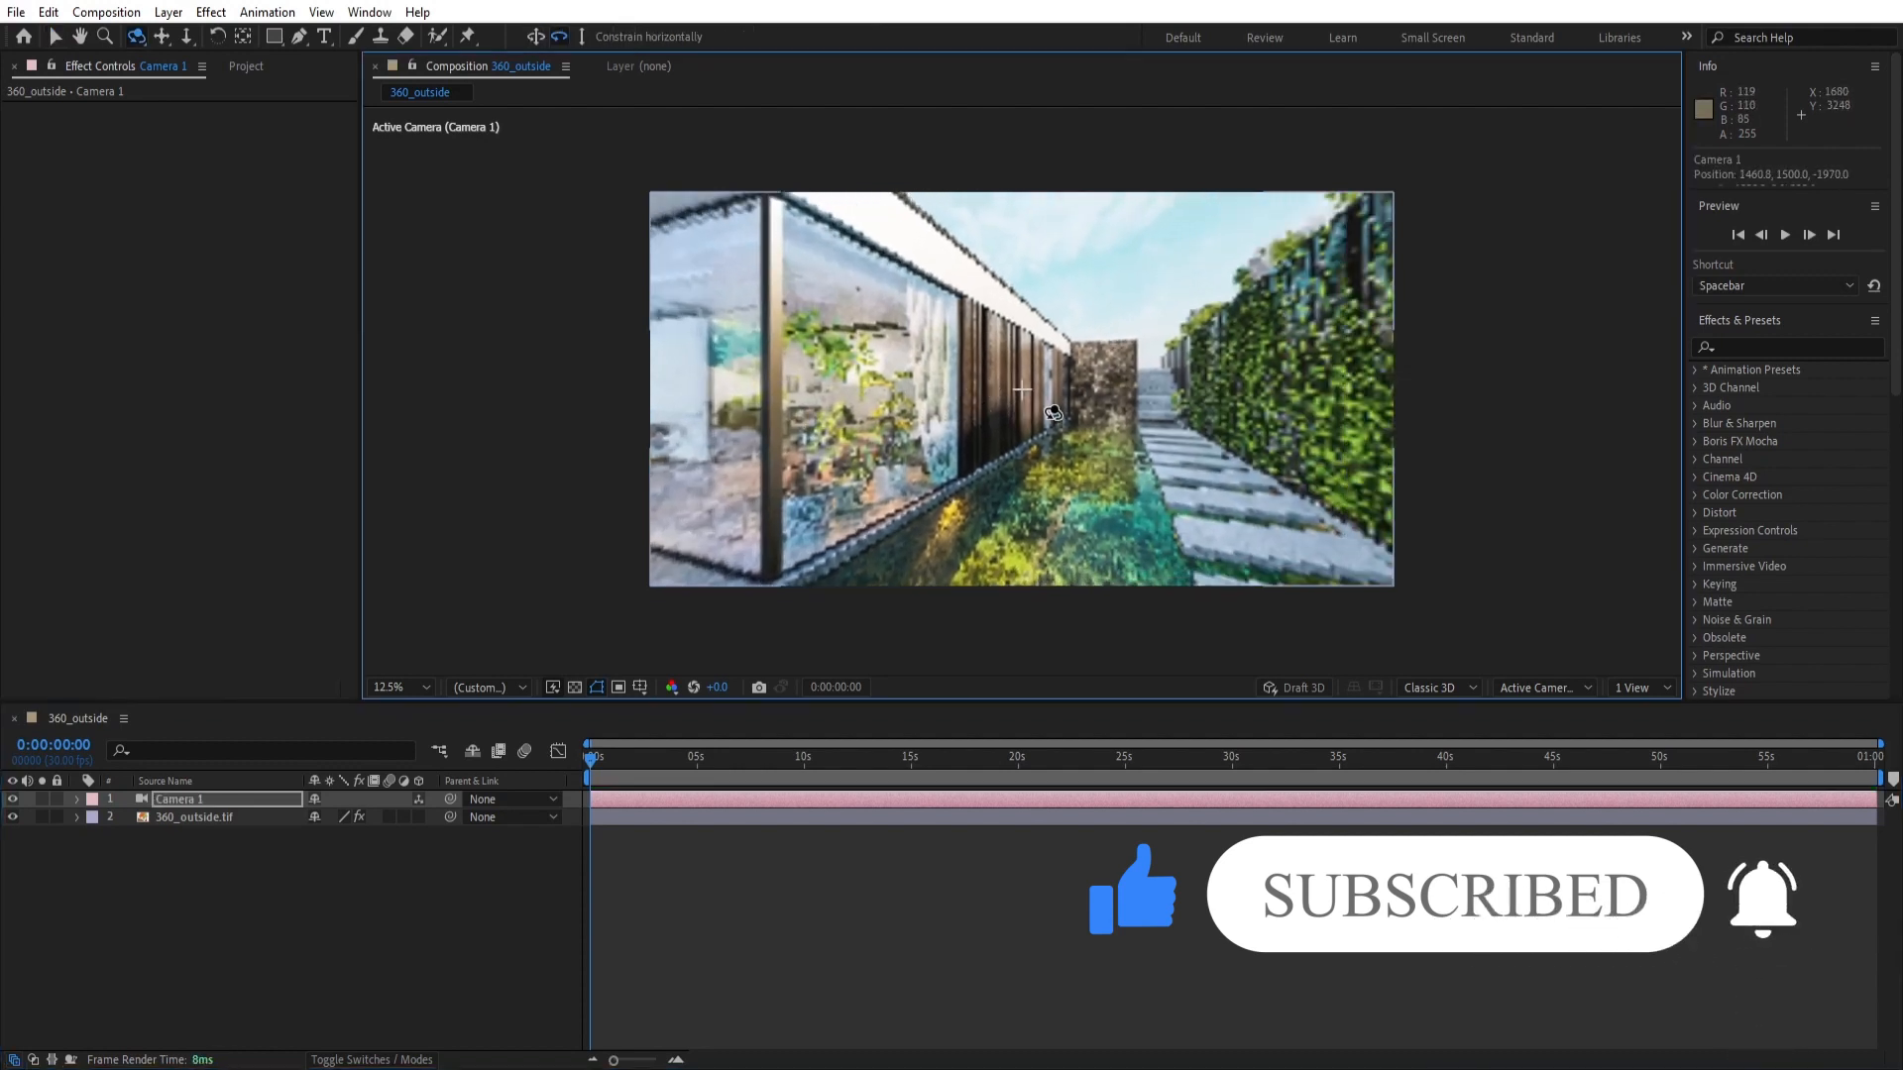
Step: Orbit Camera 1 so the view faces the glass room and planted pool
{"action": "left_click_drag", "start_coordinate": [1056, 412], "coordinate": [1037, 408]}
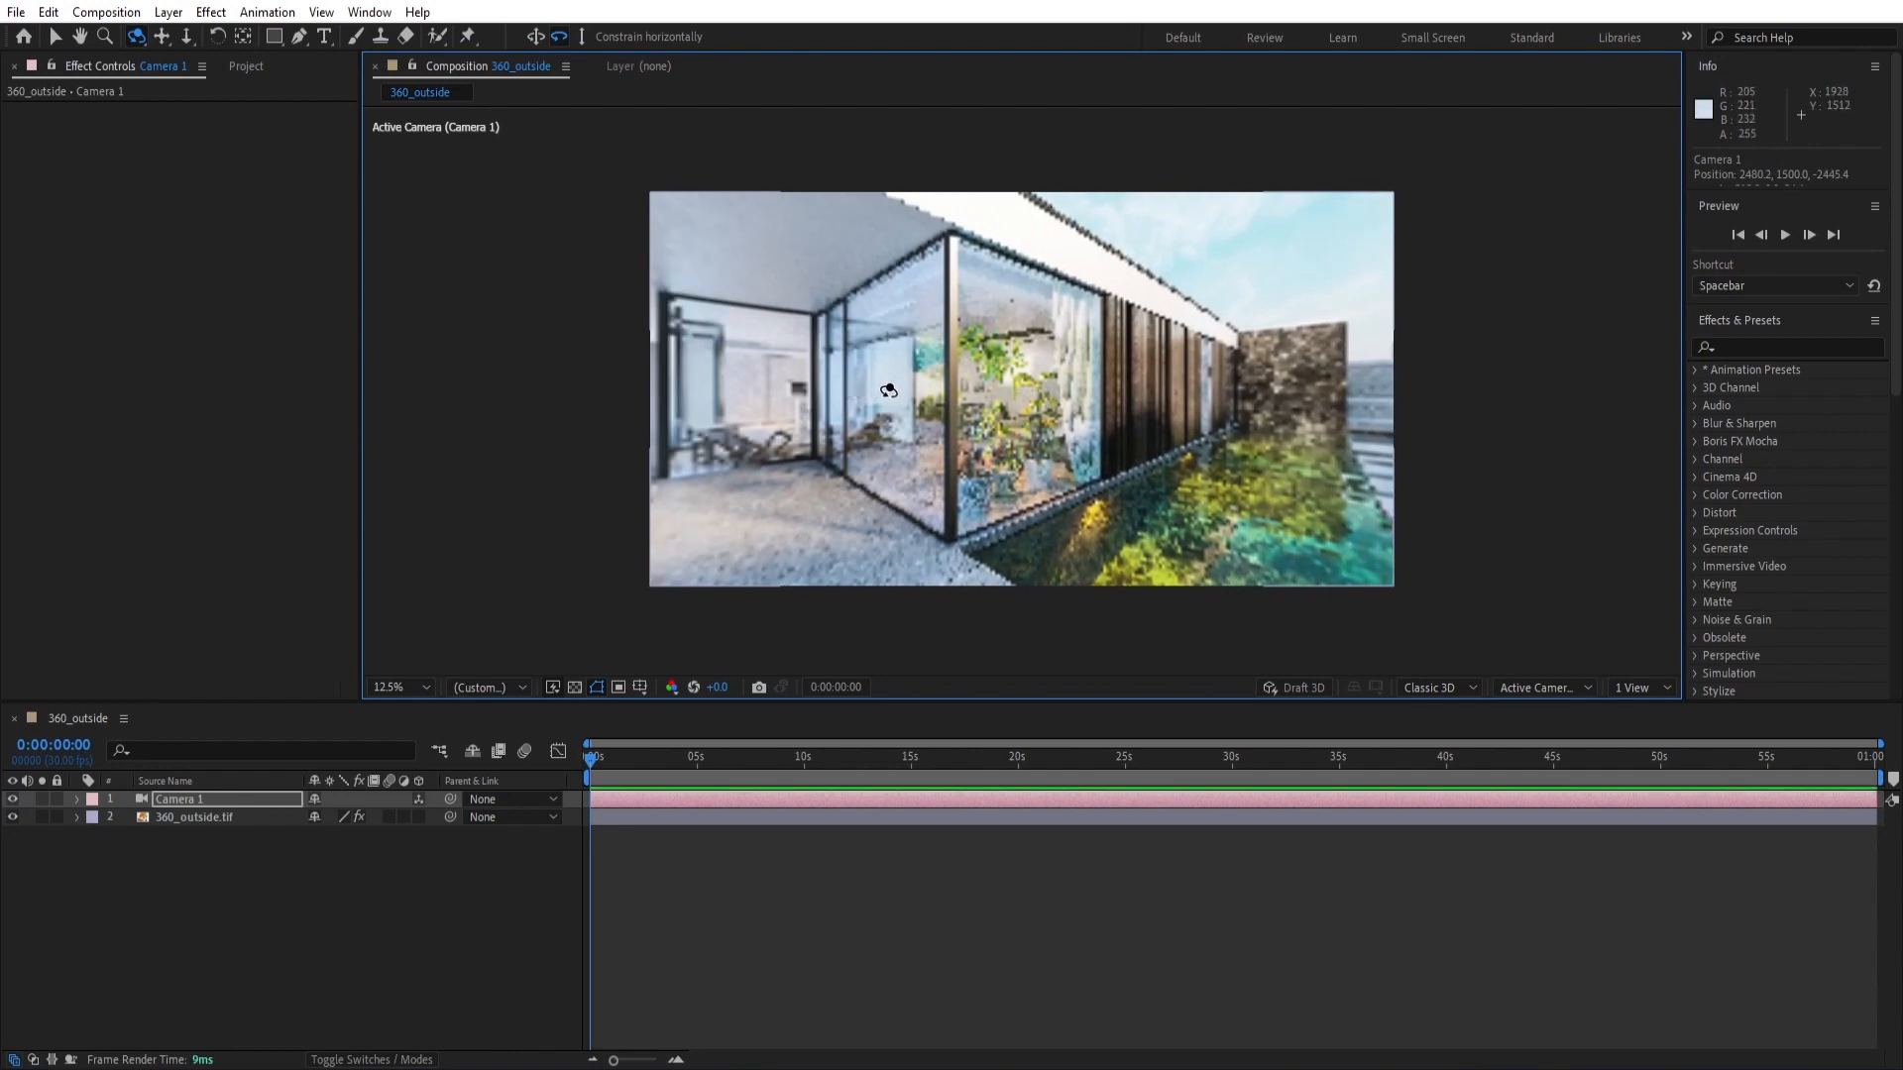
{"action": "left_click_drag", "start_coordinate": [888, 391], "coordinate": [1010, 436]}
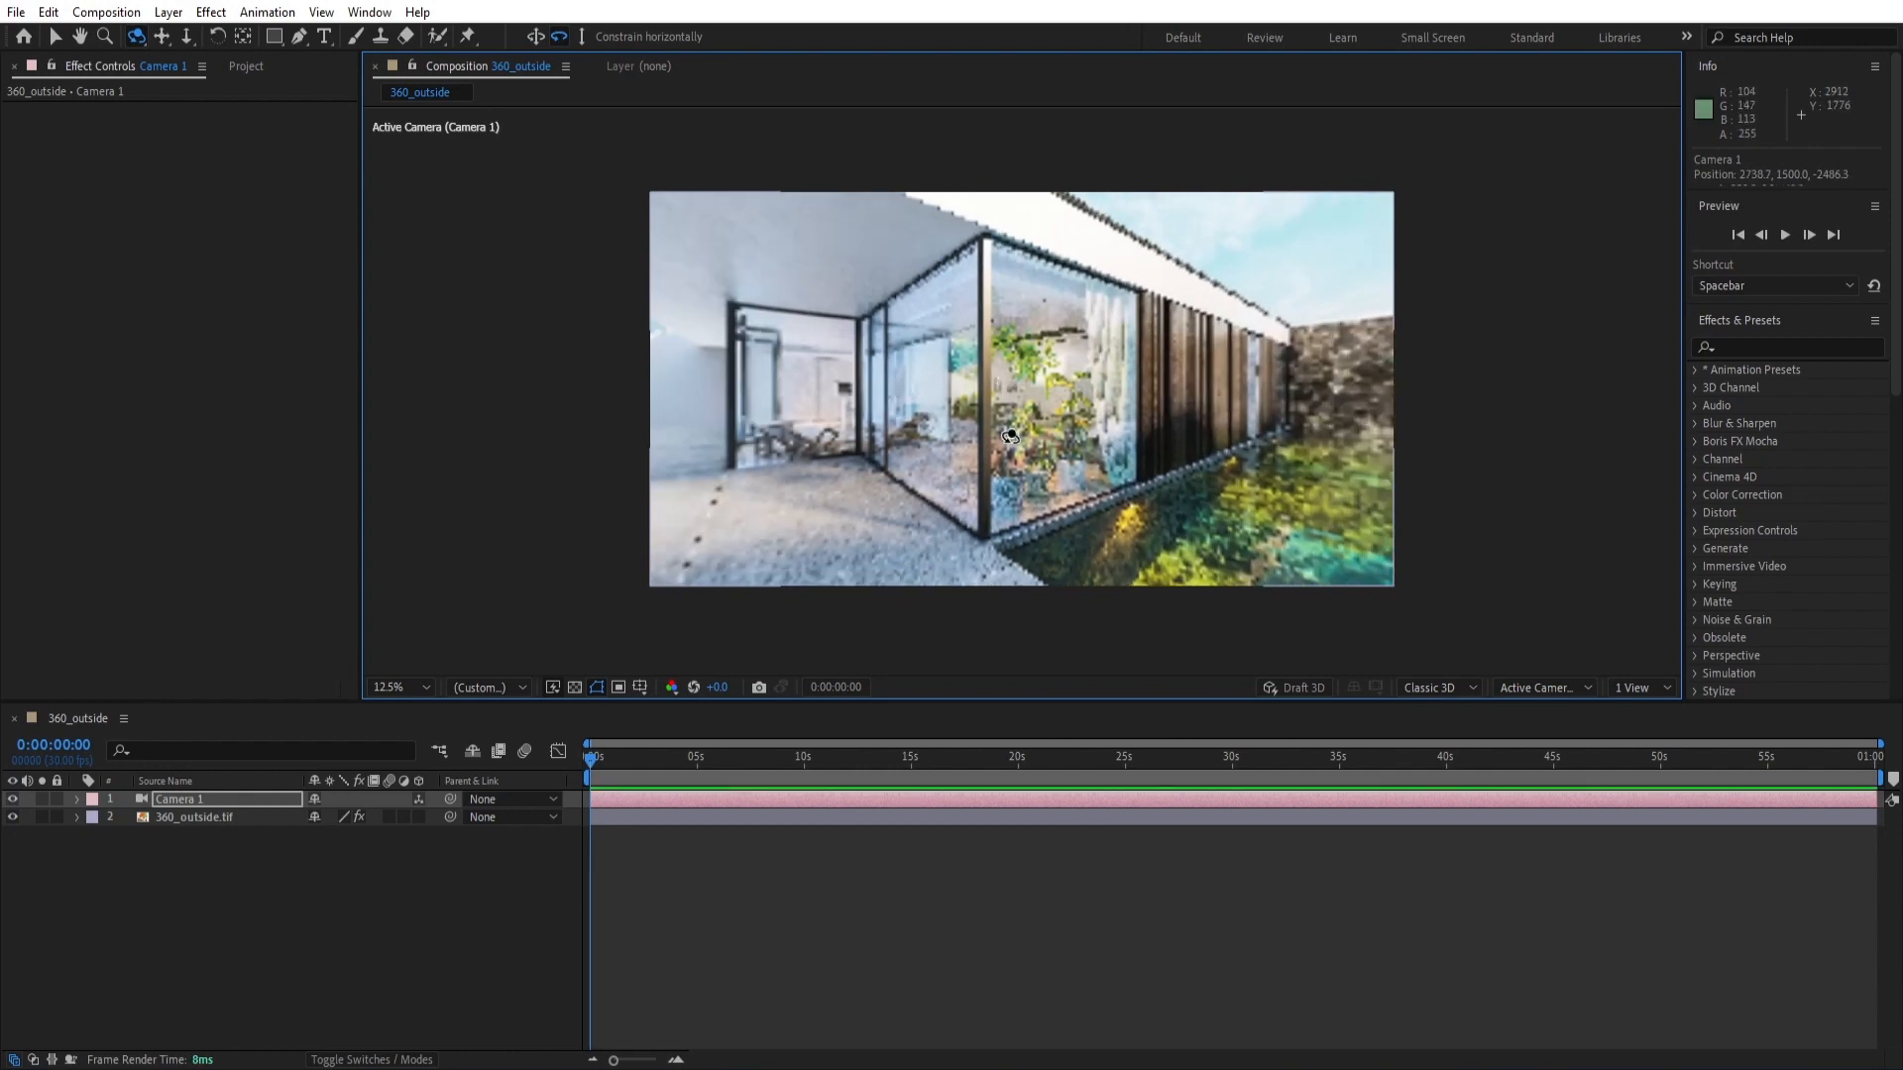
Step: Reveal Camera 1's transform properties and enable Position keyframing near the start
{"action": "left_click", "coordinate": [591, 755]}
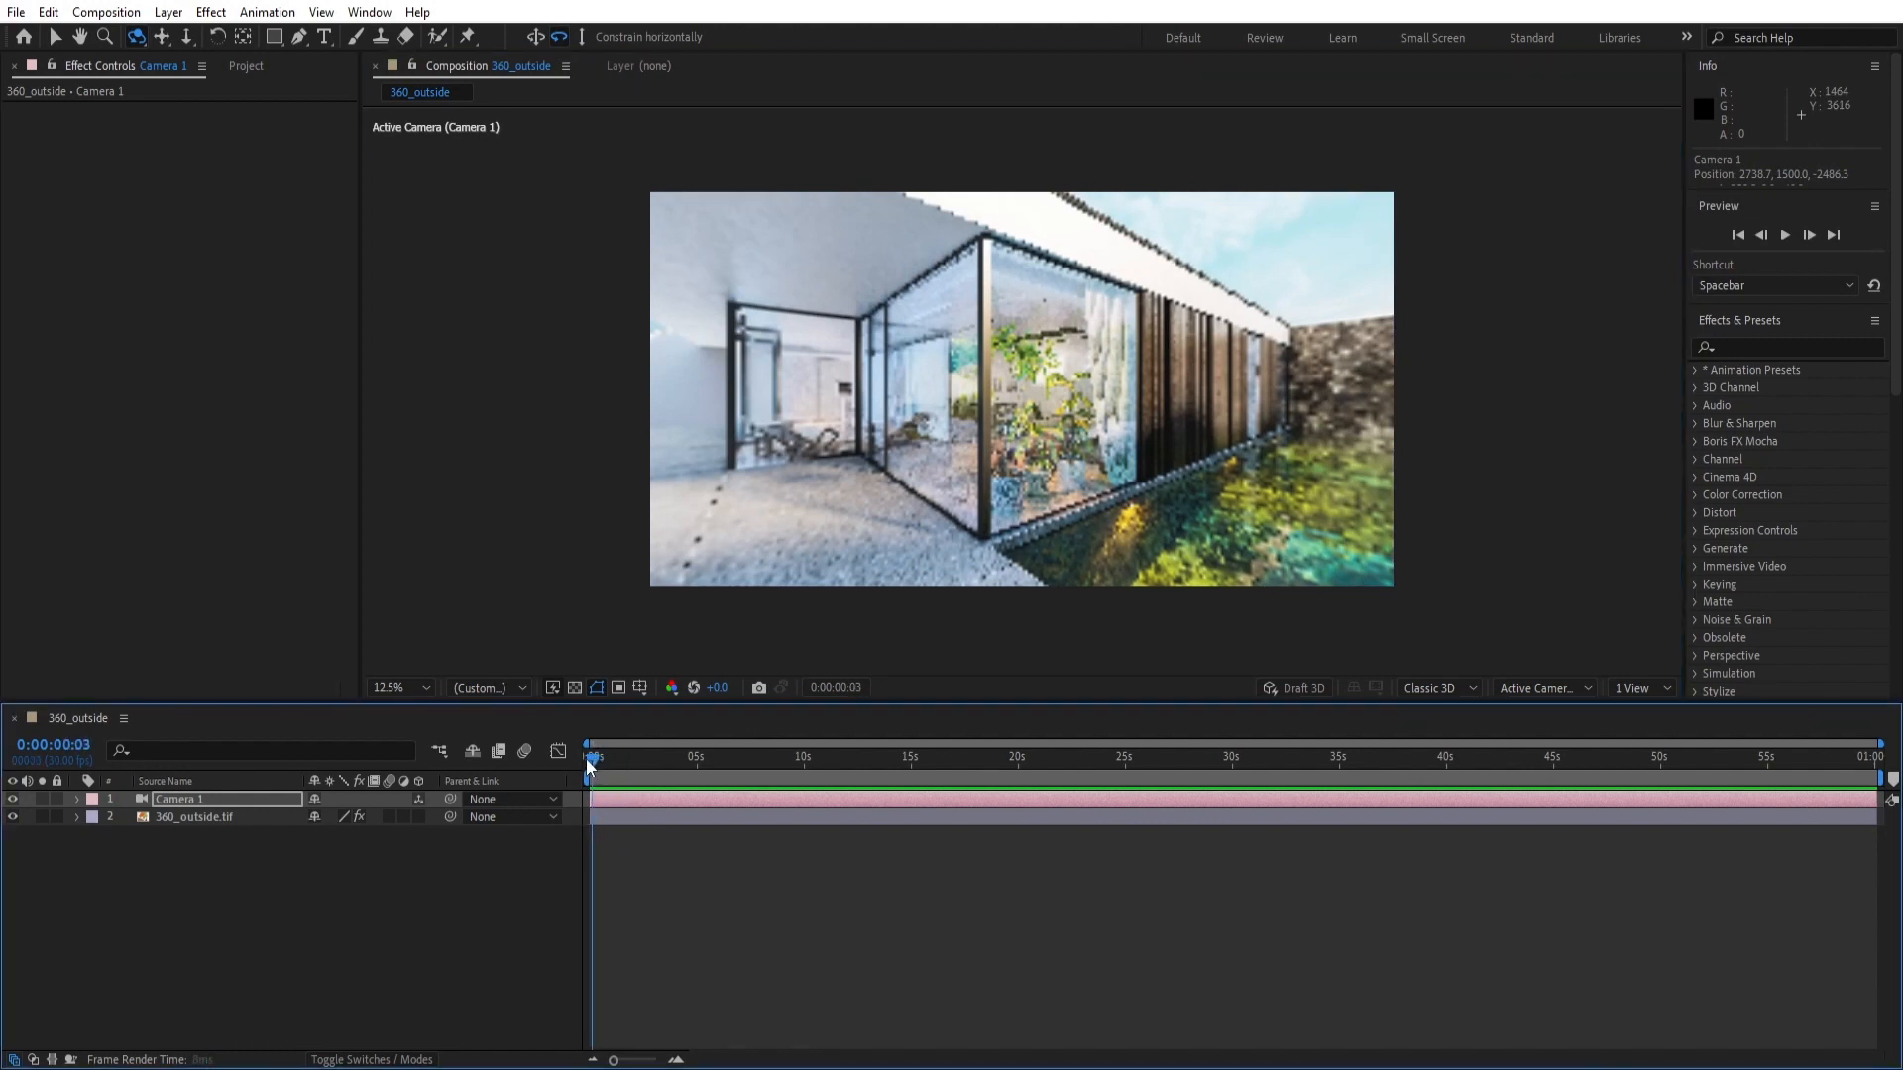
{"action": "mouse_move", "coordinate": [559, 754]}
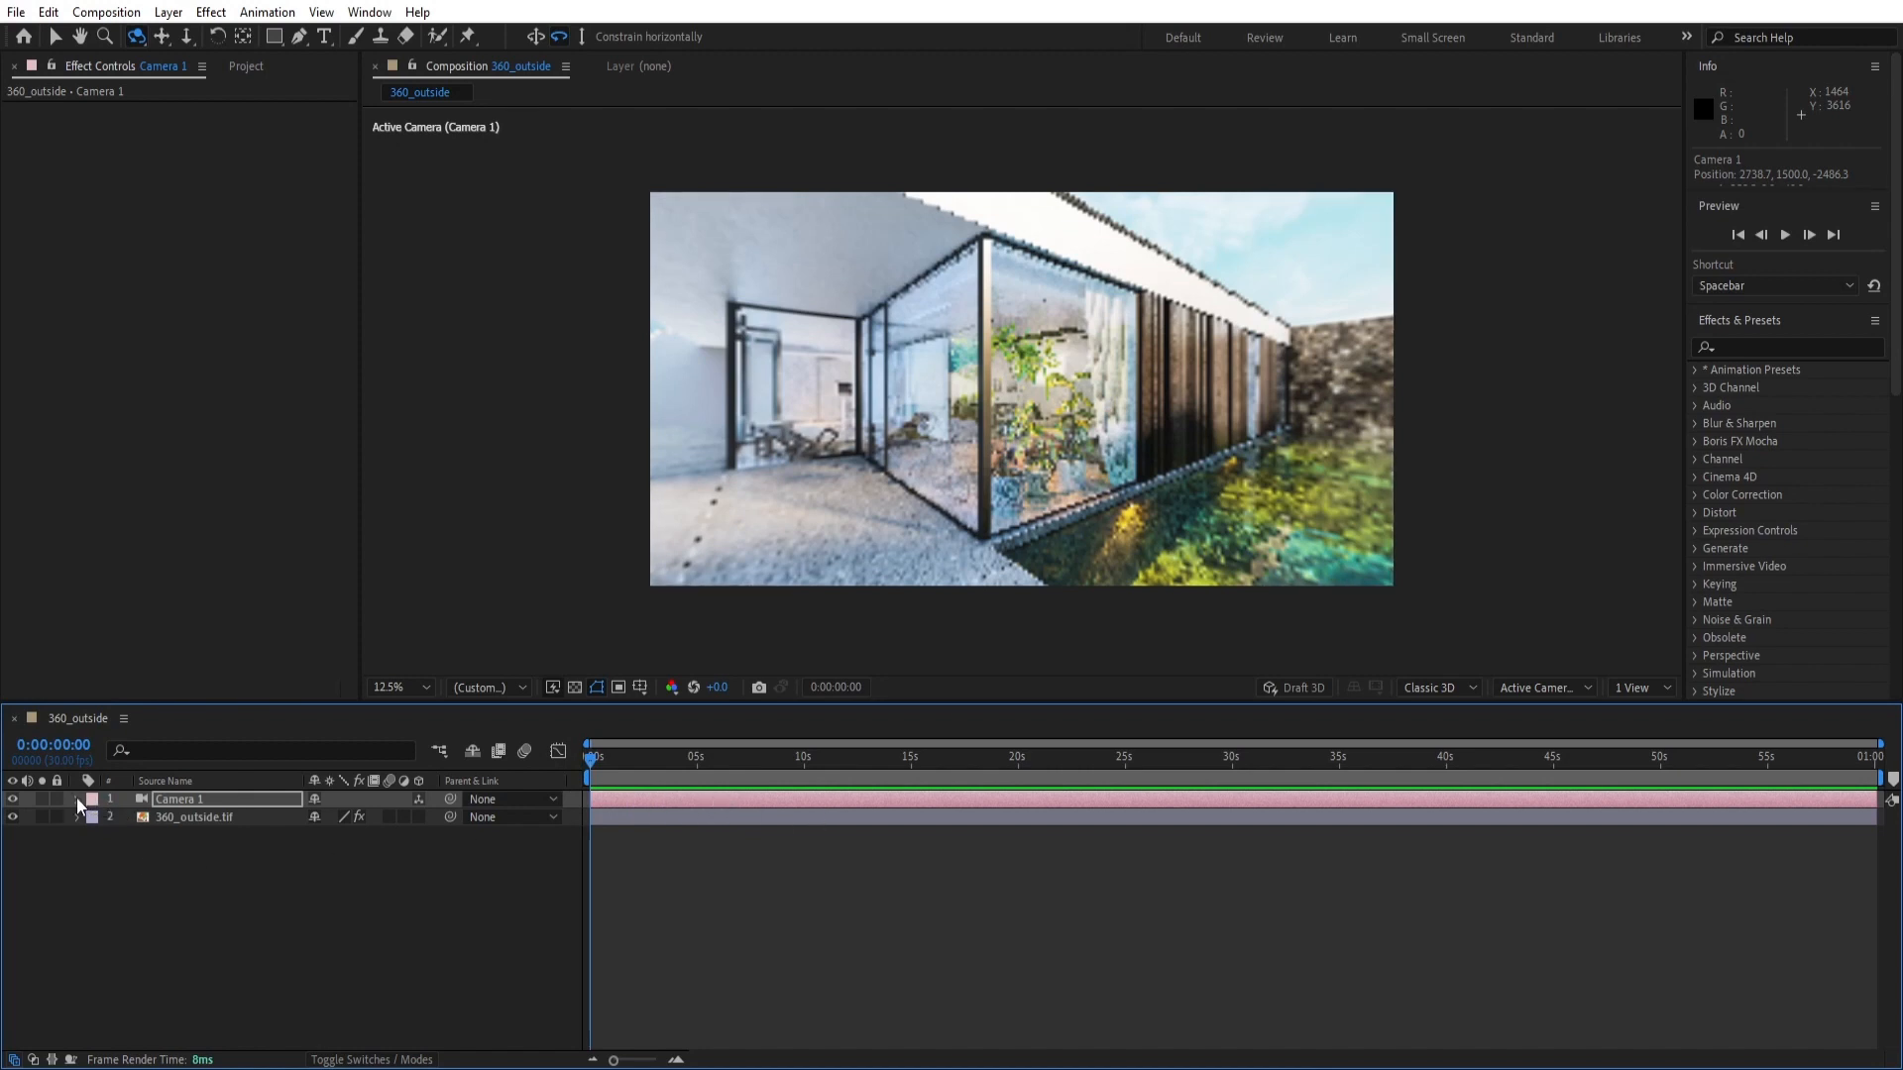
{"action": "left_click", "coordinate": [75, 799]}
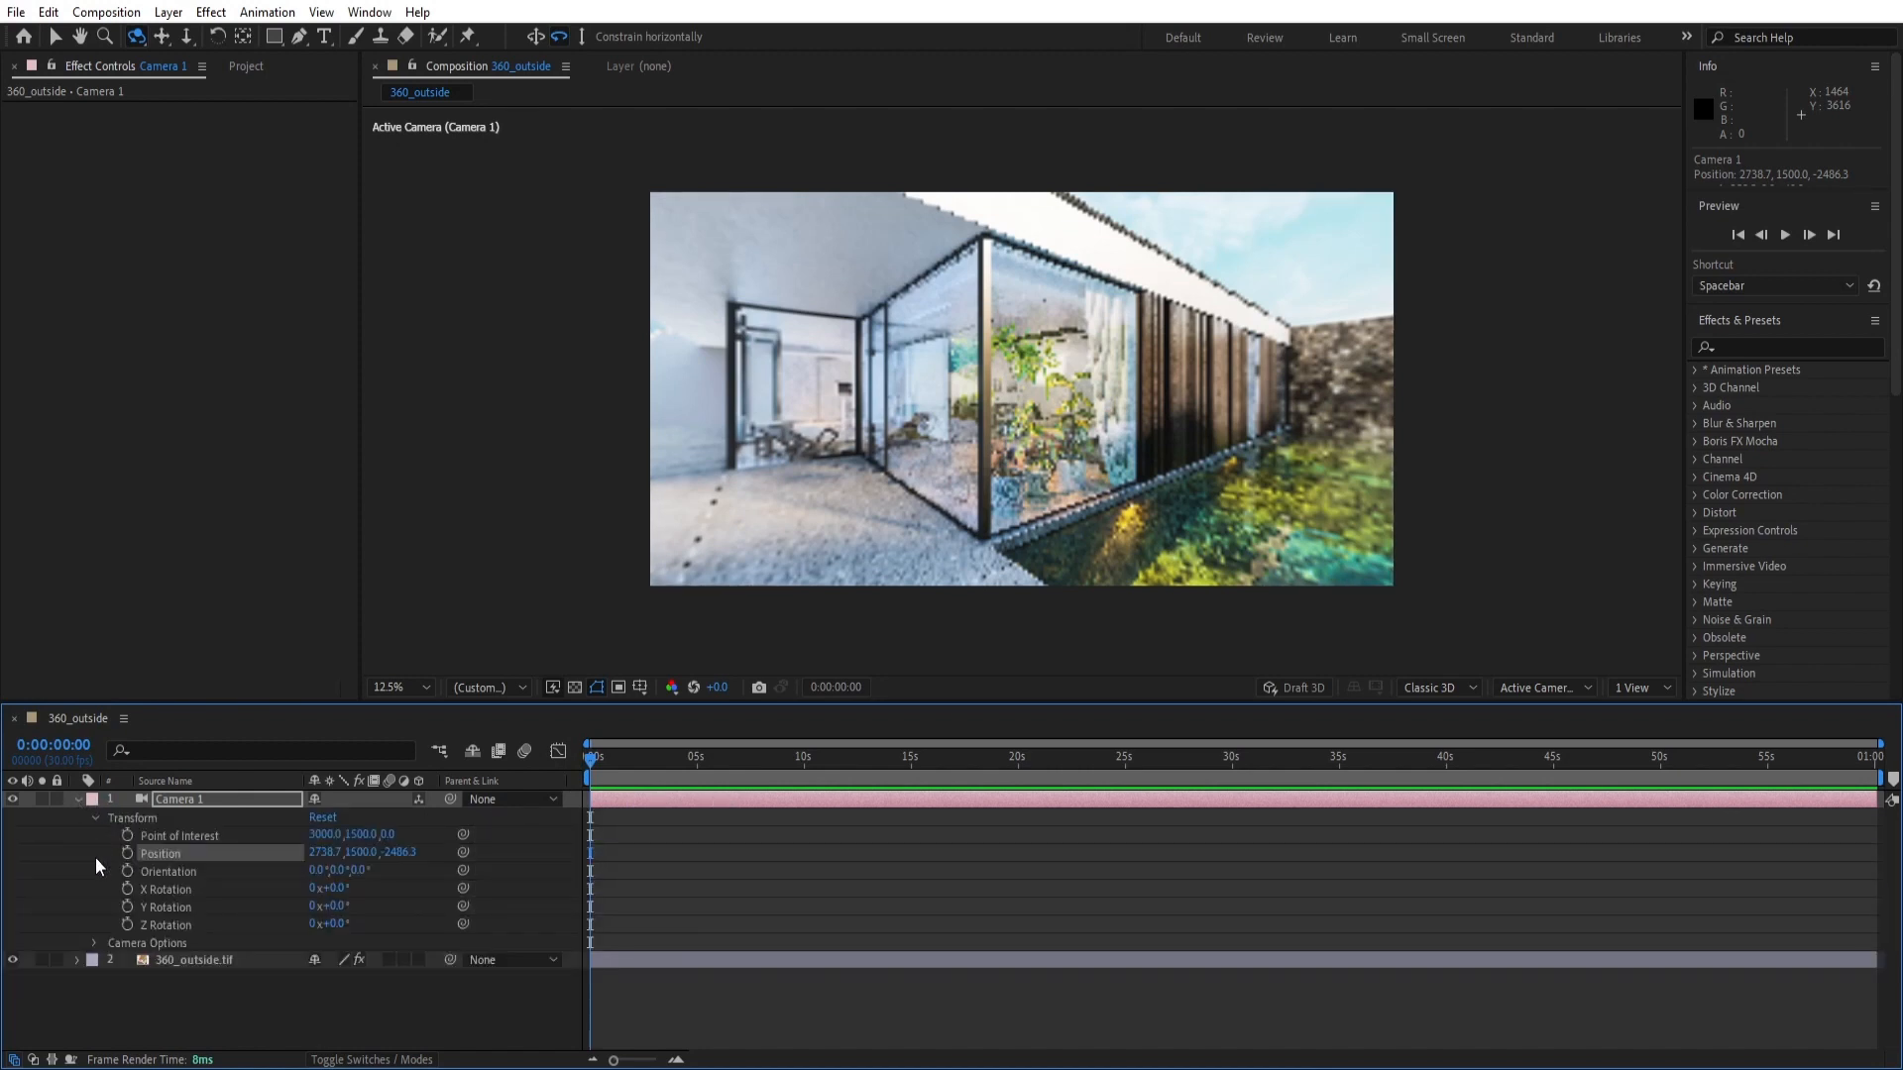
{"action": "mouse_move", "coordinate": [126, 852]}
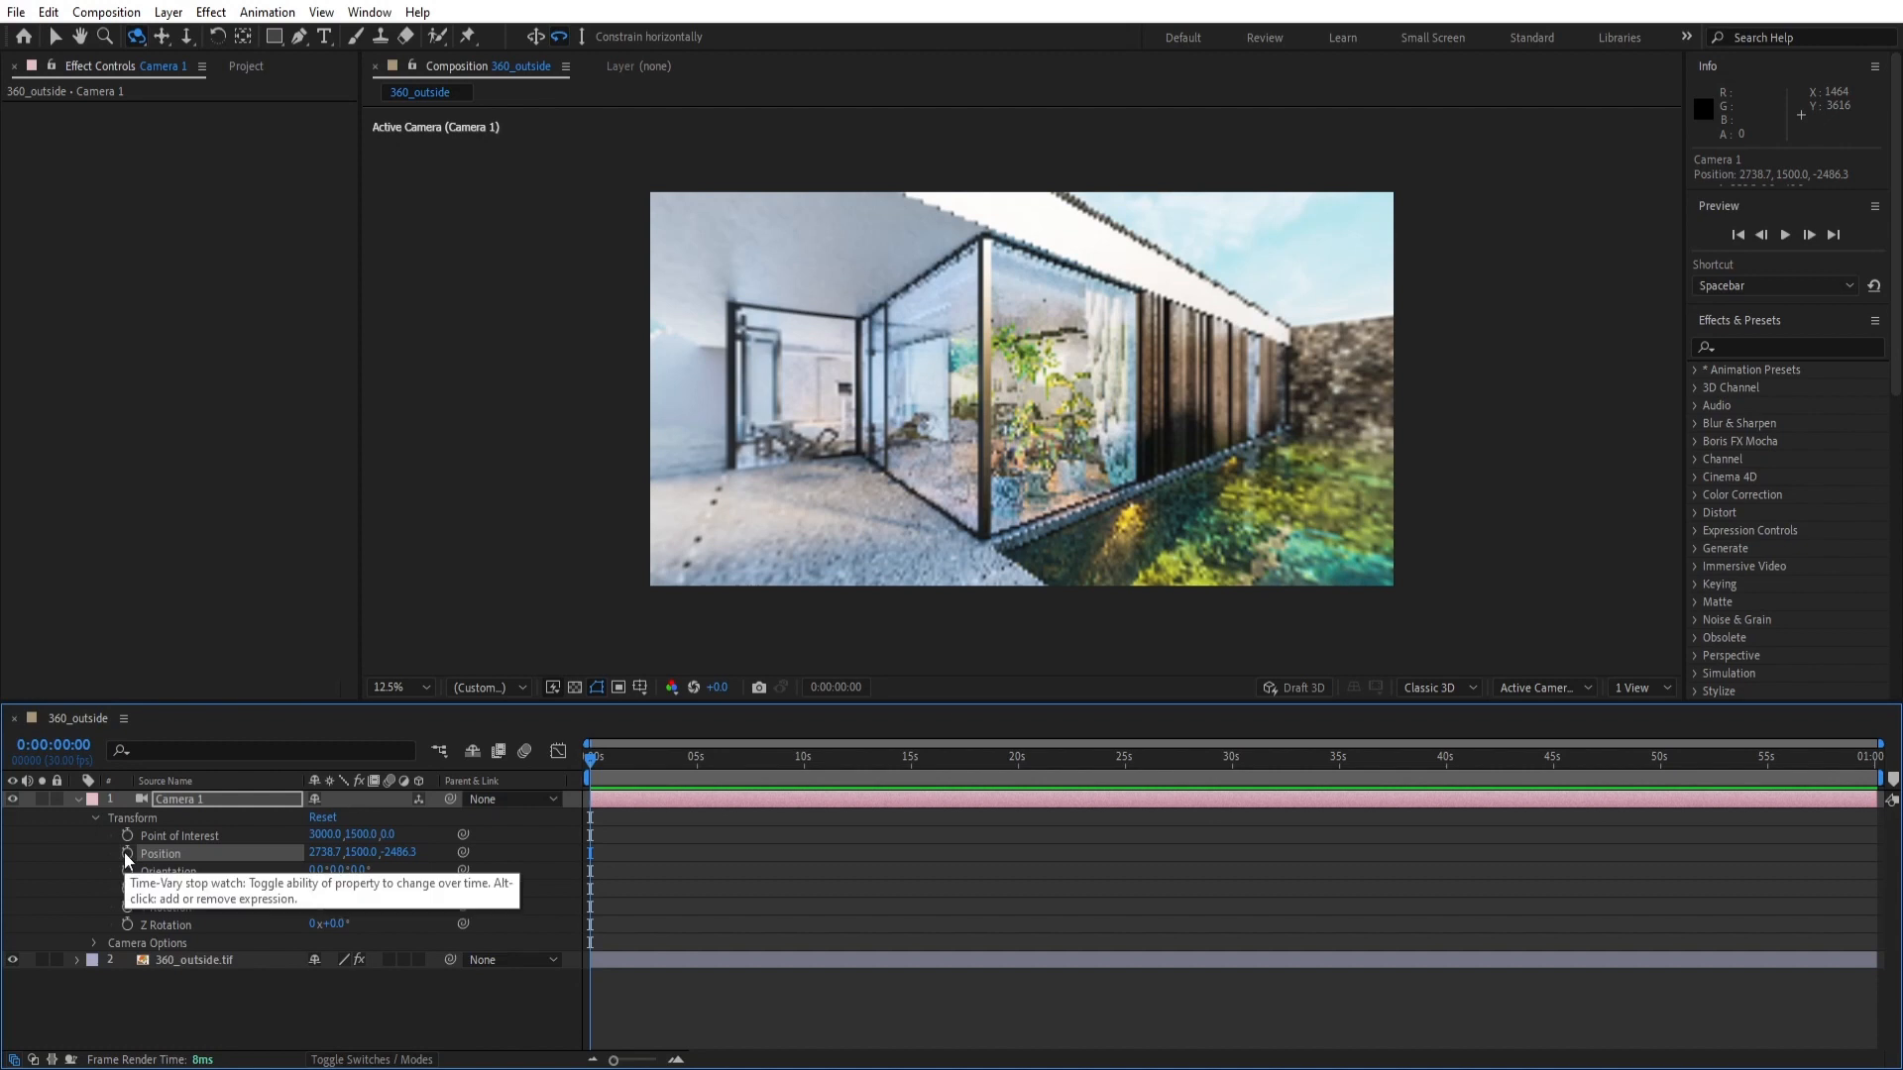
{"action": "left_click", "coordinate": [127, 853]}
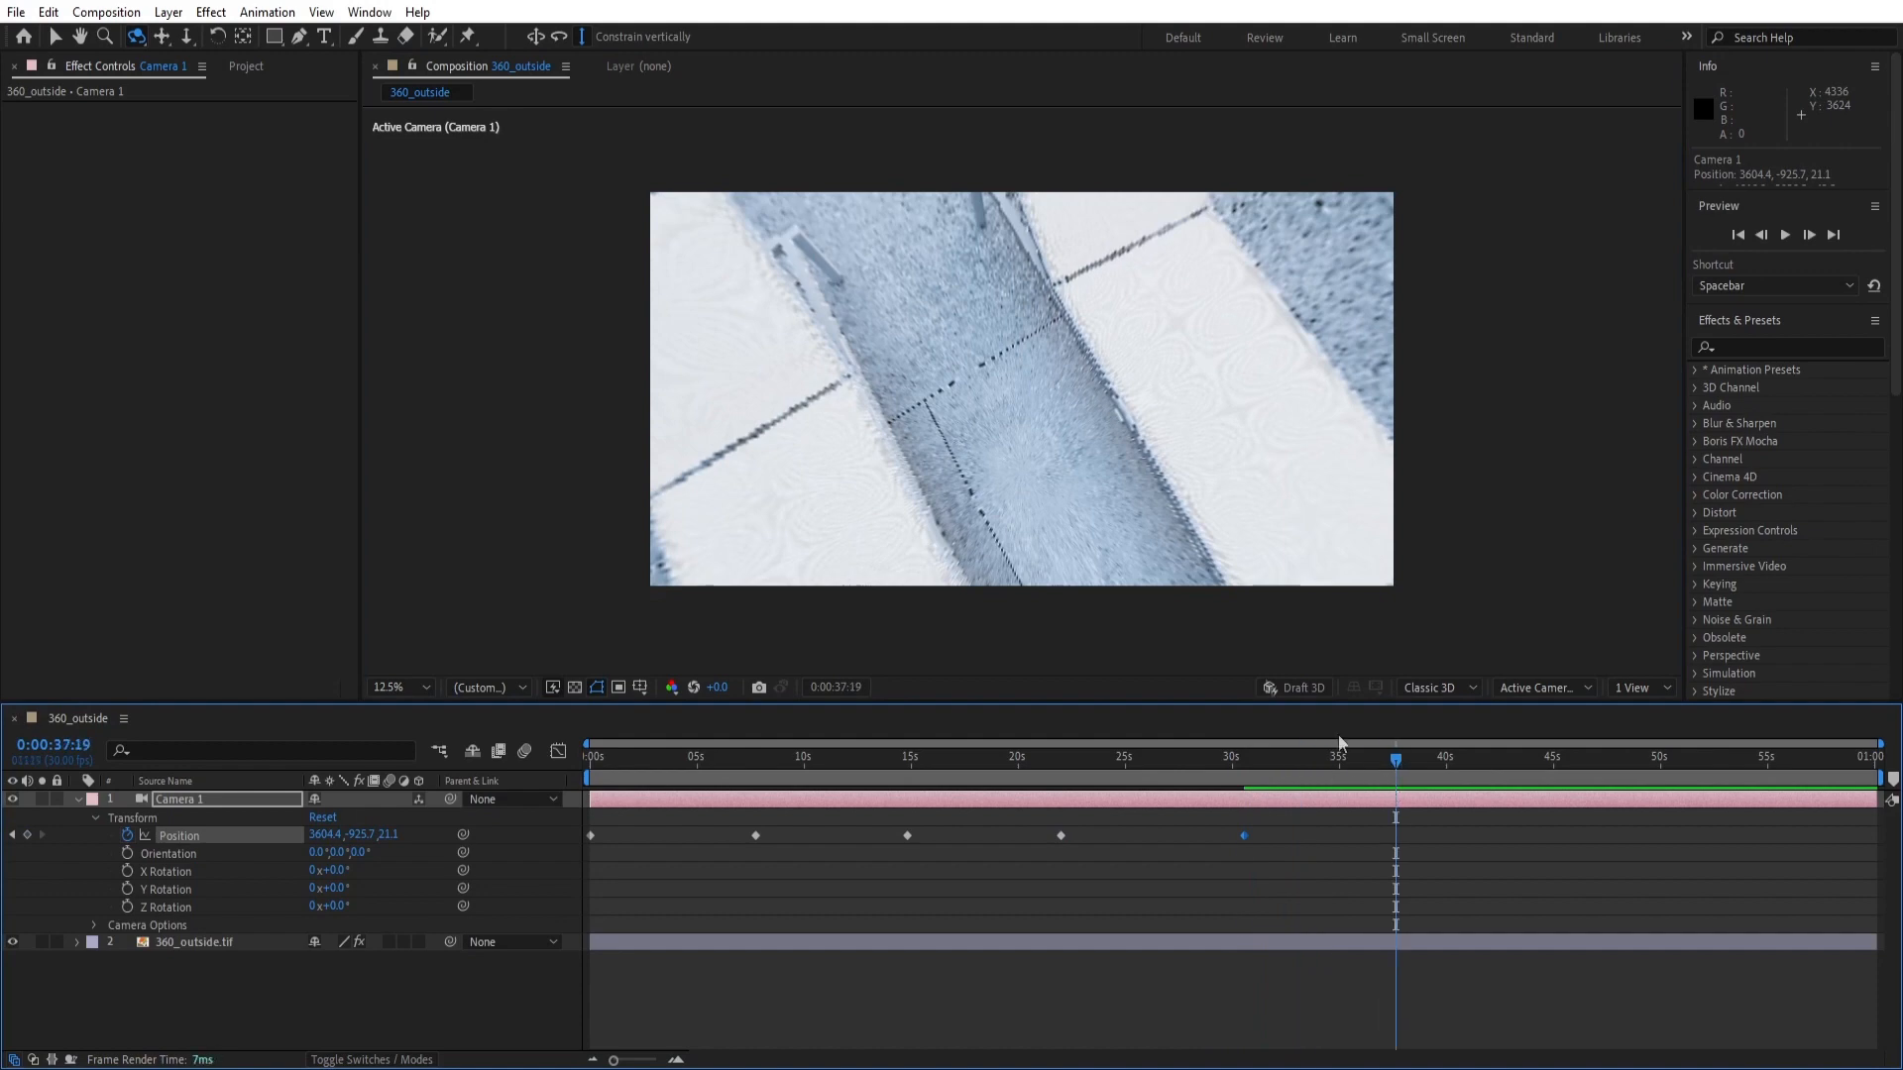
Step: Add a camera Position keyframe near 37 seconds along the orbit path
{"action": "left_click", "coordinate": [1558, 757]}
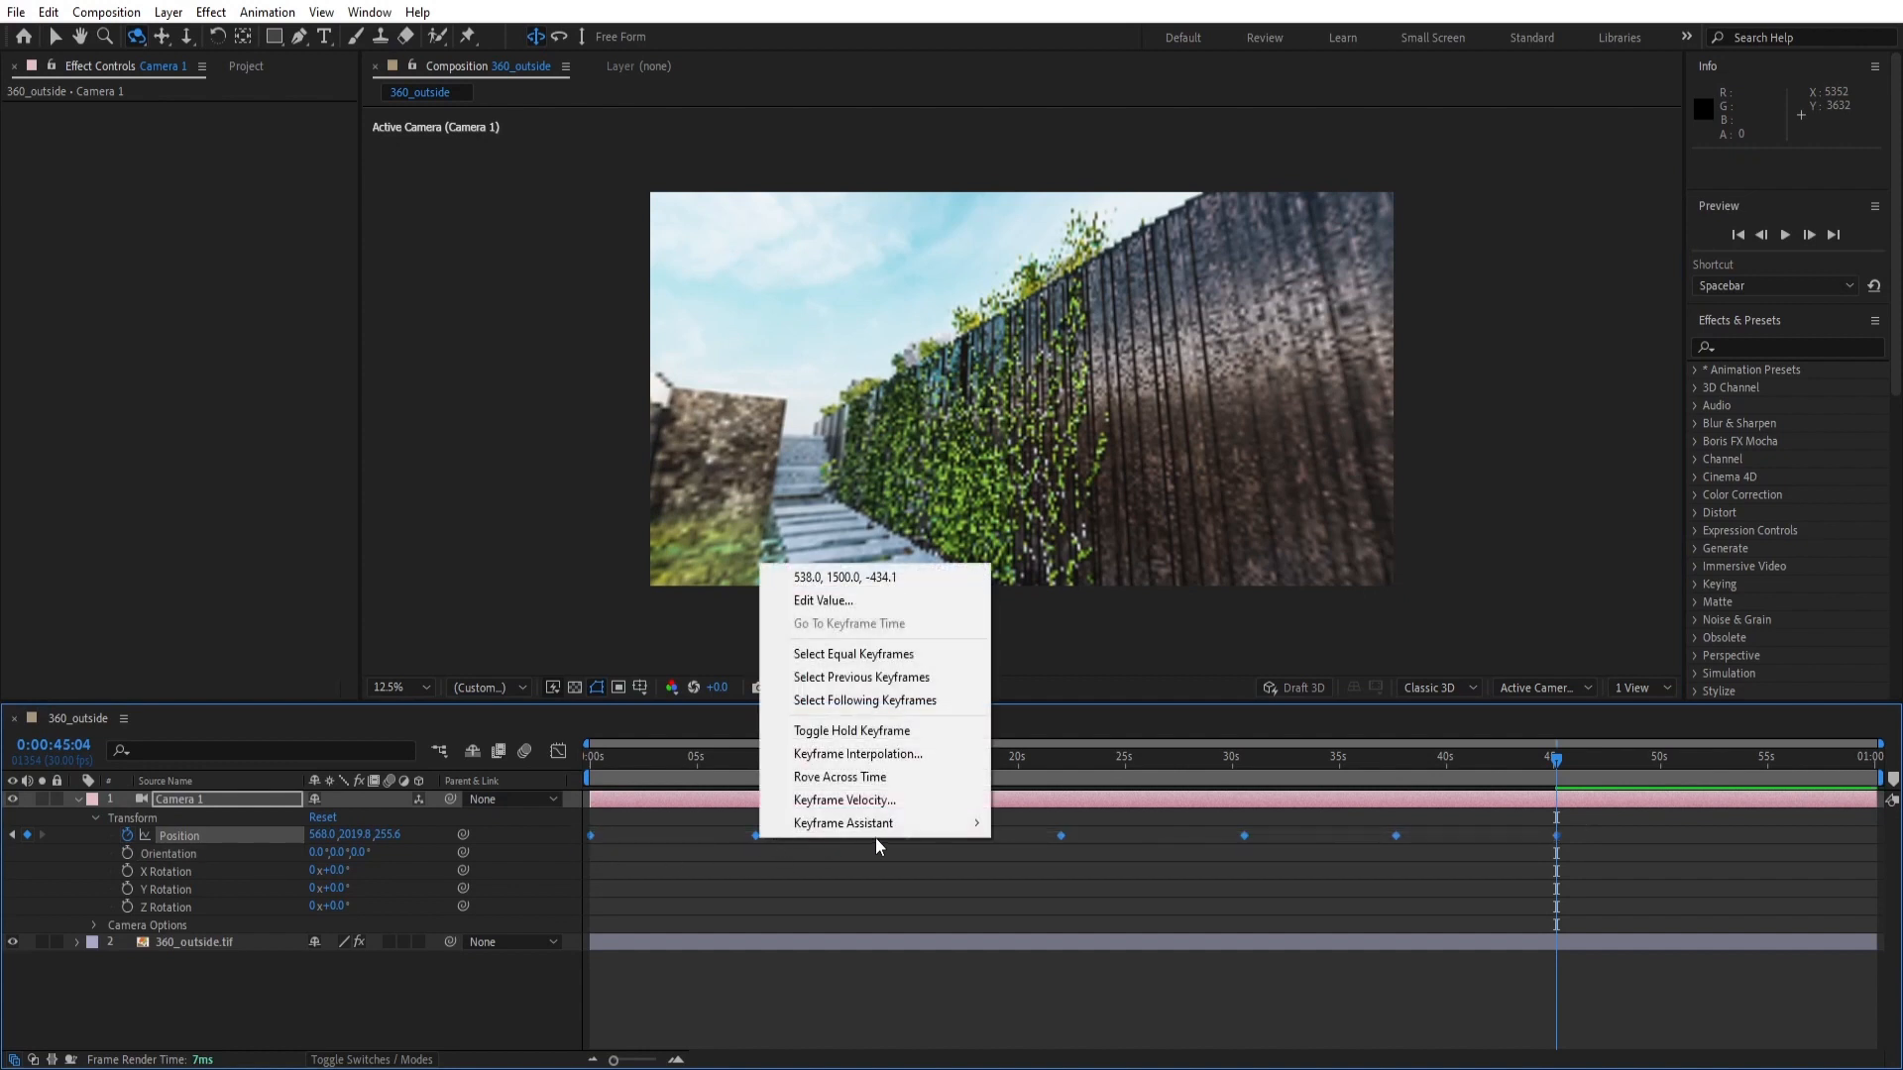
{"action": "mouse_move", "coordinate": [842, 823]}
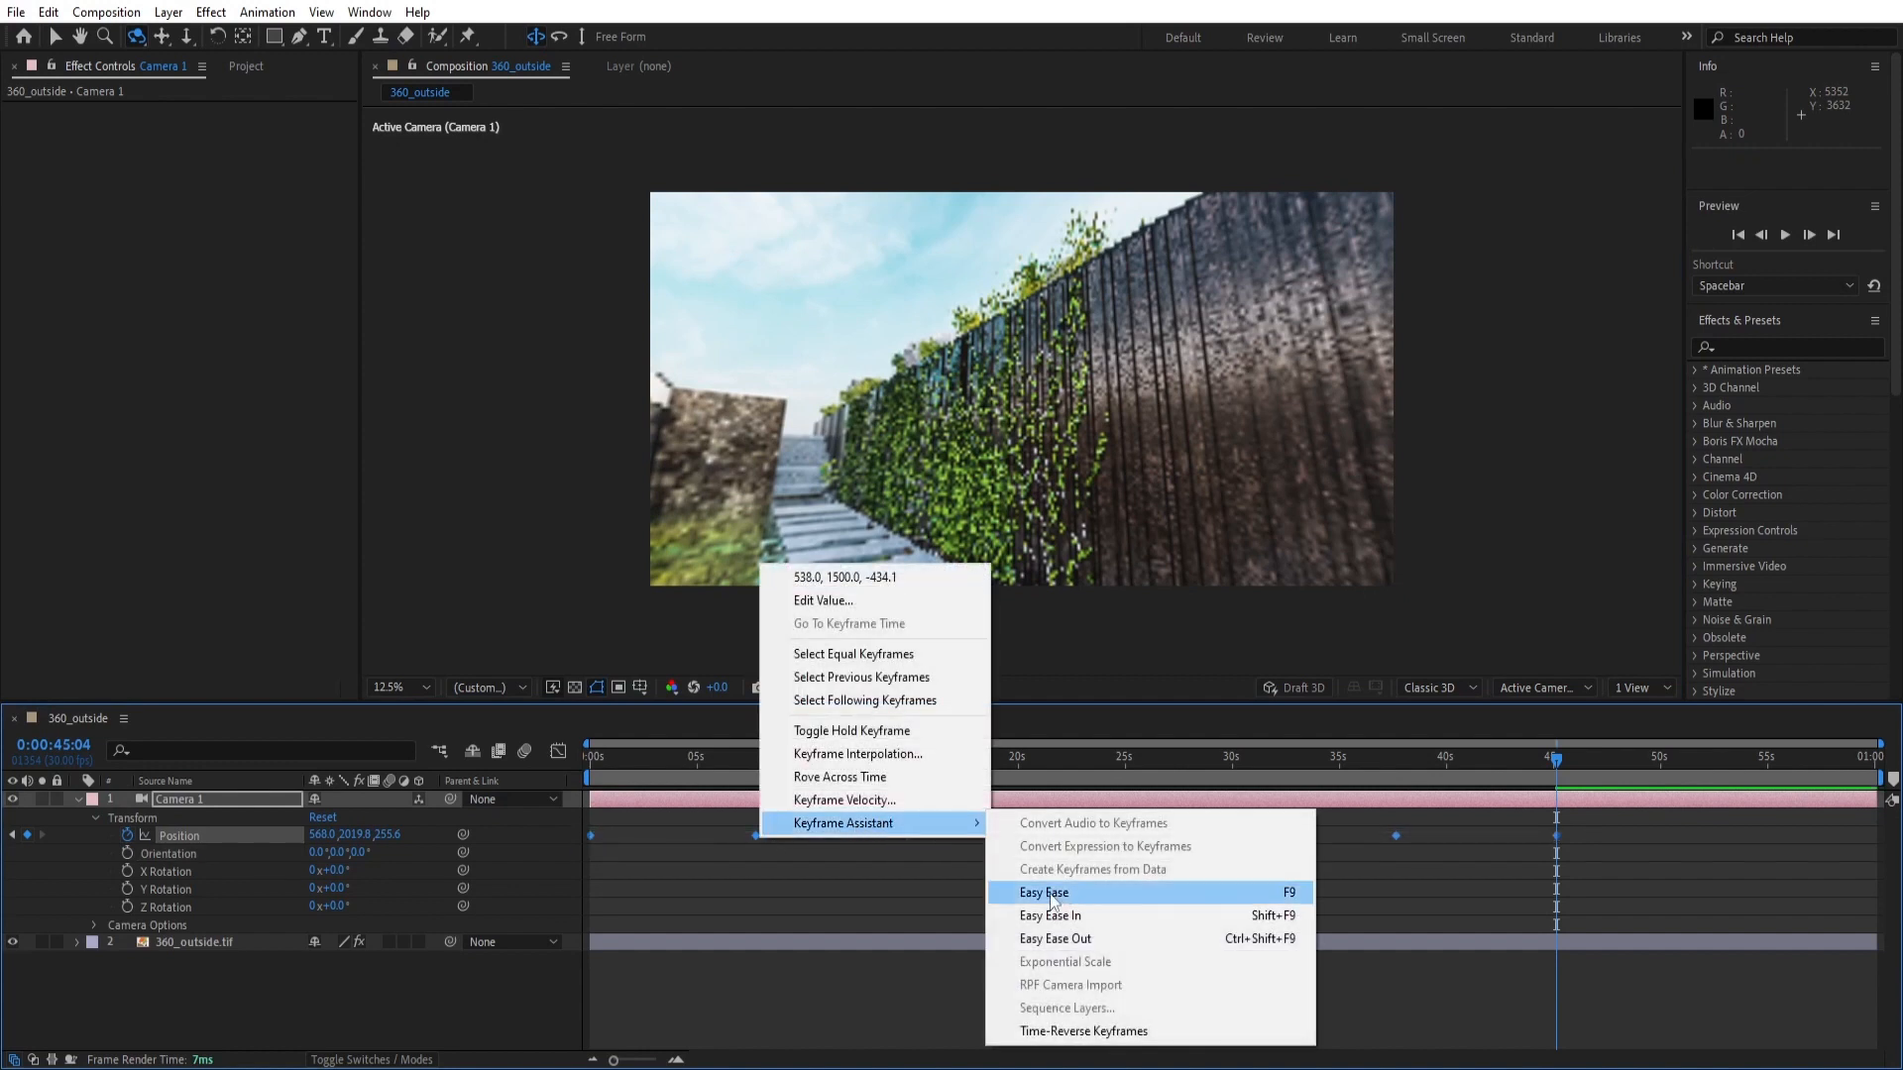
{"action": "mouse_move", "coordinate": [1100, 898]}
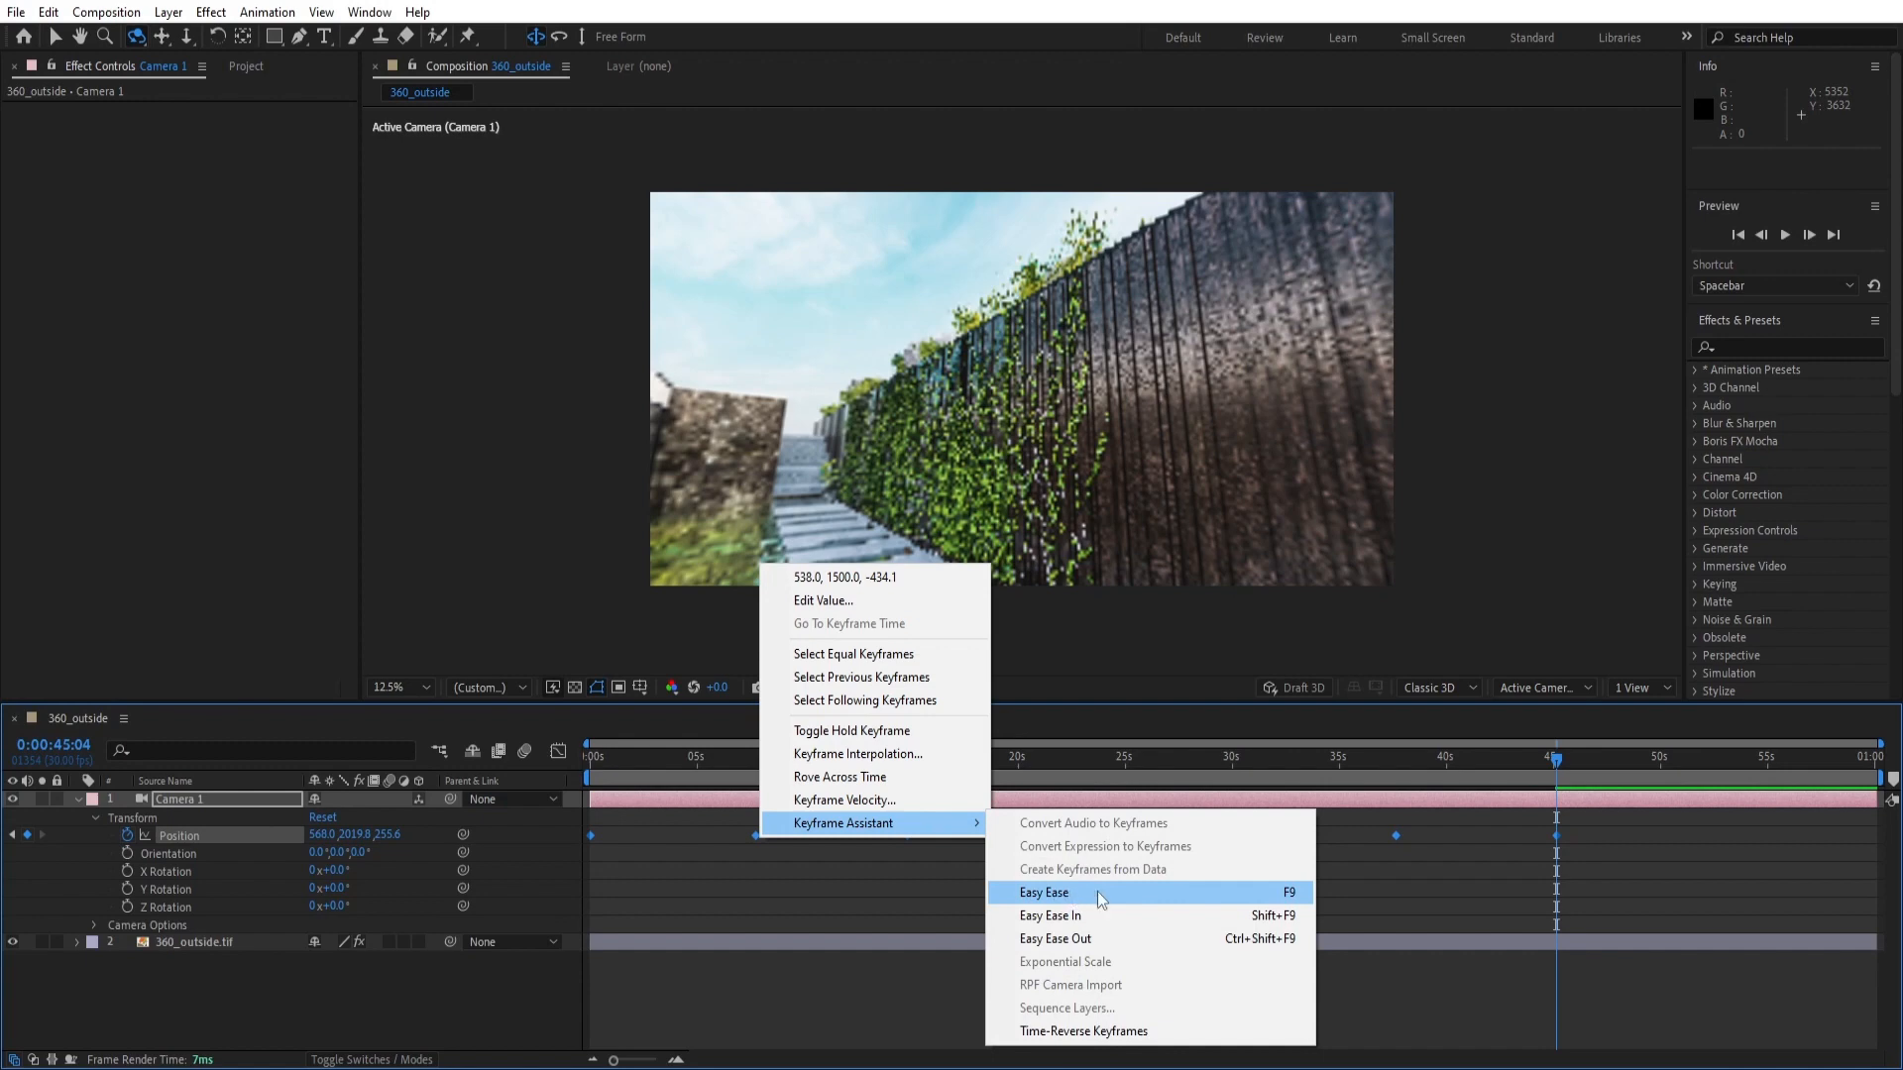
Step: Apply Easy Ease to all camera Position keyframes and preview the eased move
{"action": "left_click", "coordinate": [1041, 894]}
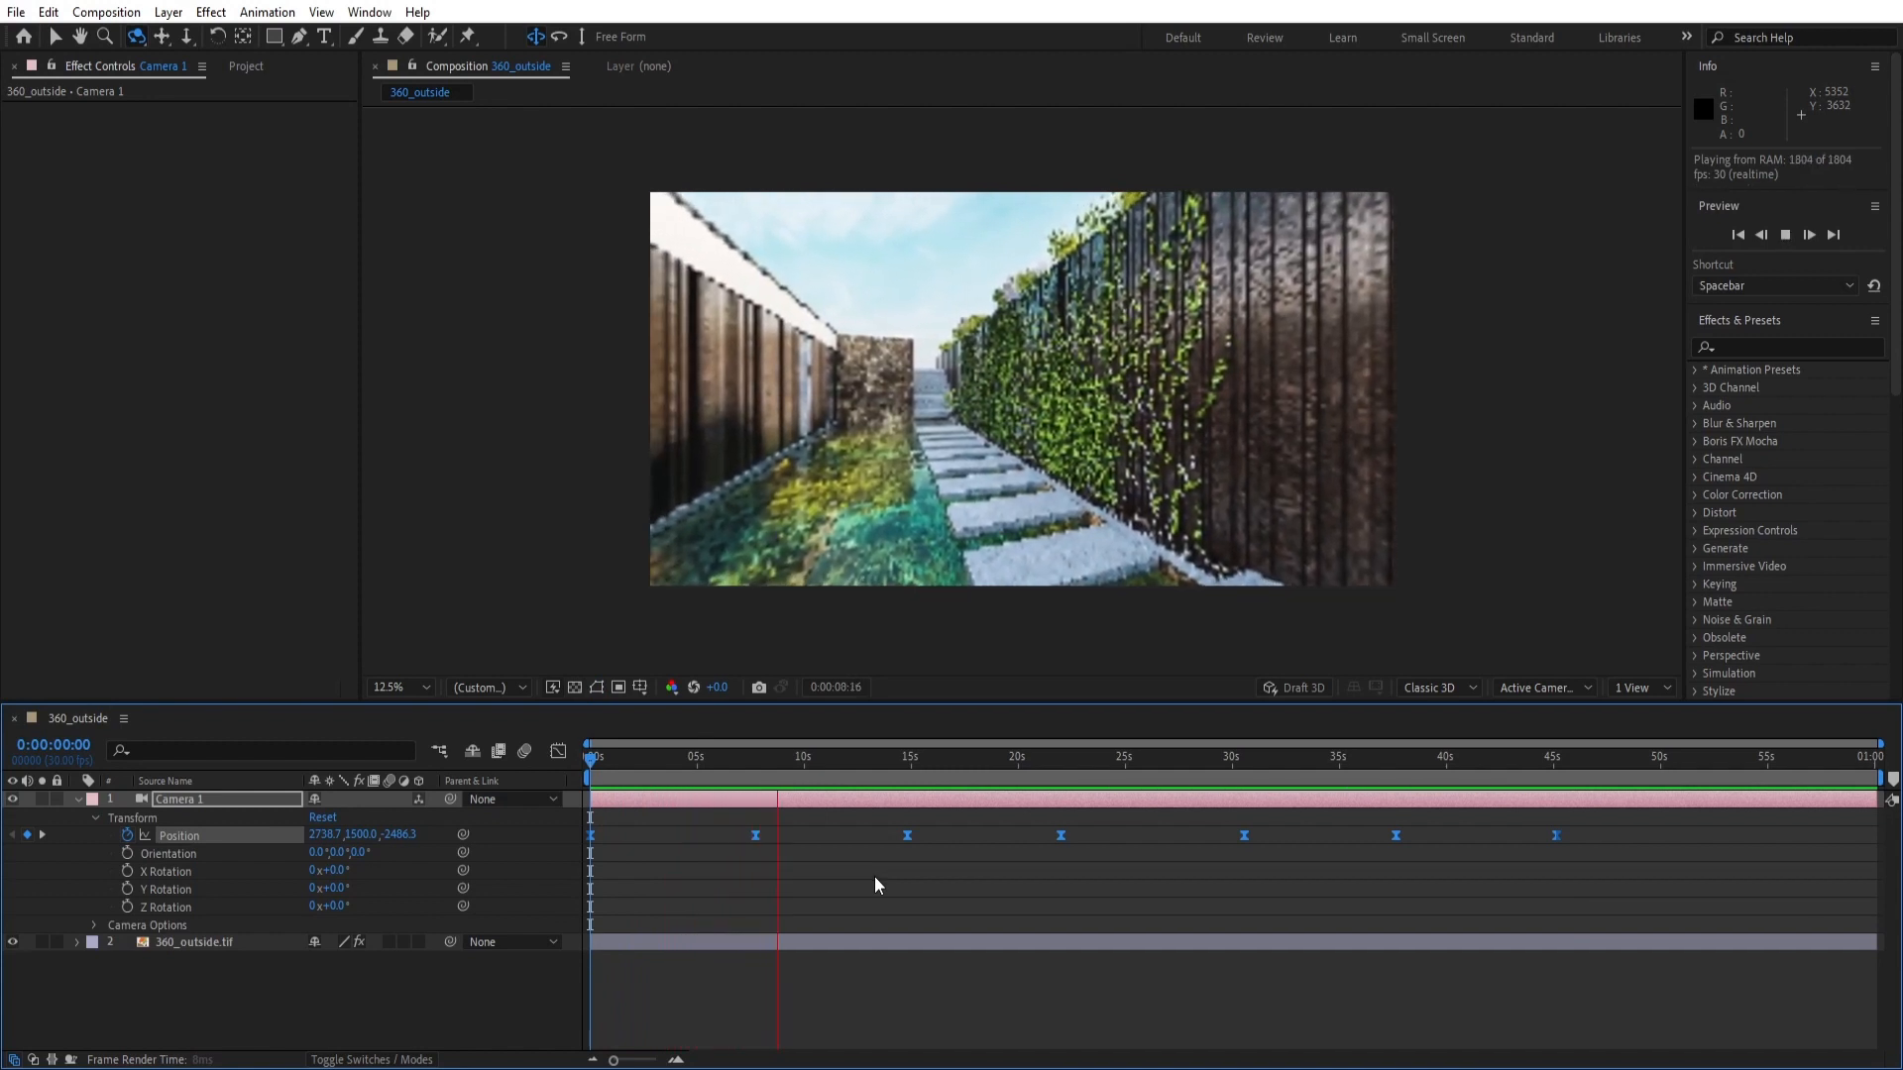
{"action": "left_click", "coordinate": [821, 755]}
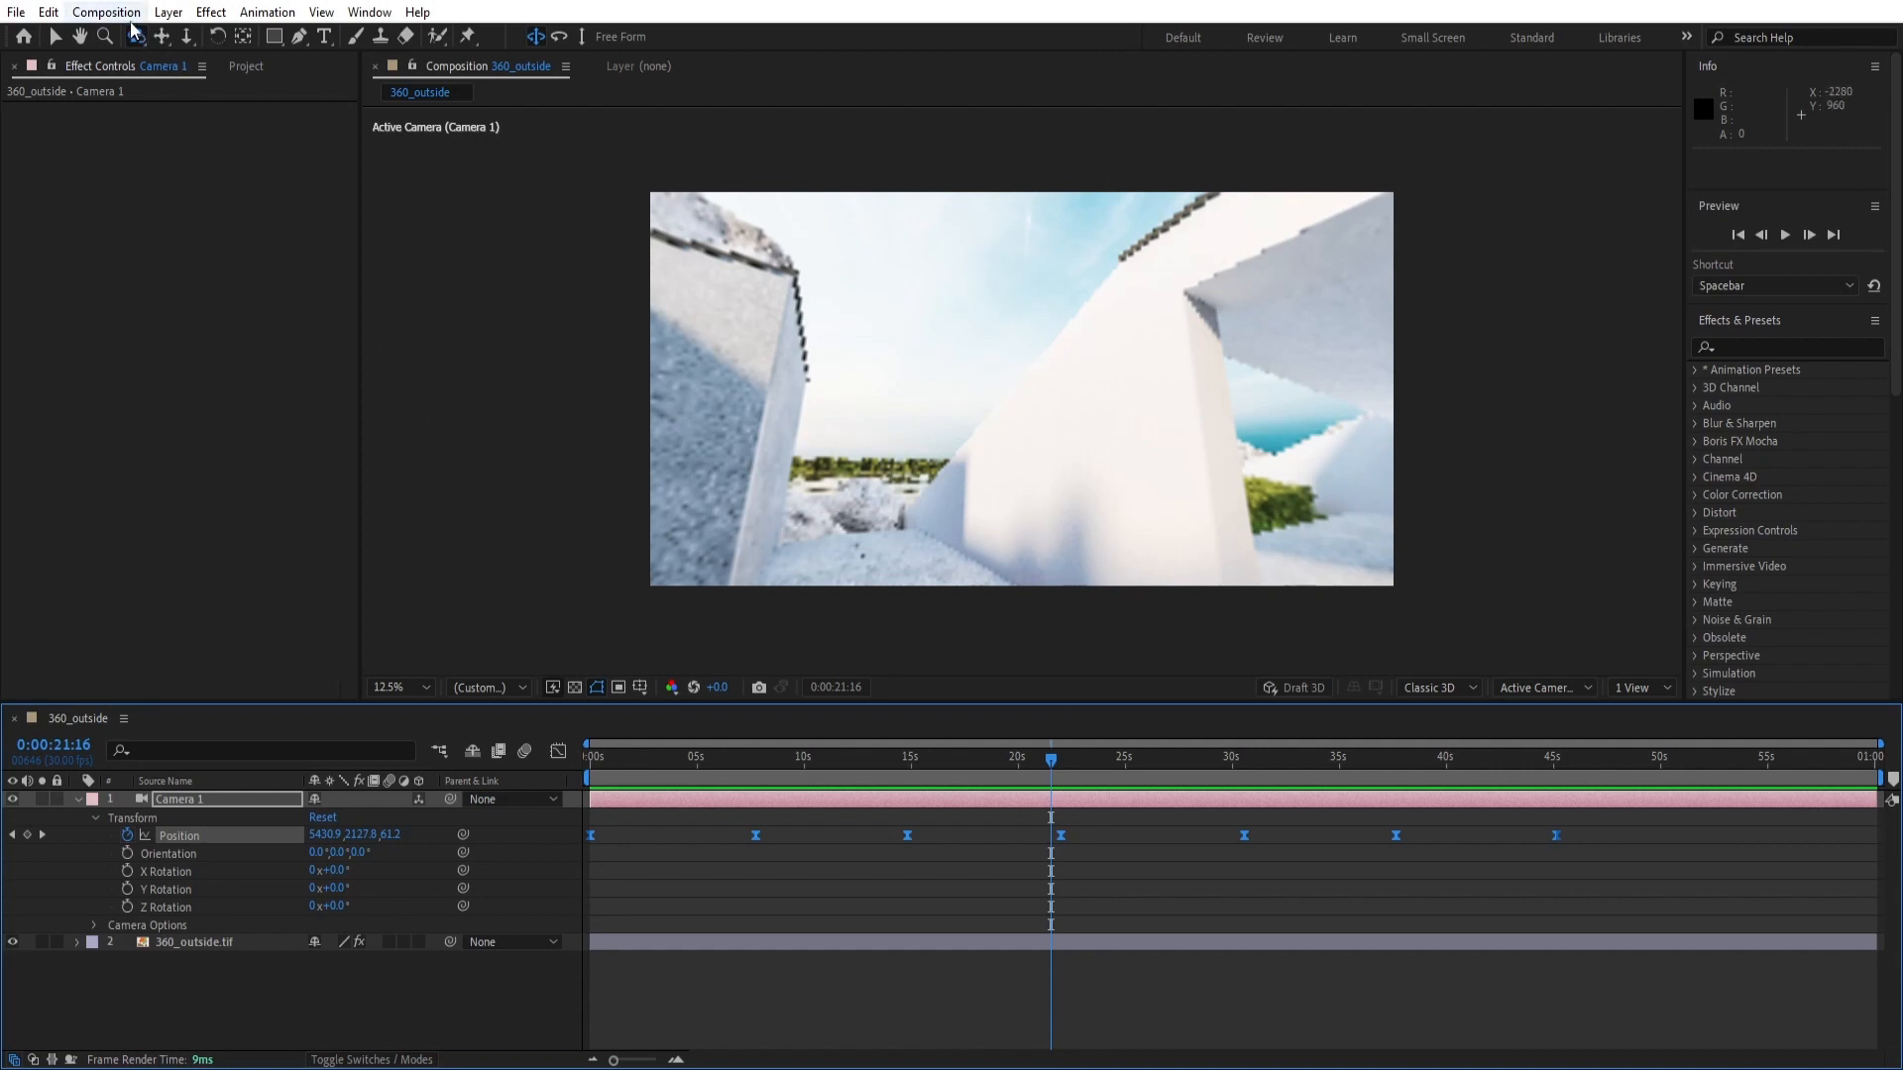
Step: Bring up the Composition menu to reach the export commands
{"action": "left_click", "coordinate": [107, 12]}
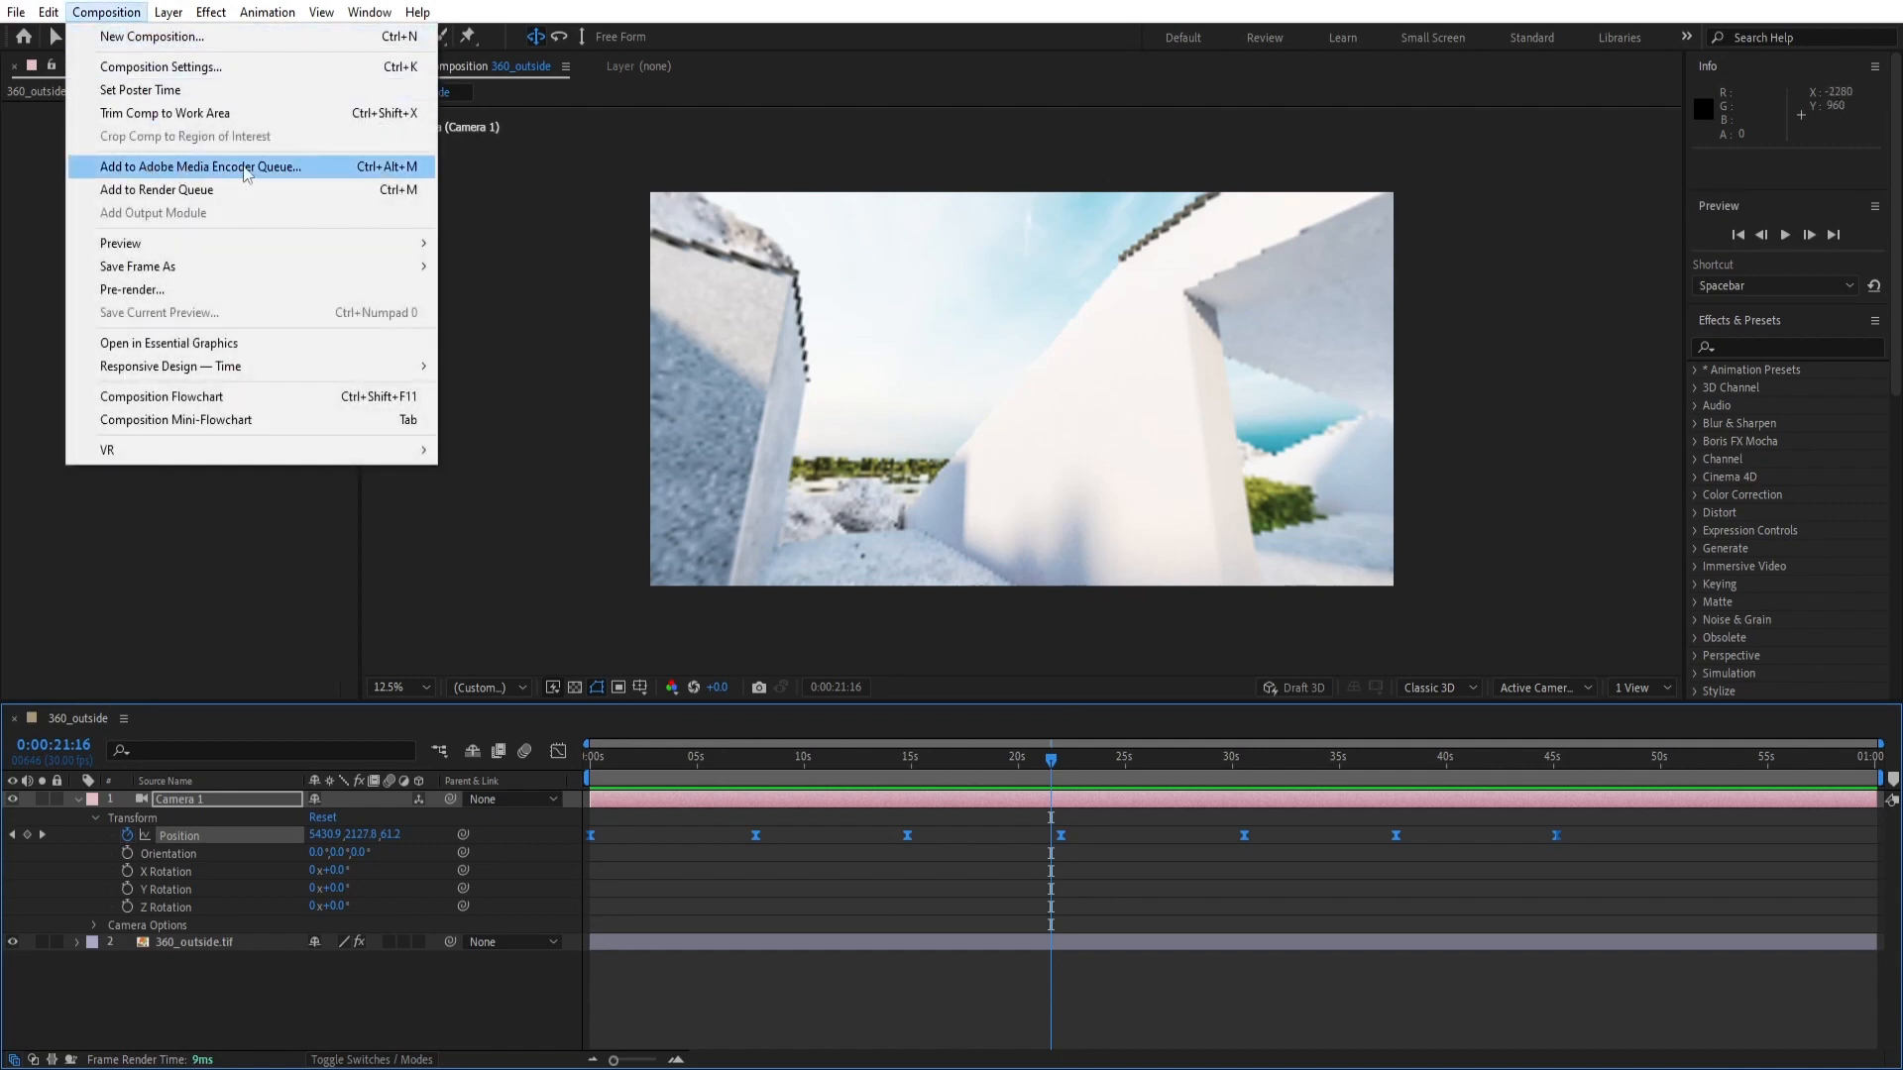
Step: Queue 360_outside in Media Encoder as H.264 and bring up its export settings
{"action": "left_click", "coordinate": [200, 167]}
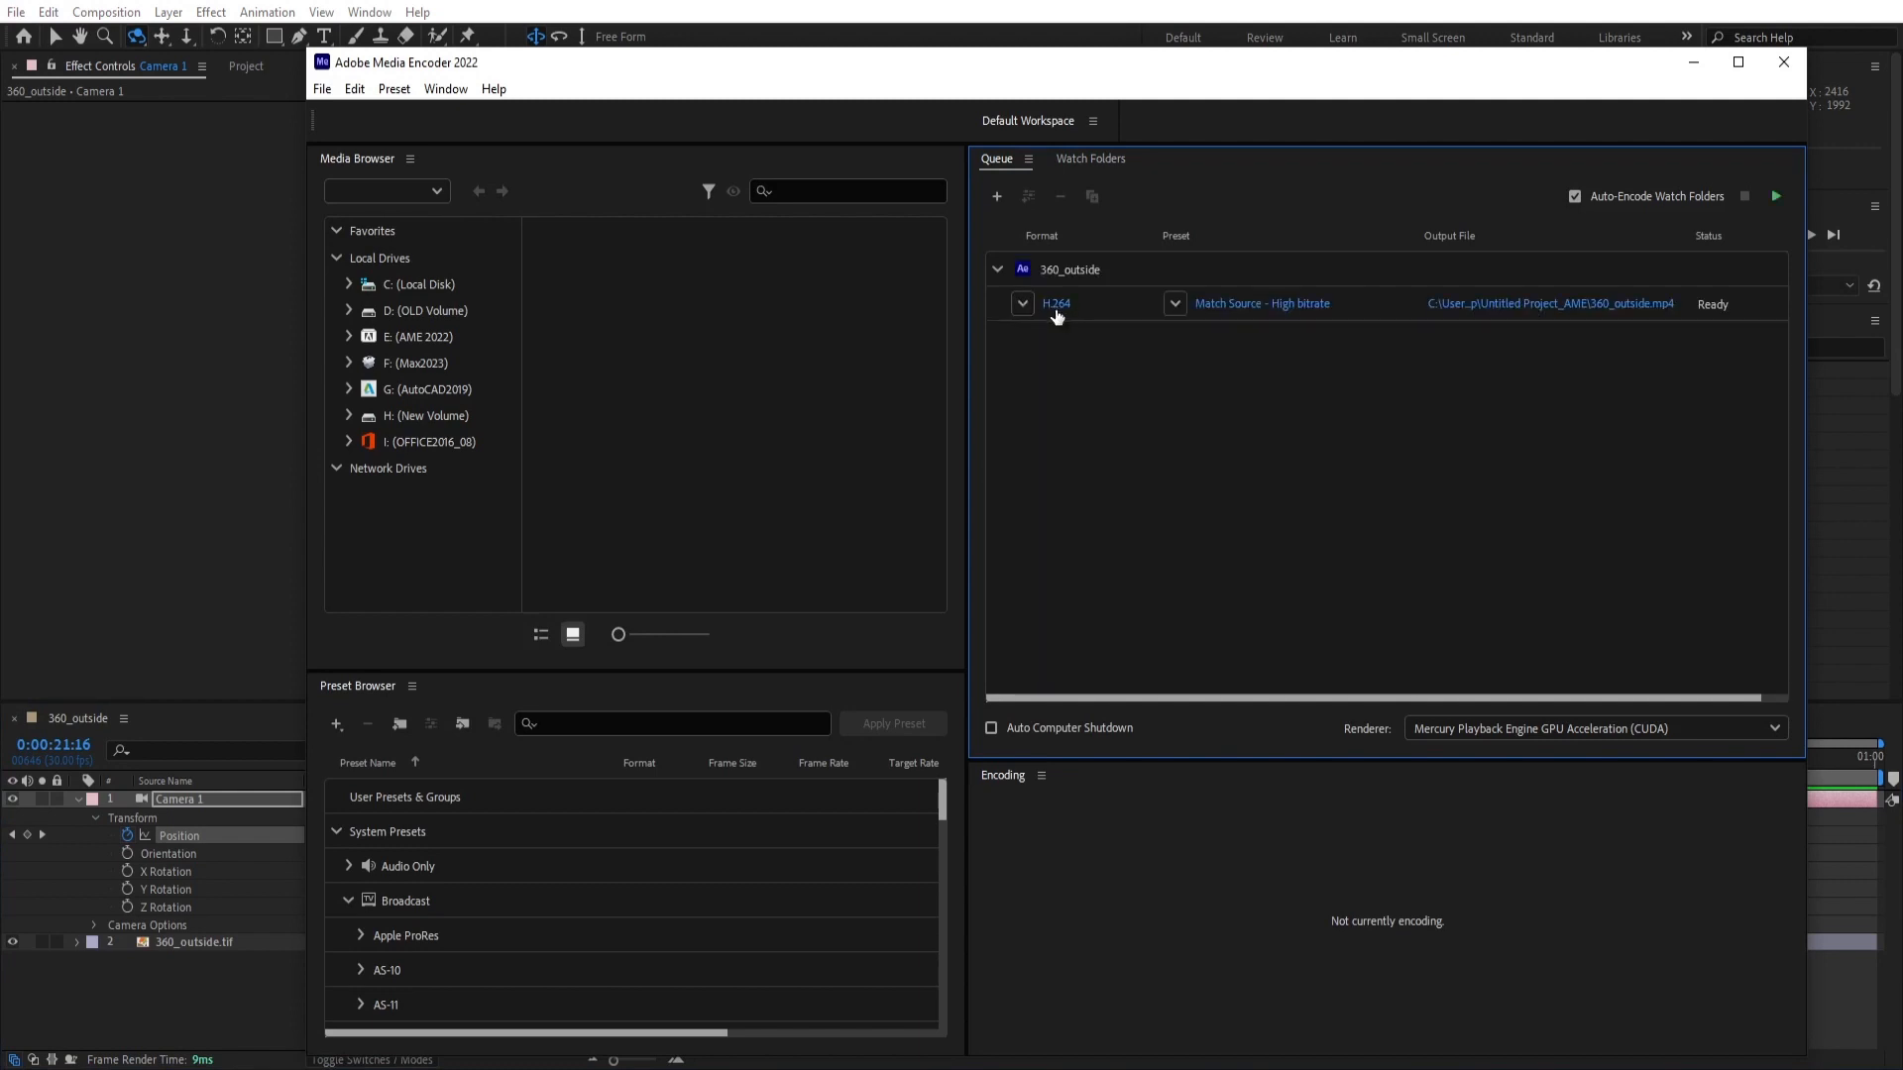
{"action": "left_click", "coordinate": [1776, 196]}
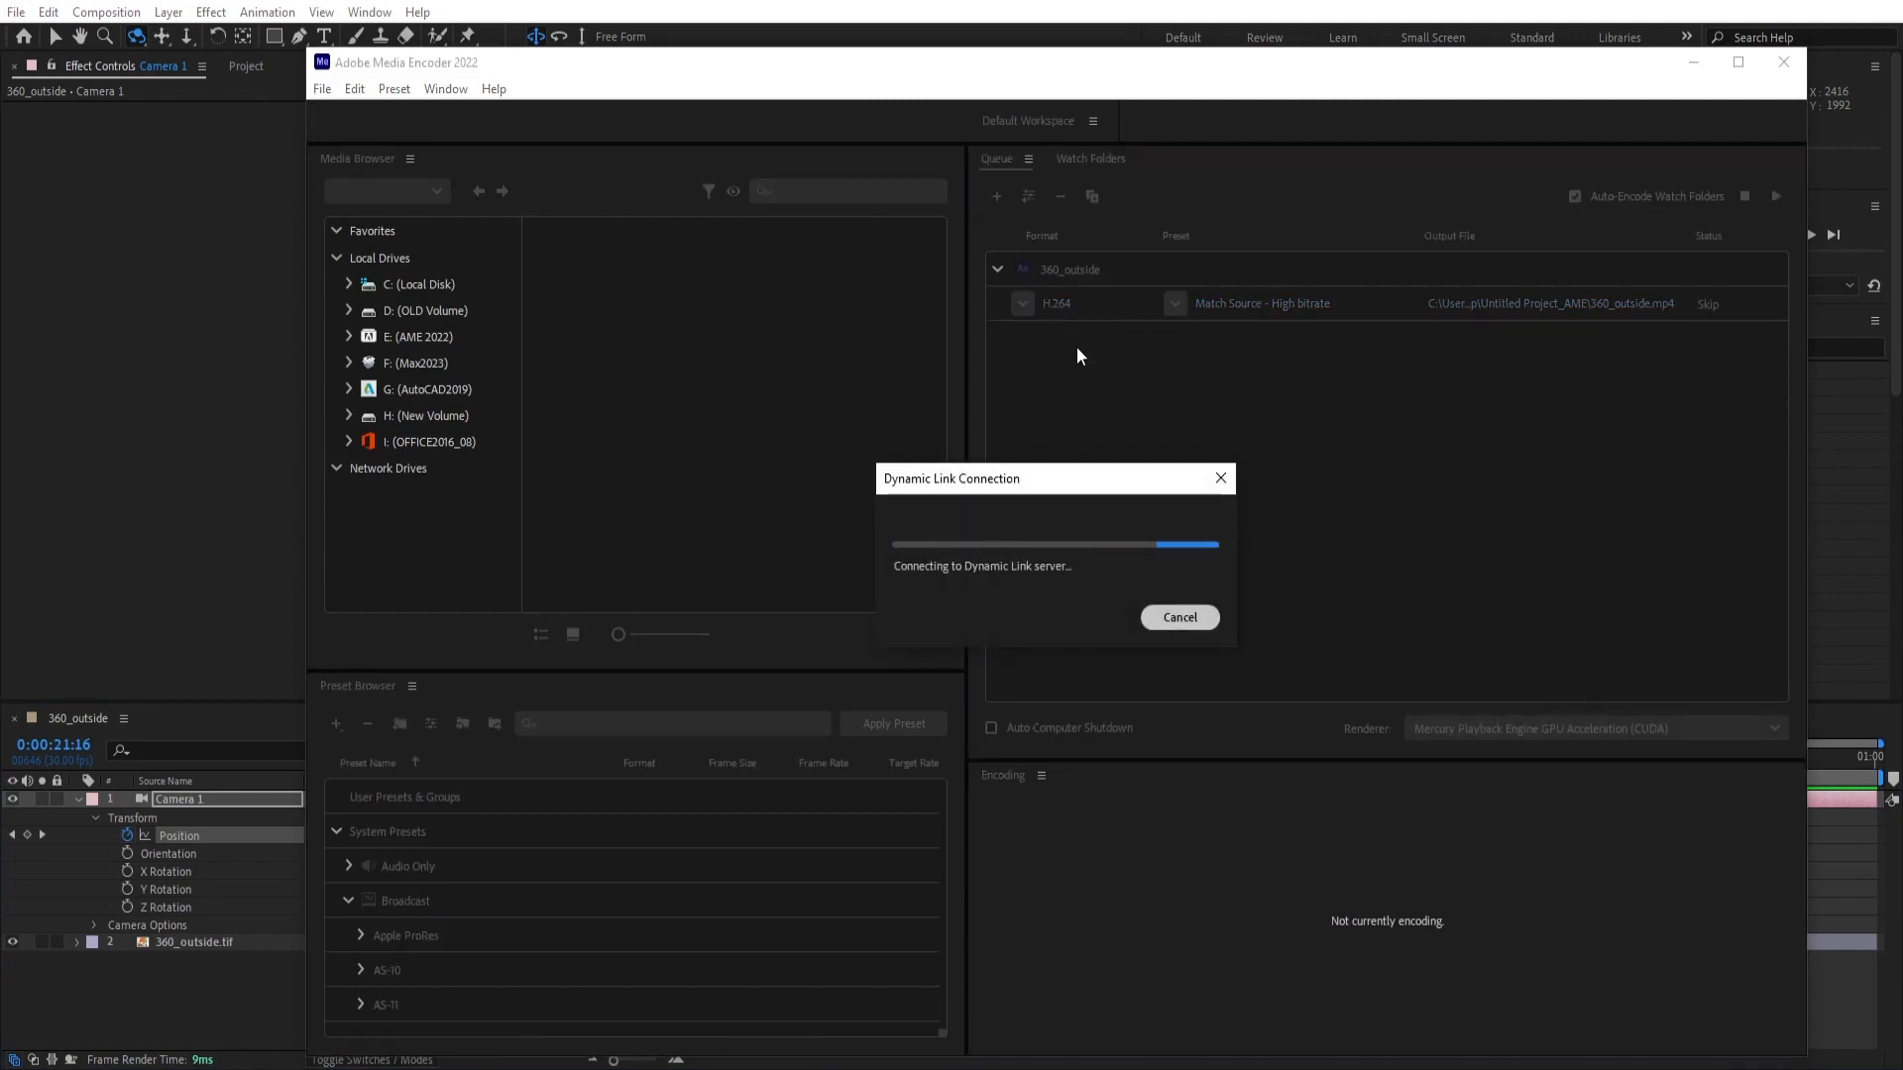
{"action": "mouse_move", "coordinate": [1064, 378]}
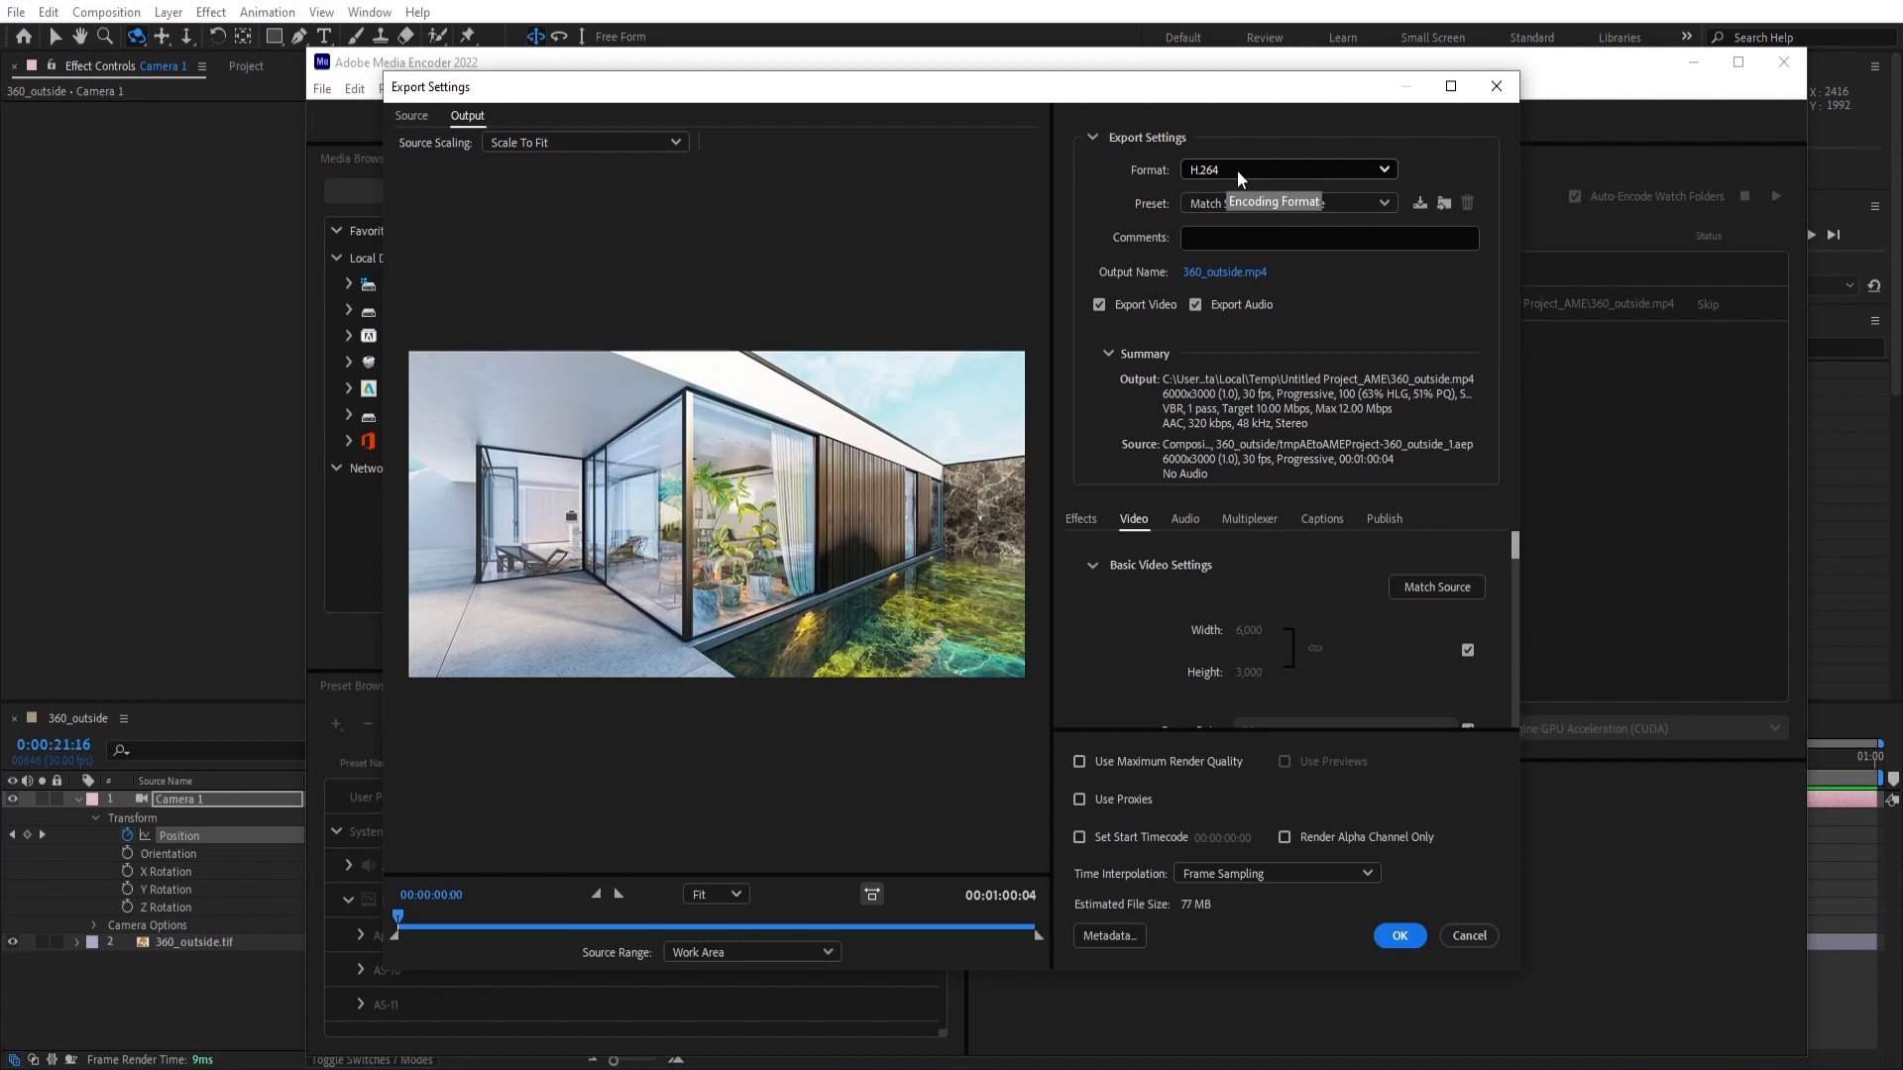
Step: Uncheck Match Source and begin entering a custom 1920×960 frame size
{"action": "left_click", "coordinate": [1285, 202]}
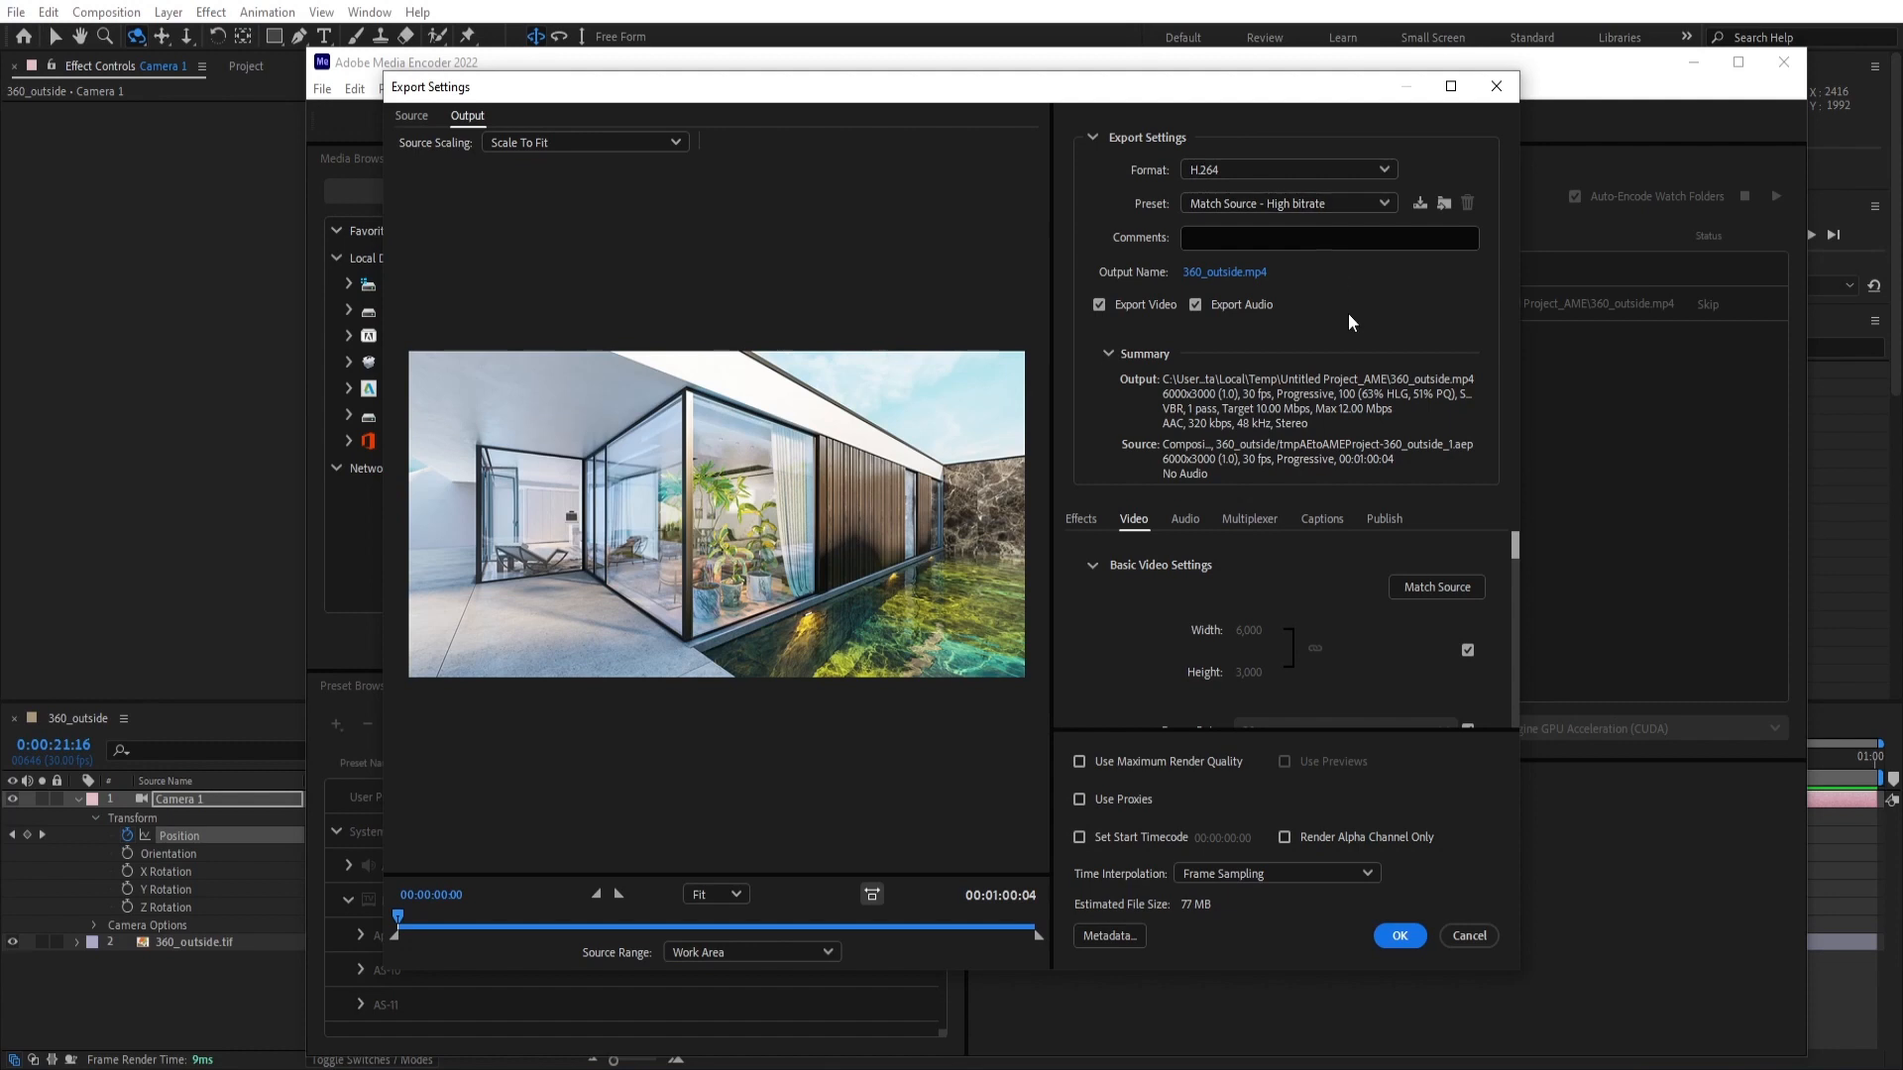
{"action": "mouse_move", "coordinate": [1247, 658]}
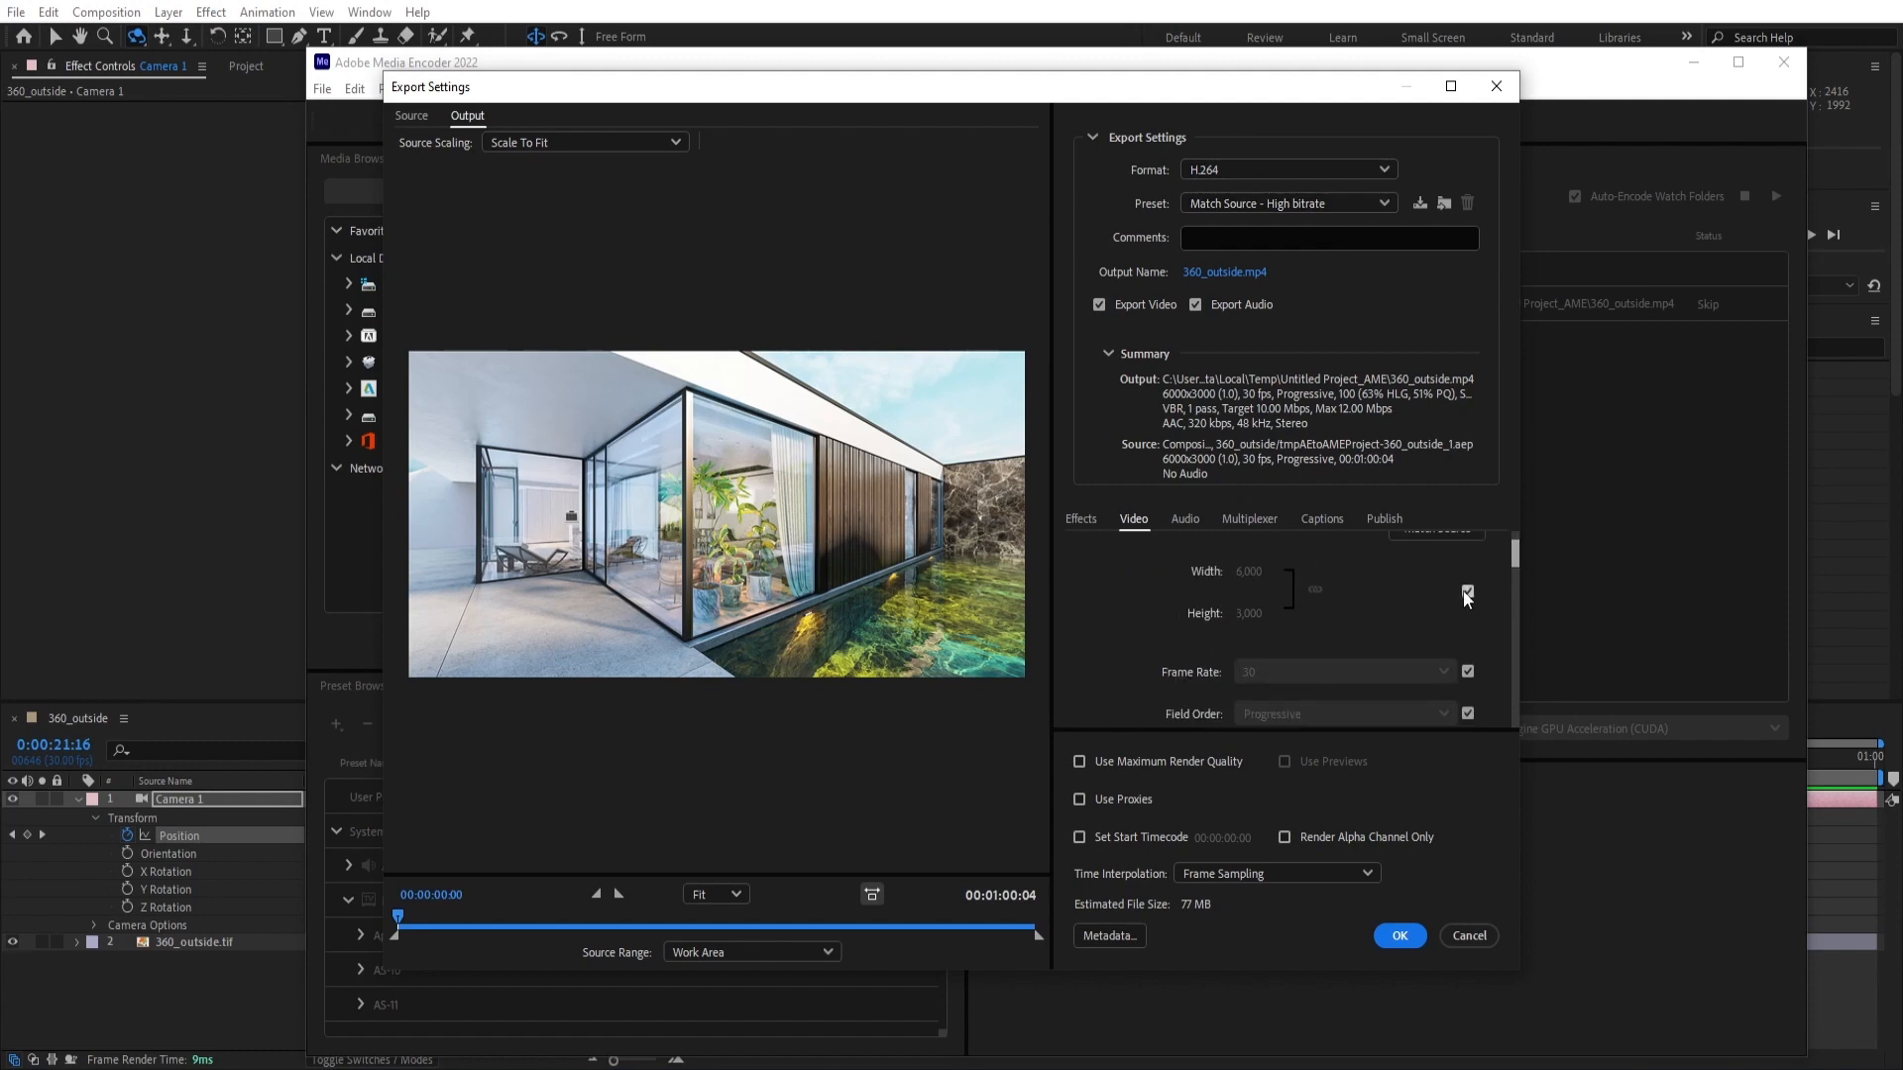
{"action": "mouse_move", "coordinate": [1467, 597]}
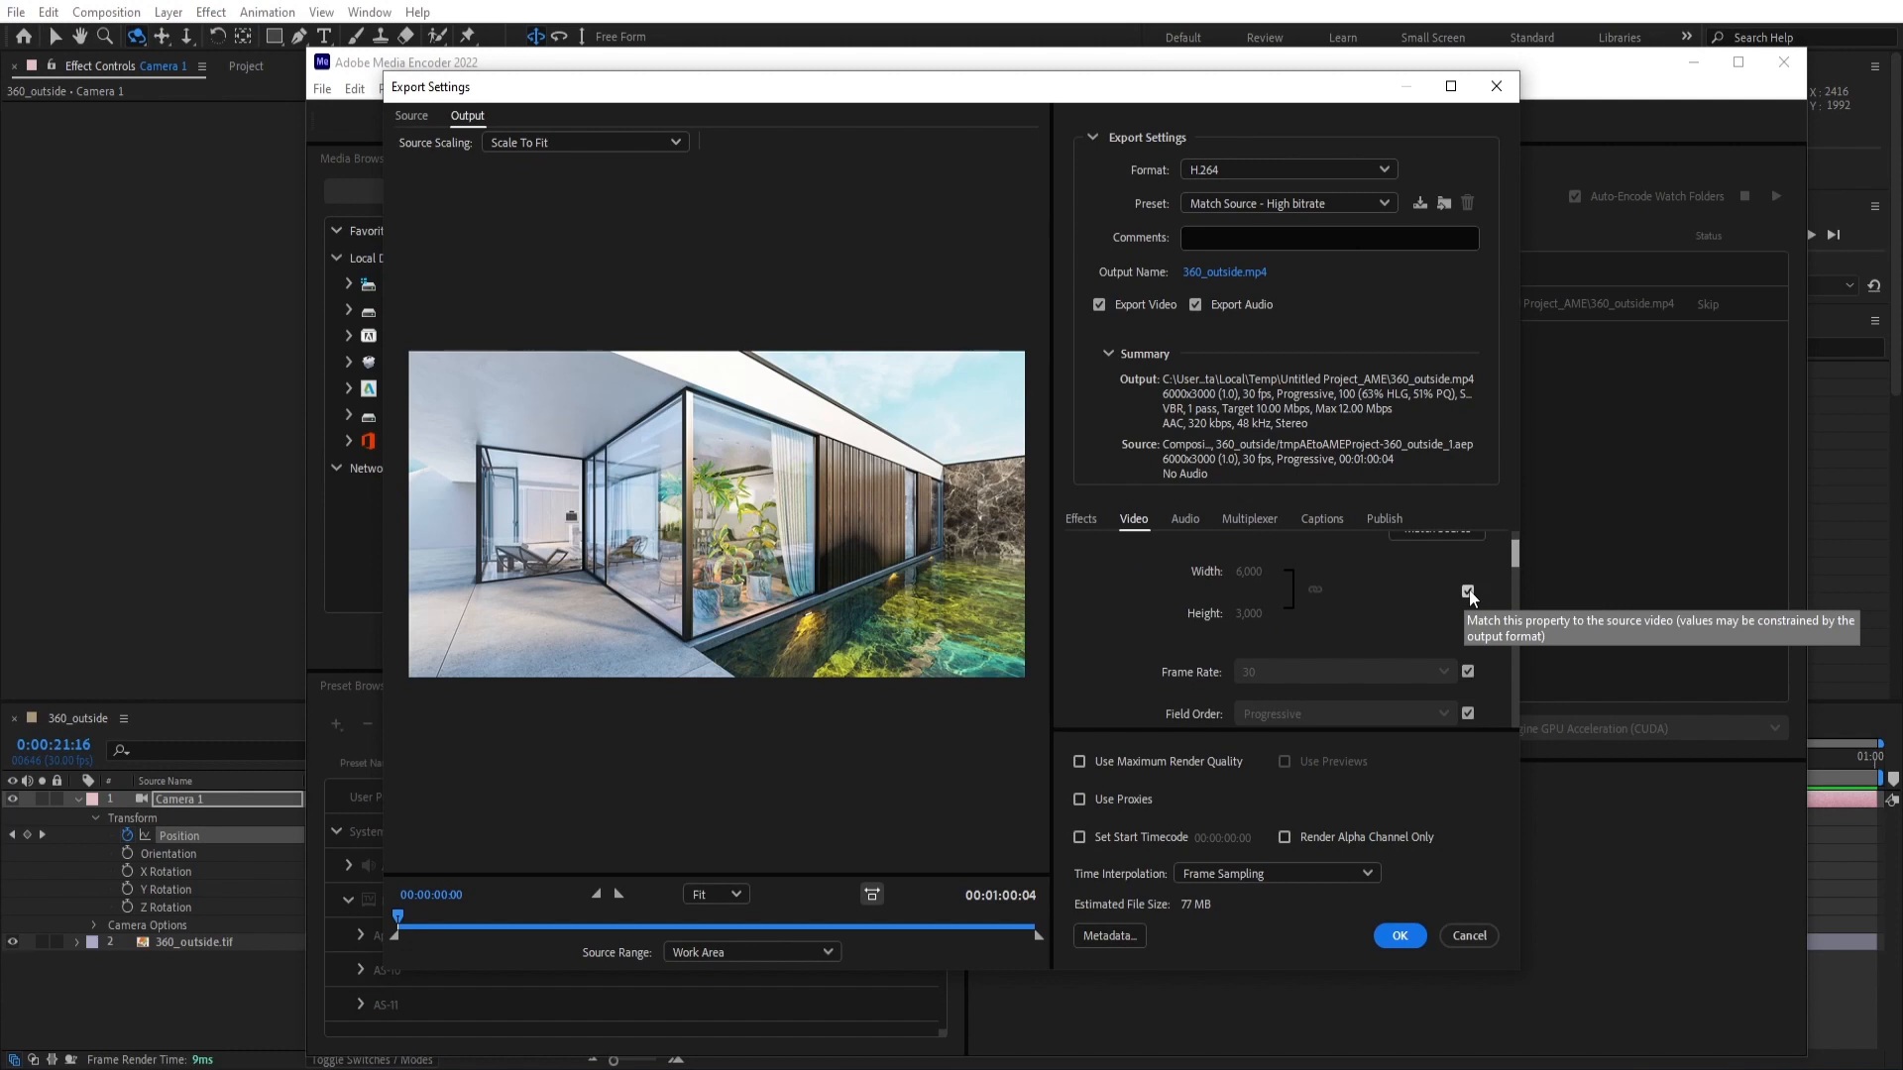
{"action": "left_click", "coordinate": [1466, 593]}
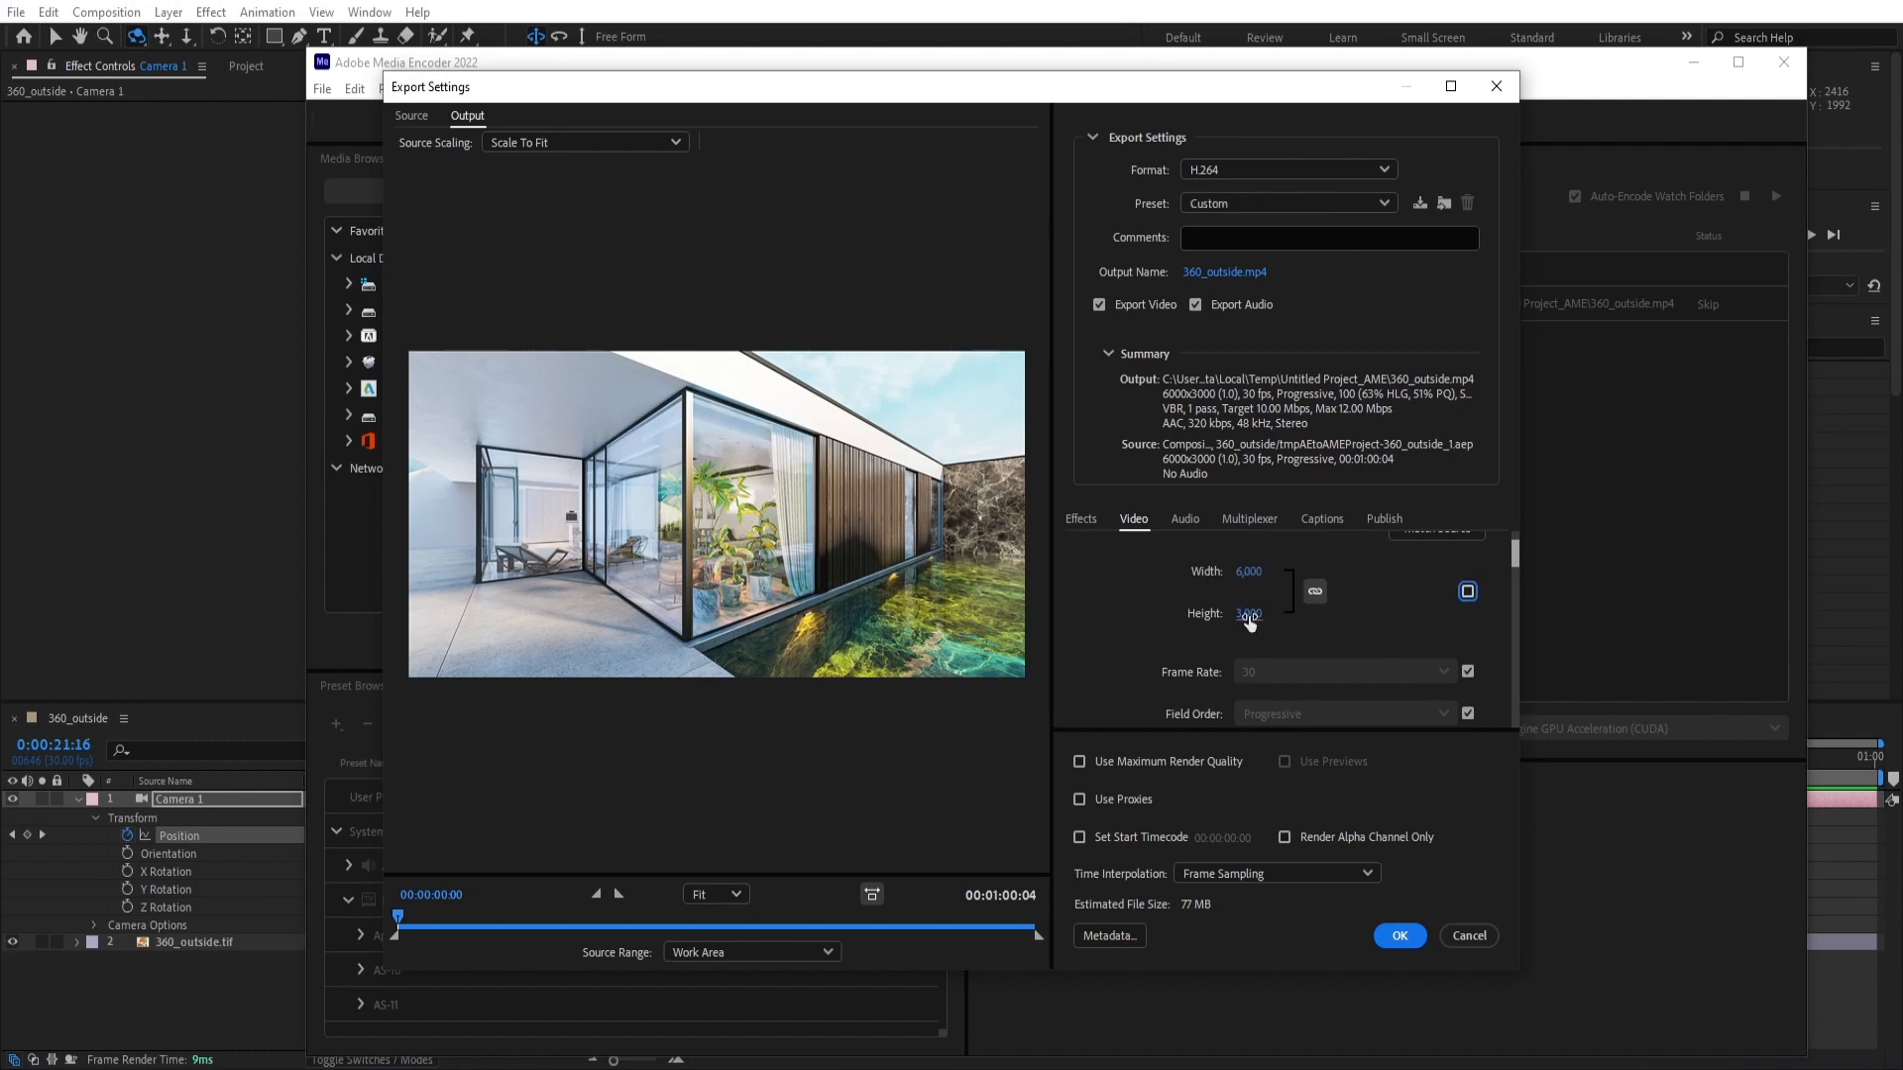
{"action": "left_click", "coordinate": [1257, 612]}
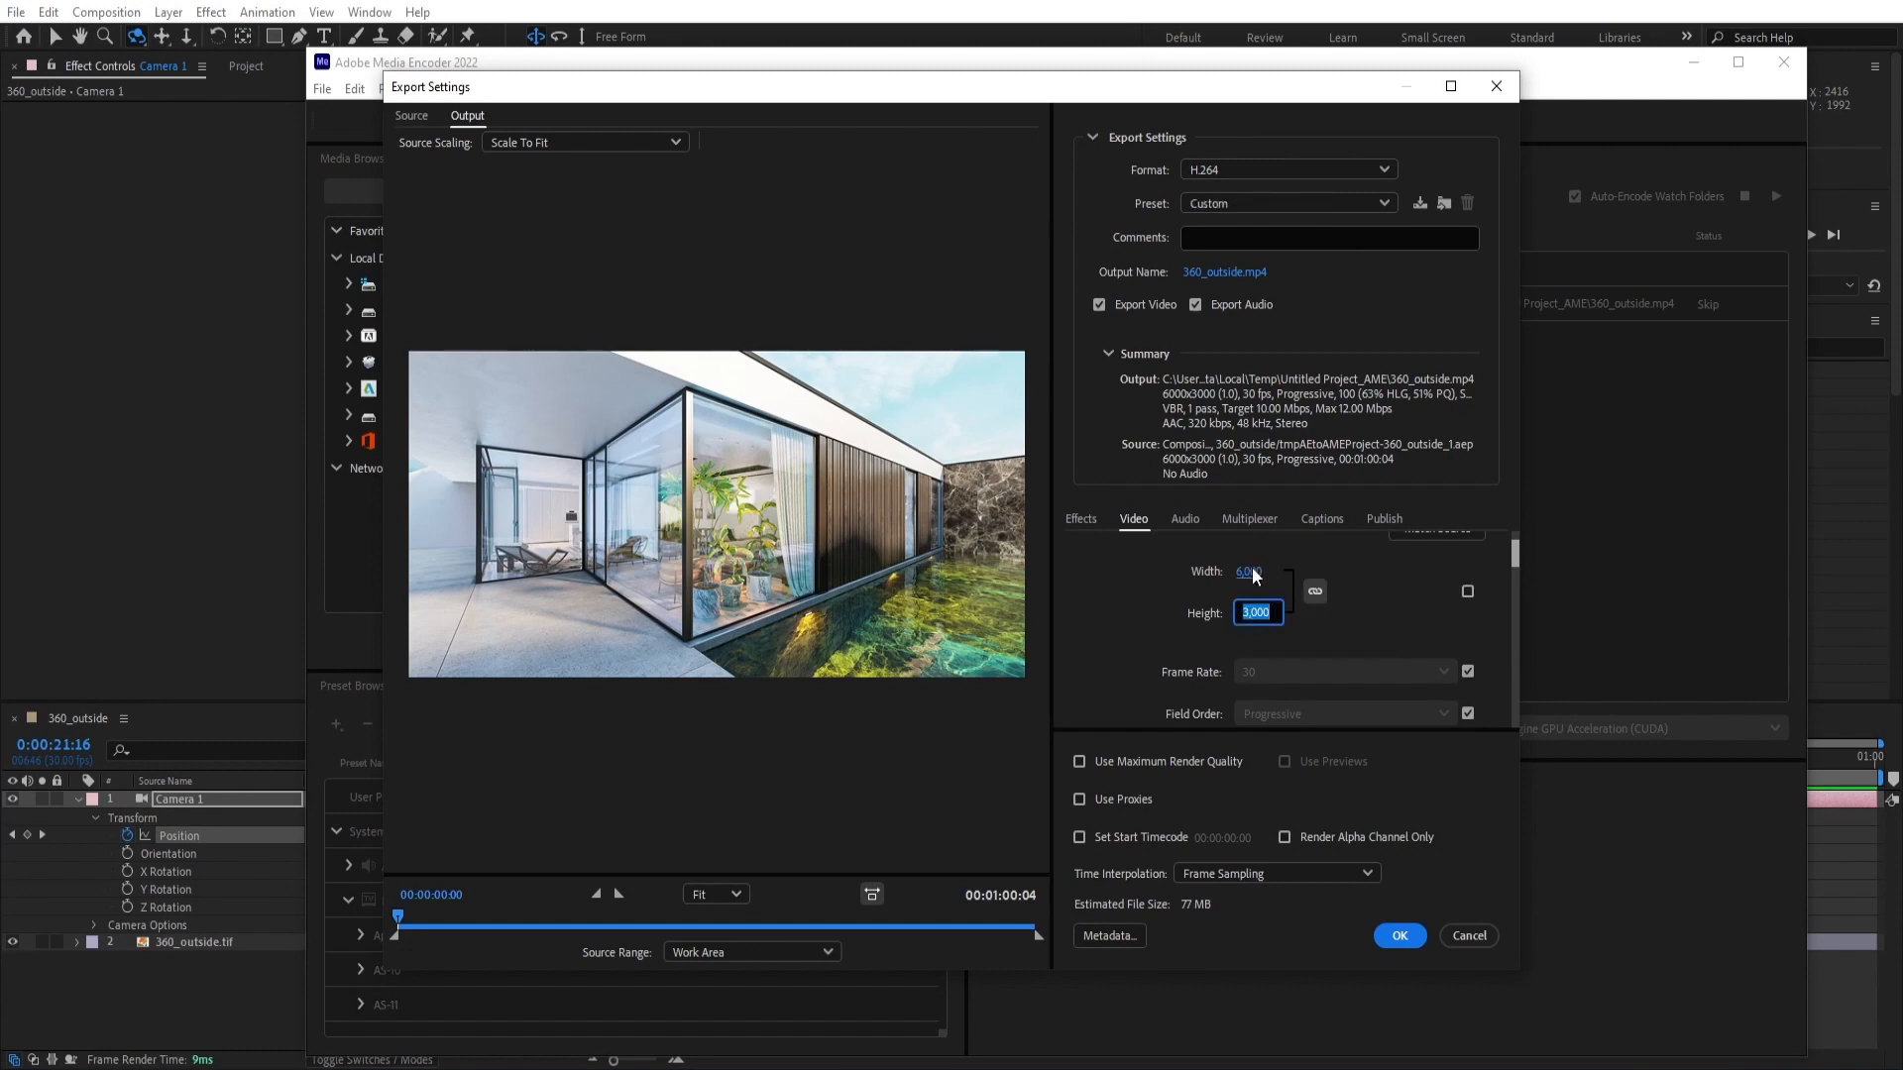
{"action": "type", "text": "19"}
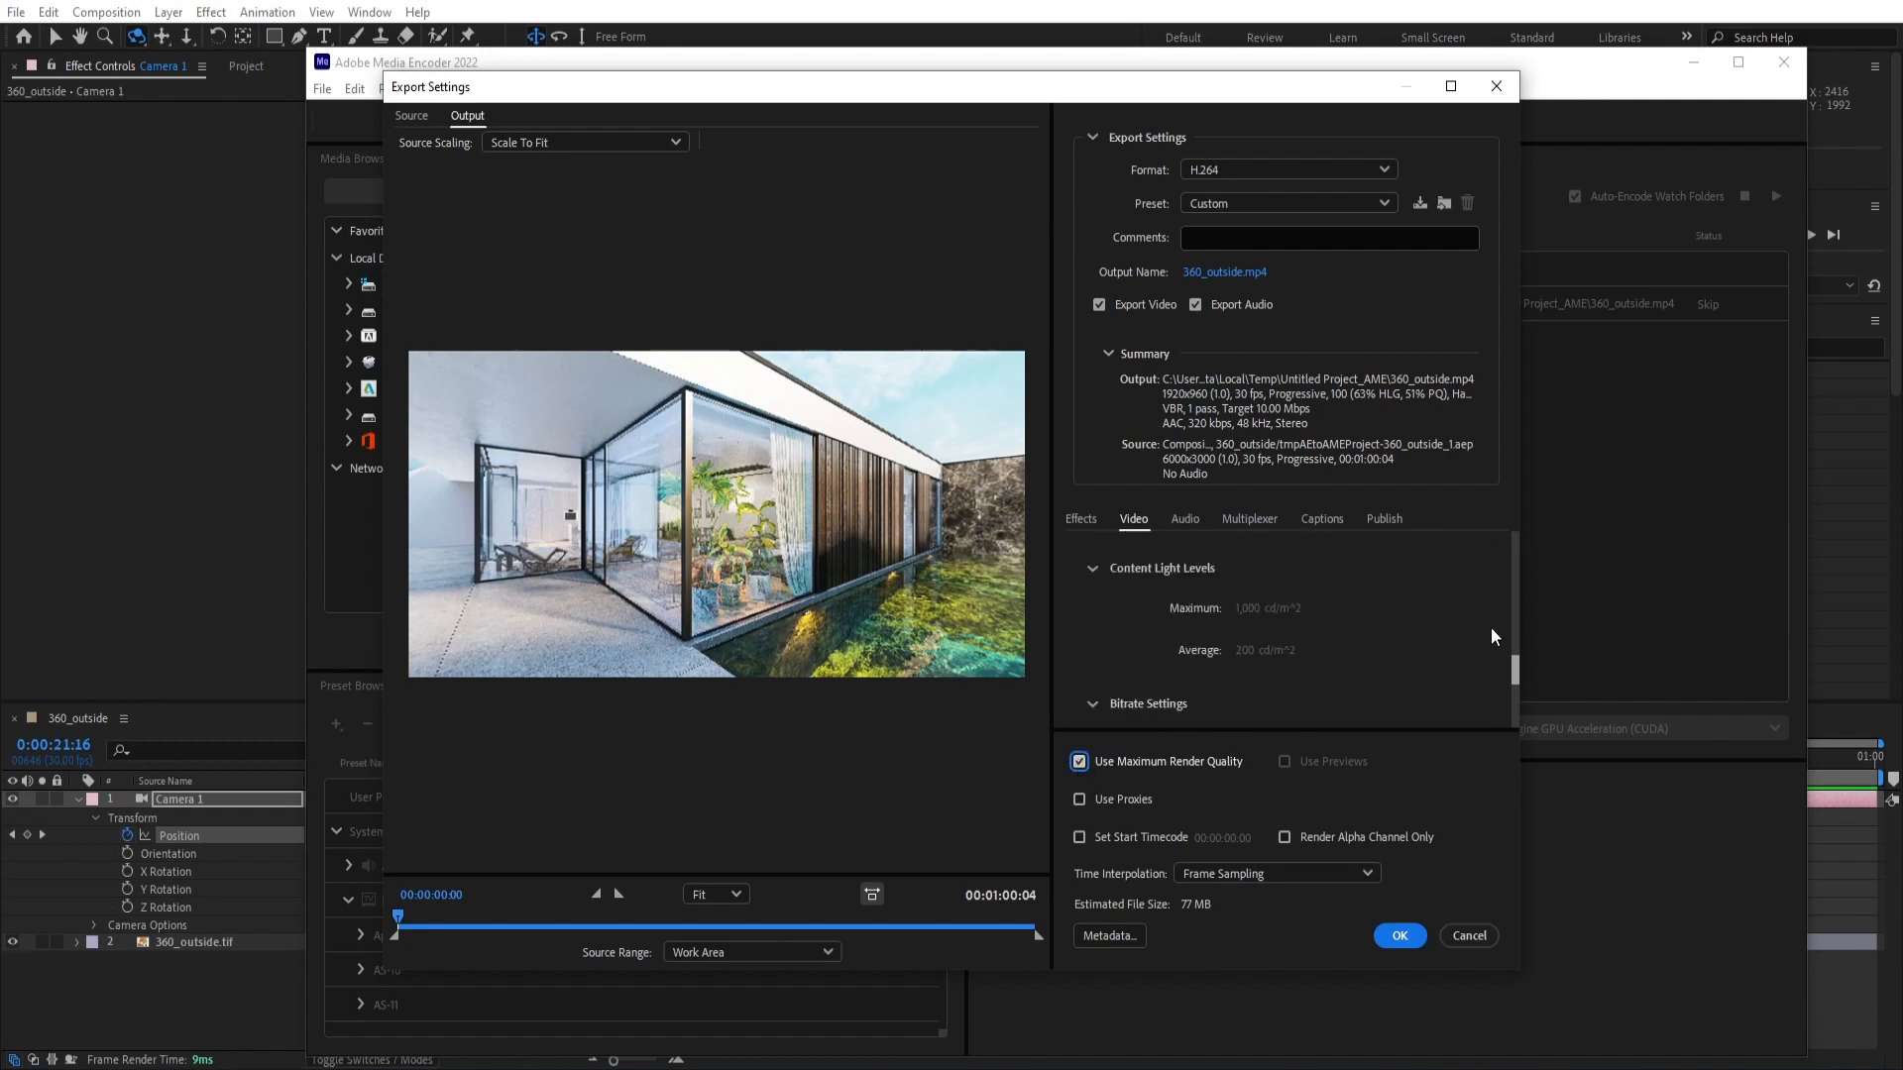
Step: Raise the H.264 target bitrate to 30 Mbps and confirm the export settings
{"action": "scroll", "scroll_direction": "down", "scroll_amount": 3}
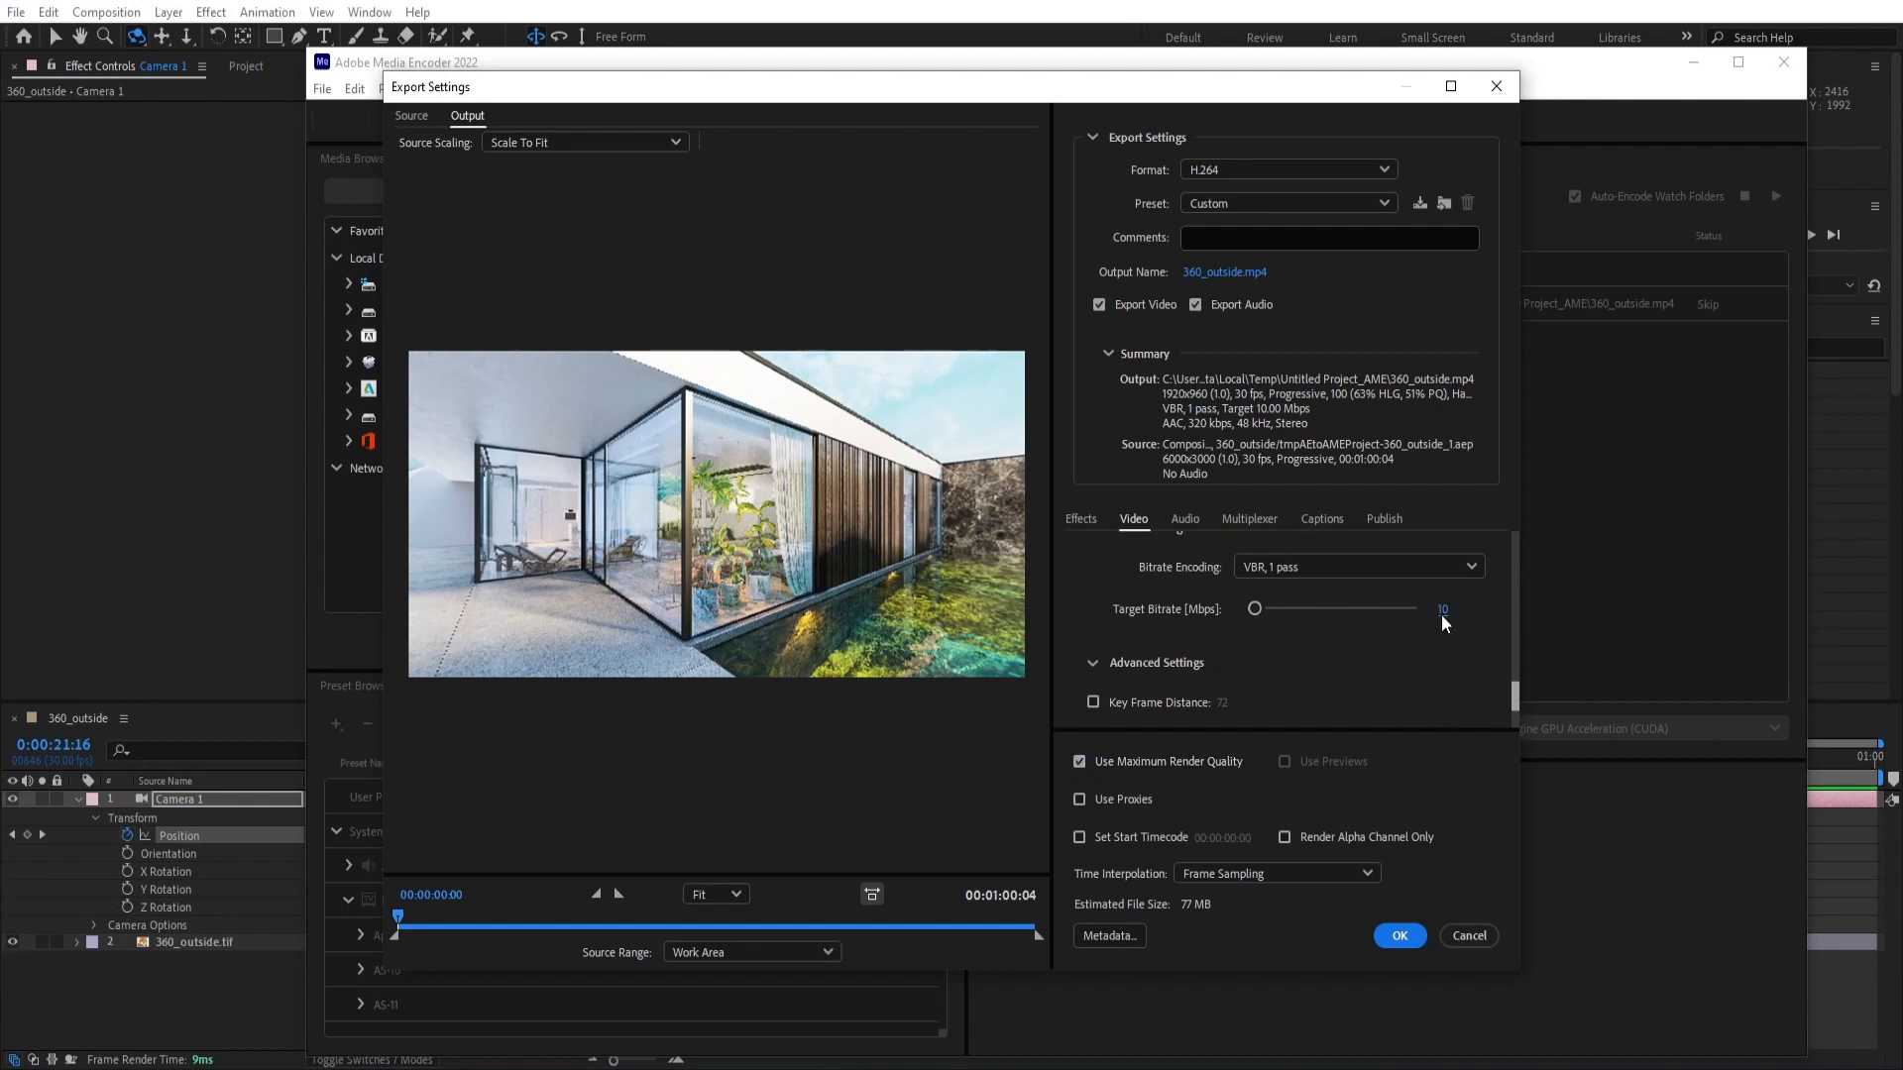
{"action": "left_click_drag", "start_coordinate": [1255, 609], "coordinate": [1268, 609]}
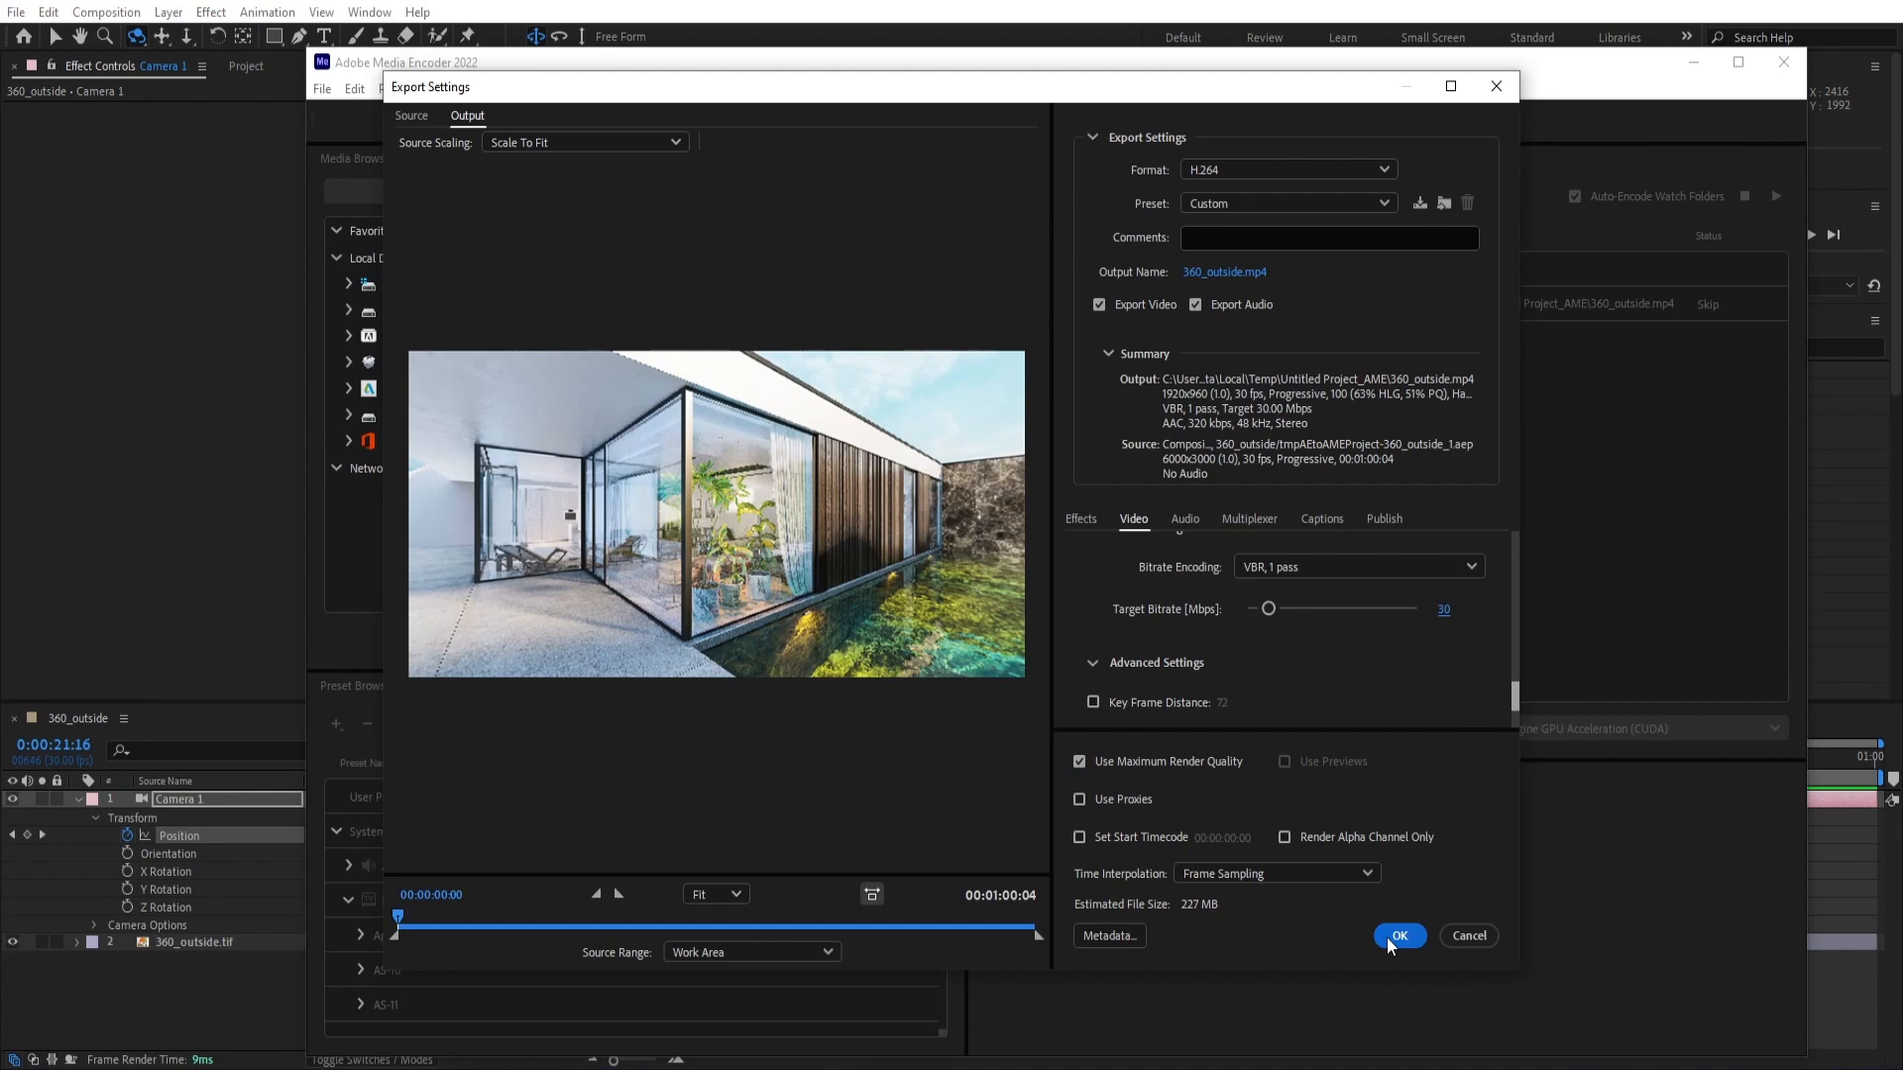
{"action": "left_click", "coordinate": [1398, 935]}
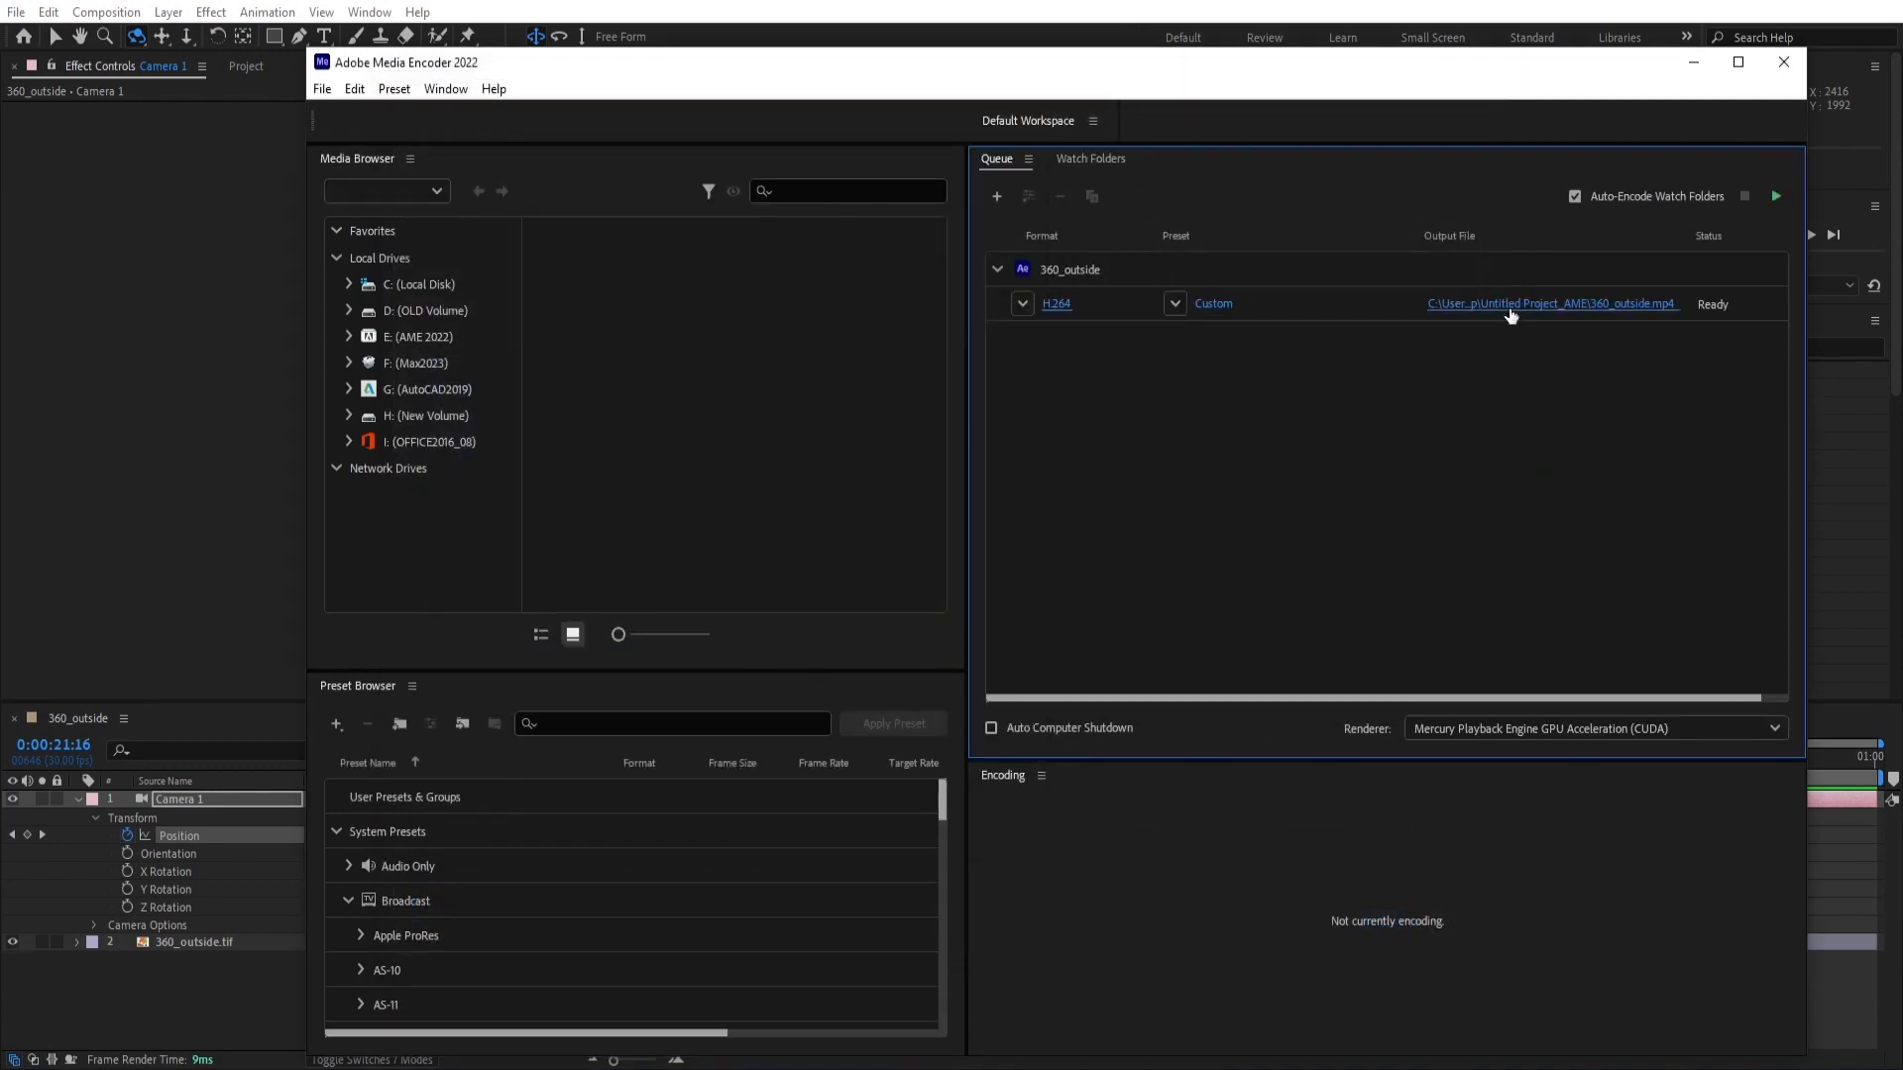
Step: Name the output 360_video.mp4 in Desktop\Video 360 and start the encoding queue
{"action": "left_click", "coordinate": [1552, 304]}
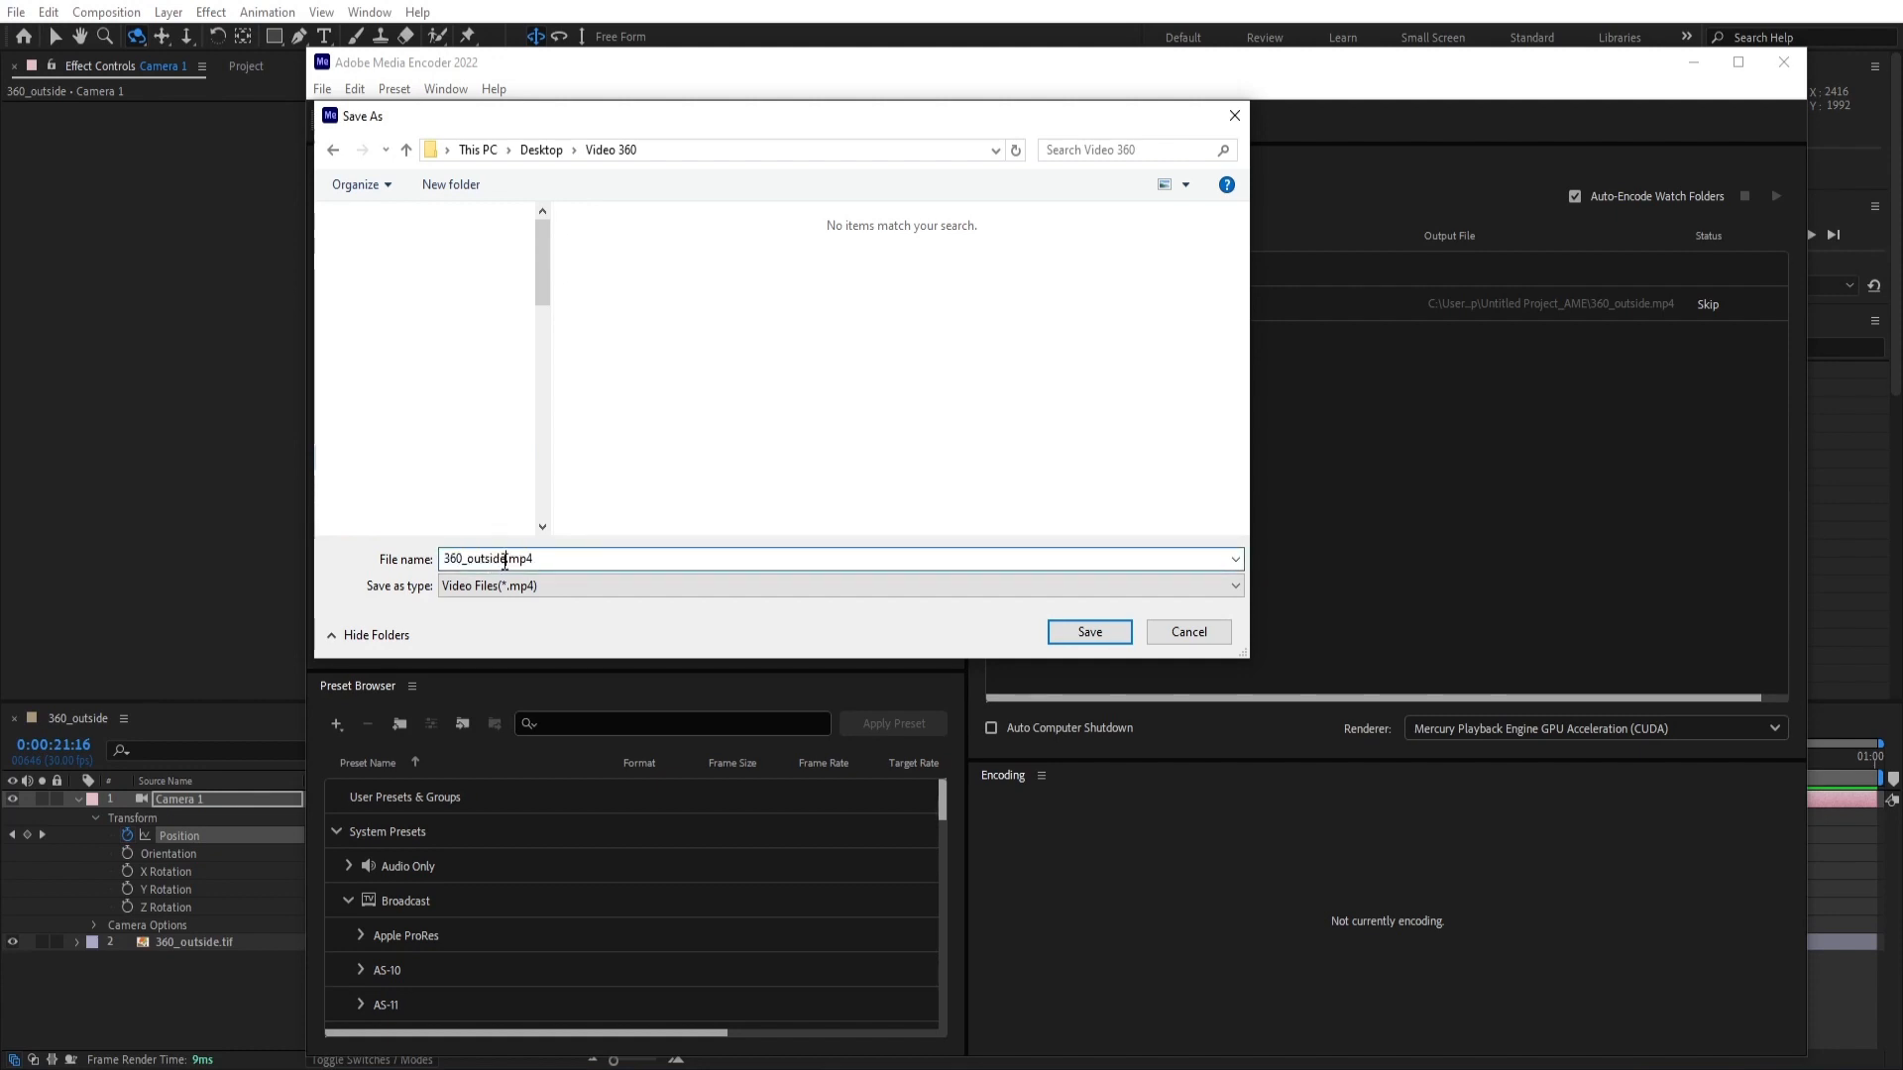
{"action": "double_click", "coordinate": [480, 559]}
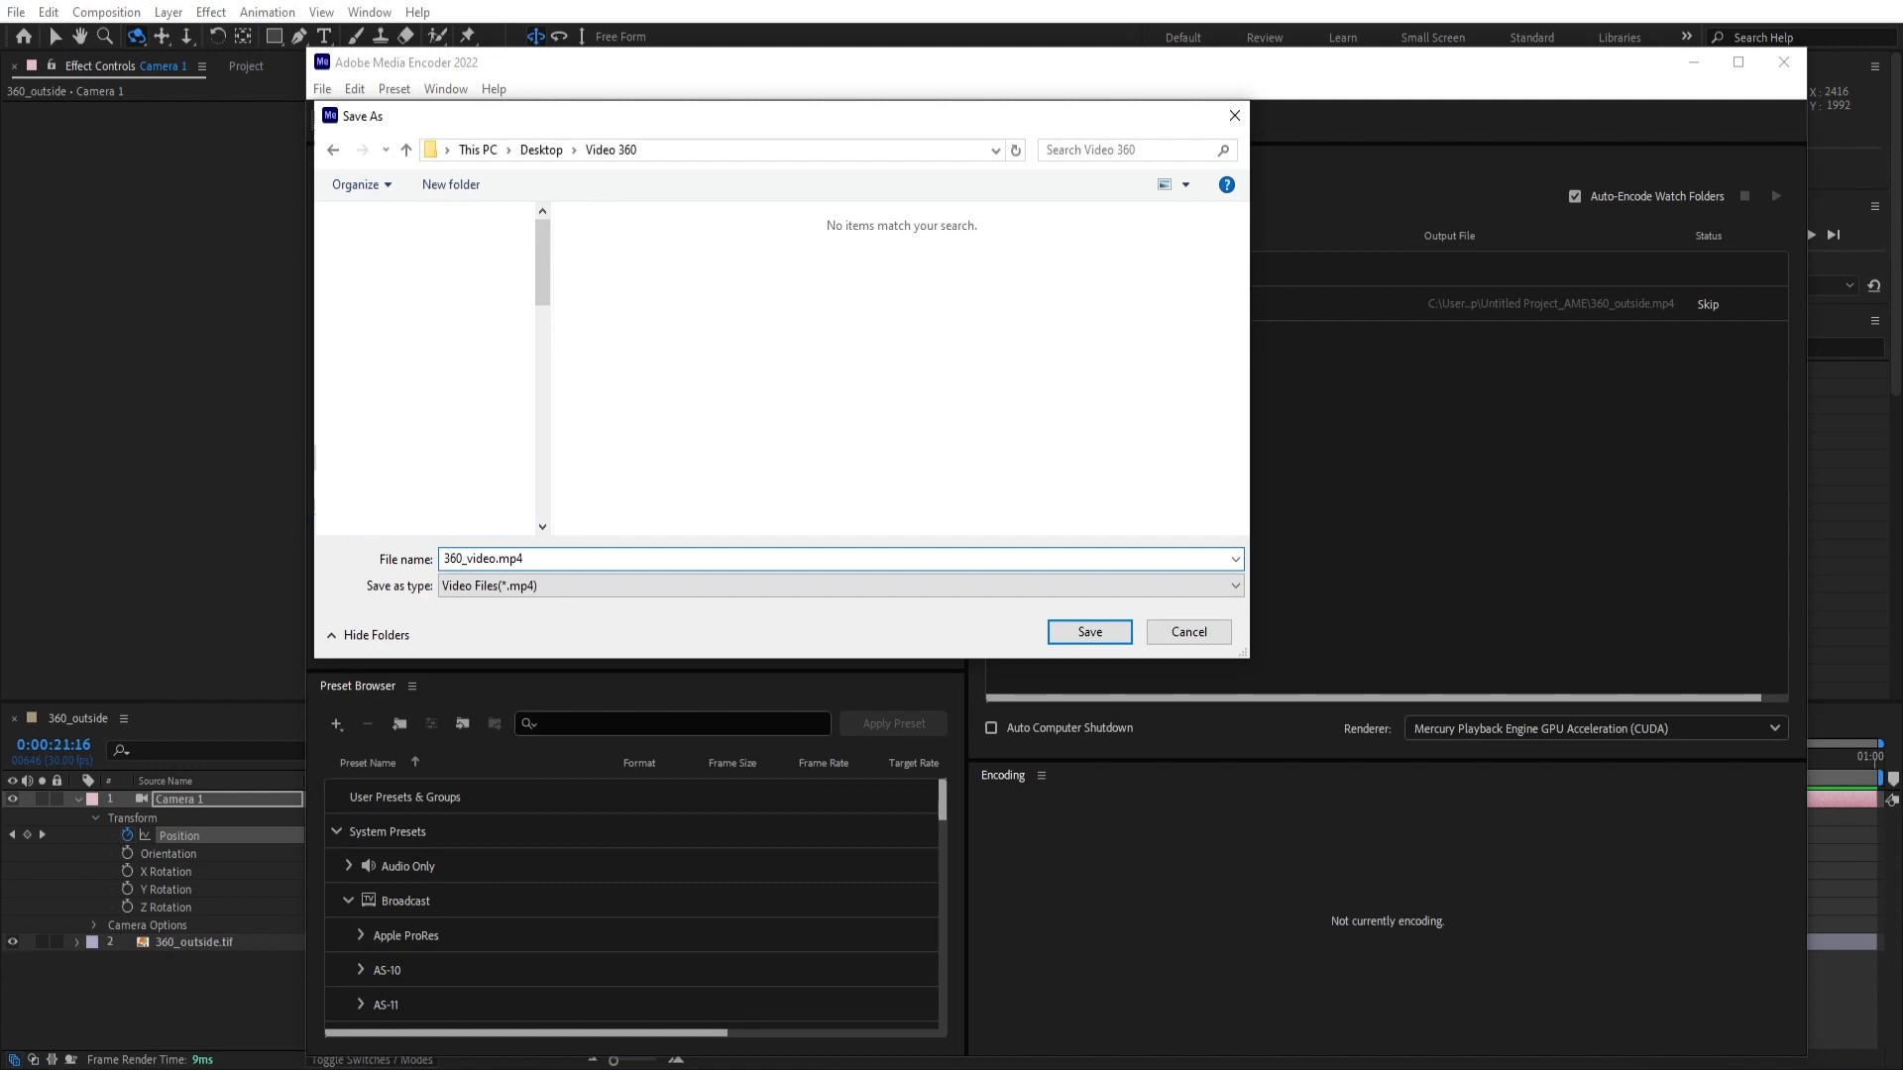
{"action": "left_click", "coordinate": [1088, 630]}
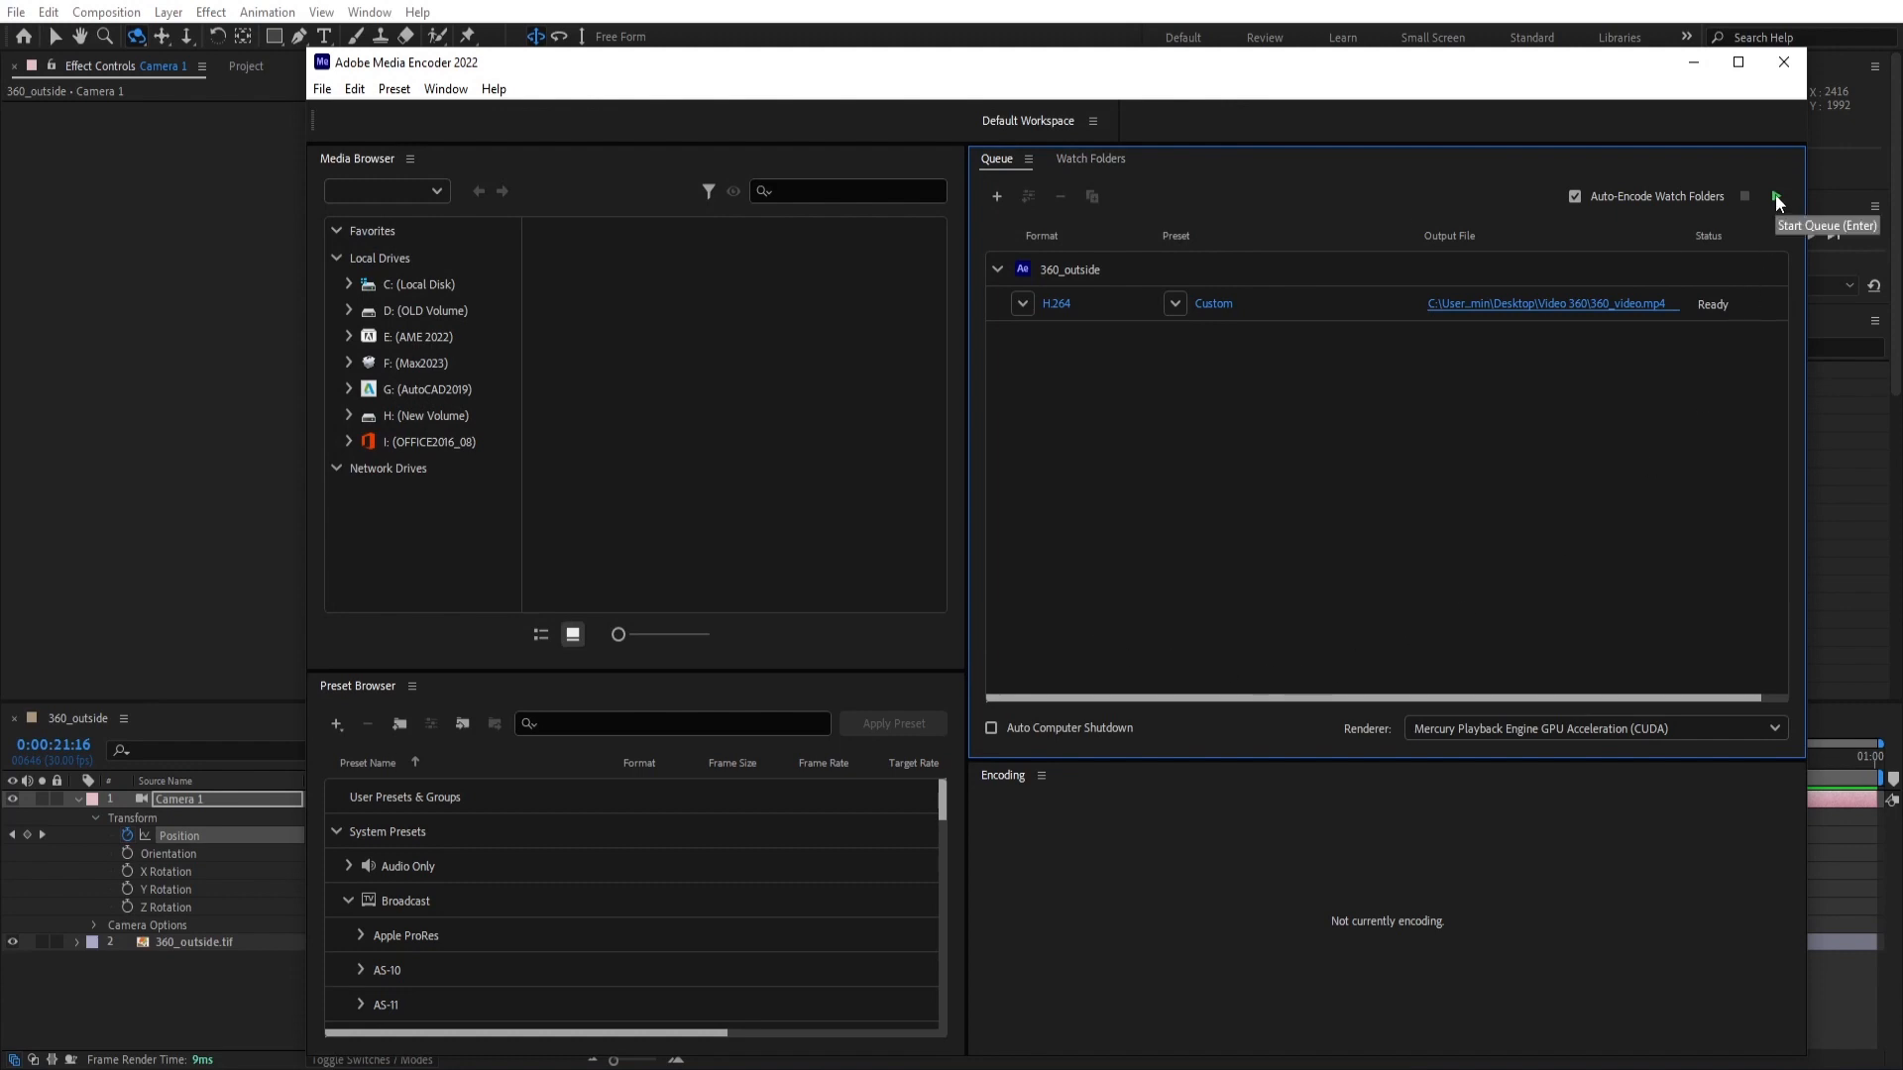
{"action": "left_click", "coordinate": [1772, 197]}
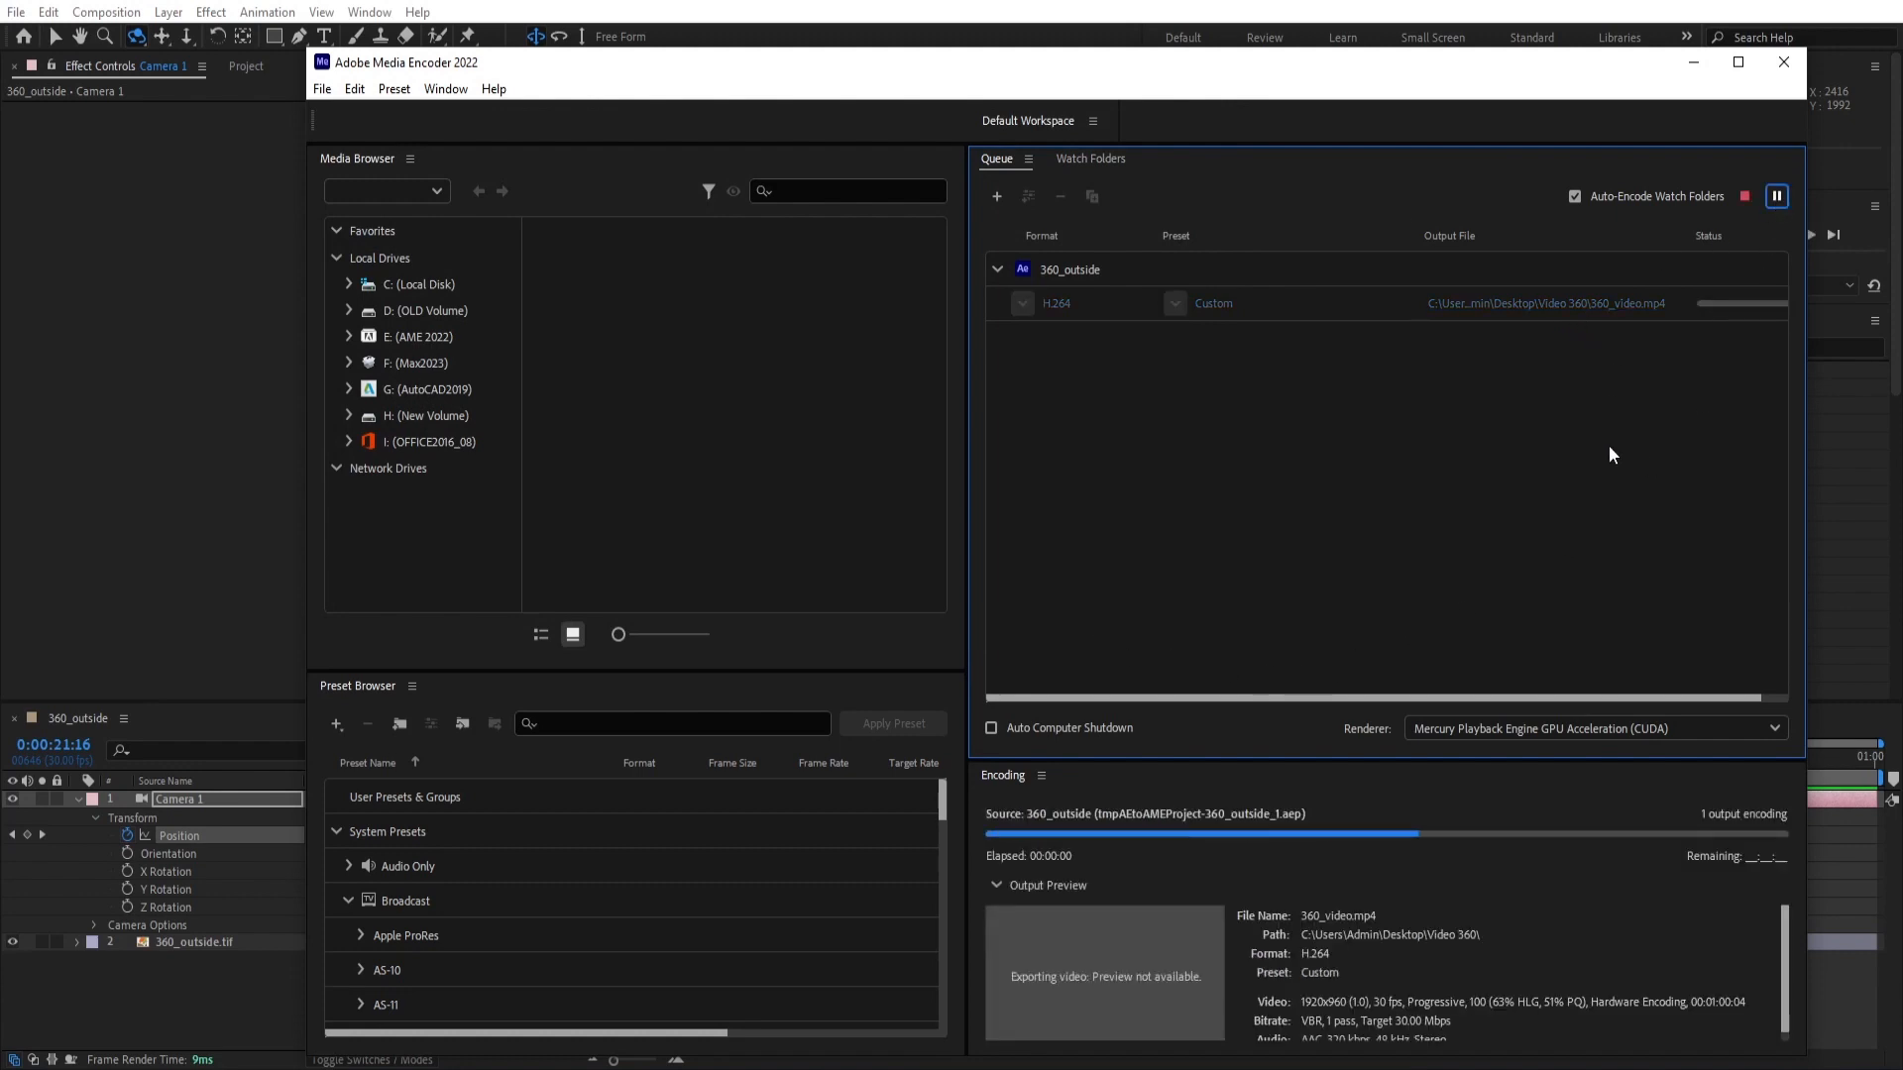